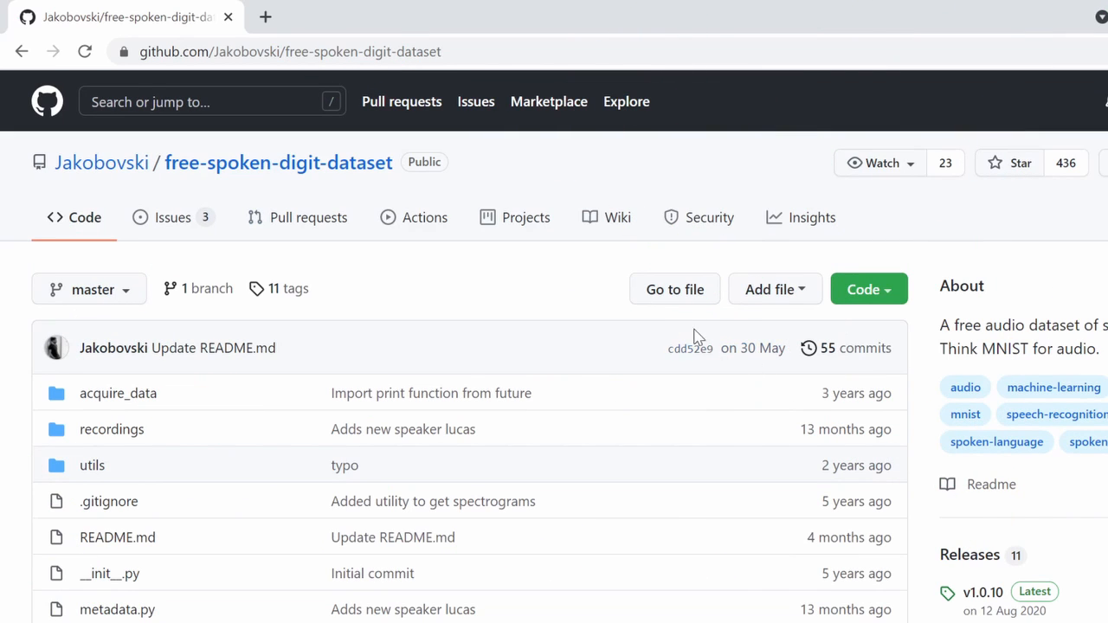
pyautogui.moveTo(533, 277)
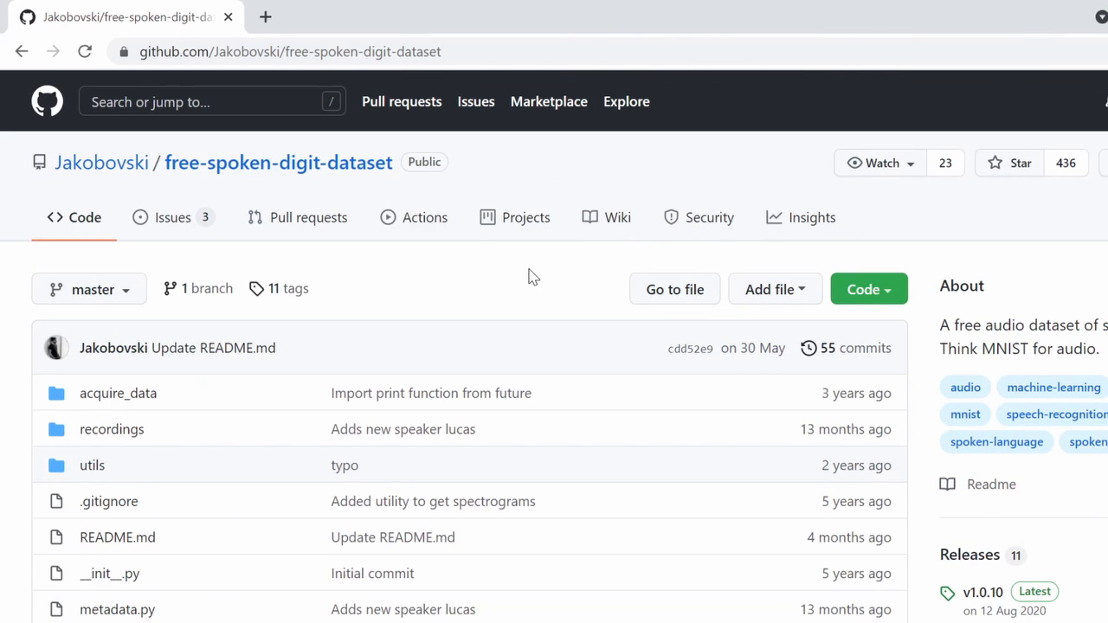
# - Review the free-spoken-digit-dataset README and copy its Download ZIP link address
pyautogui.scroll(-3)
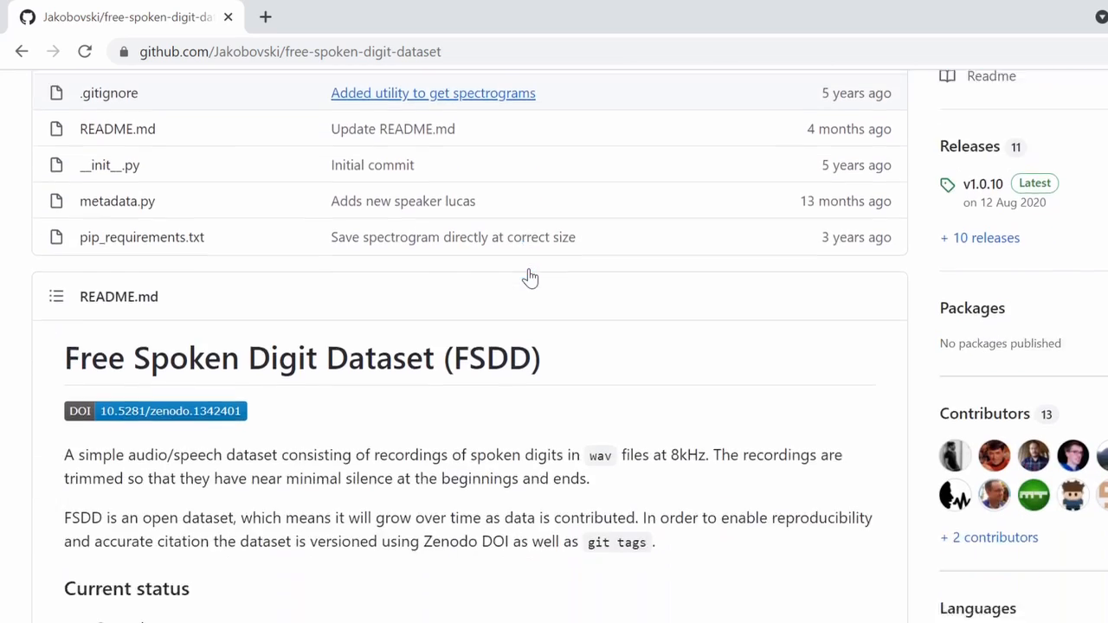
pyautogui.scroll(-3)
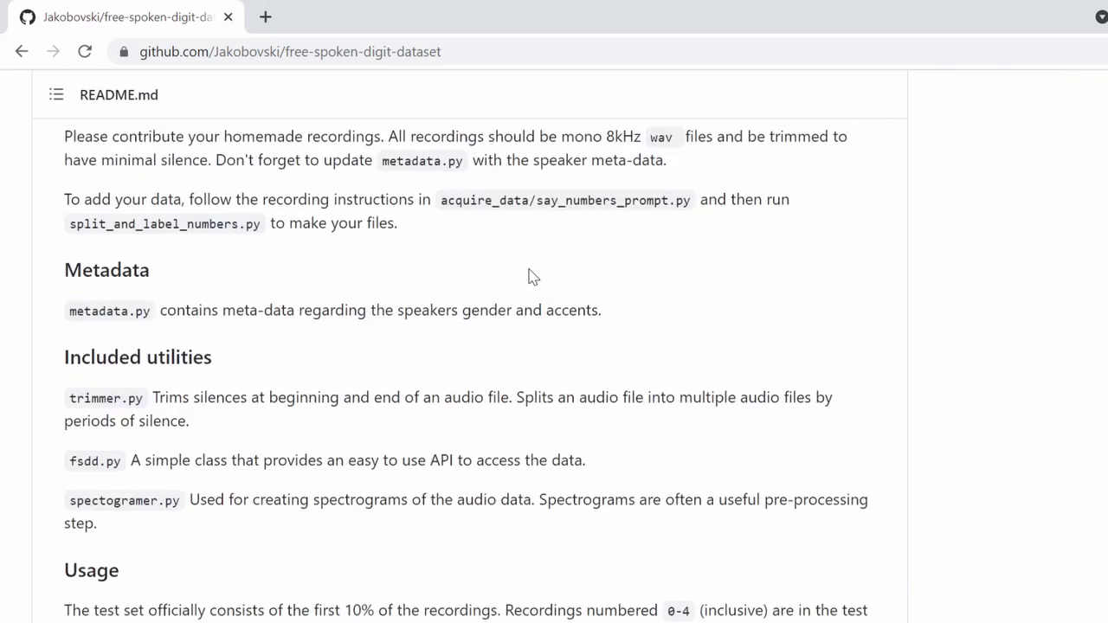
pyautogui.scroll(3)
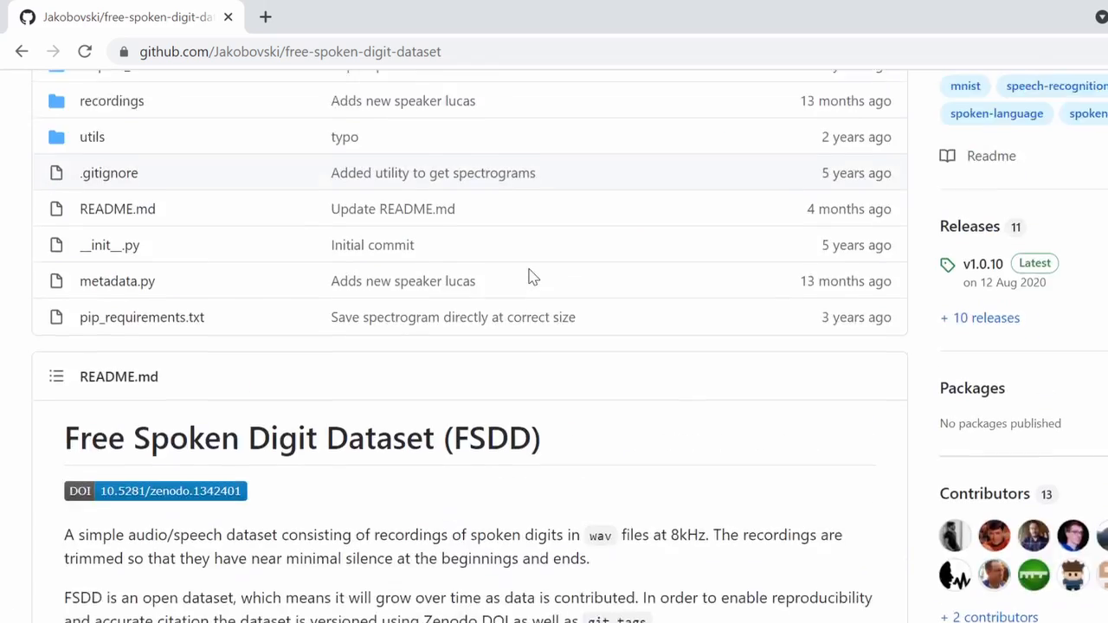
pyautogui.scroll(-3)
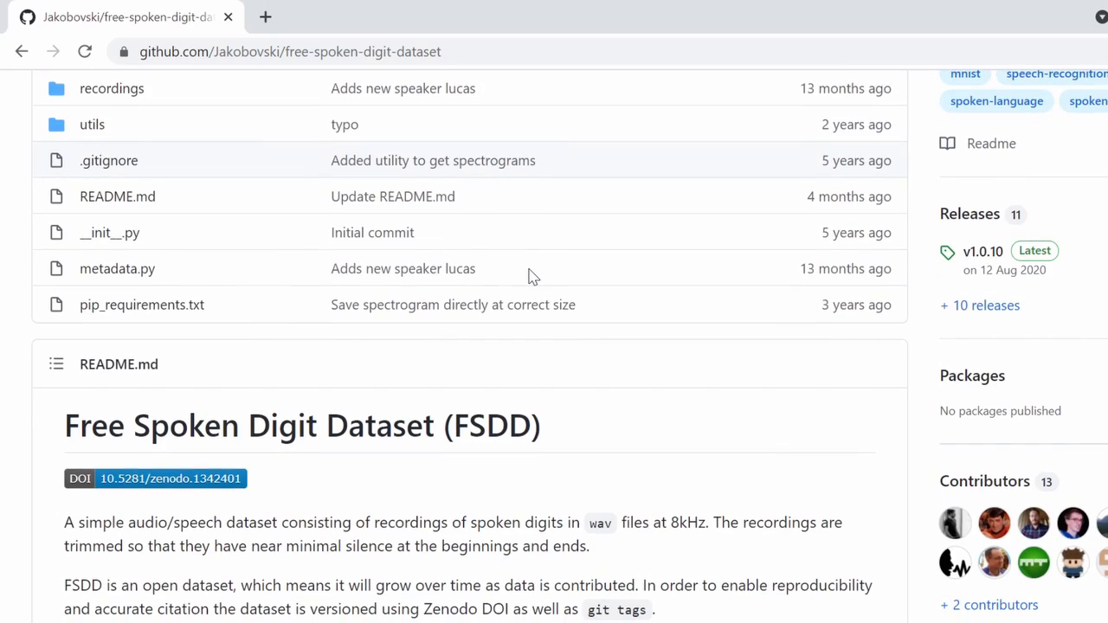
pyautogui.scroll(3)
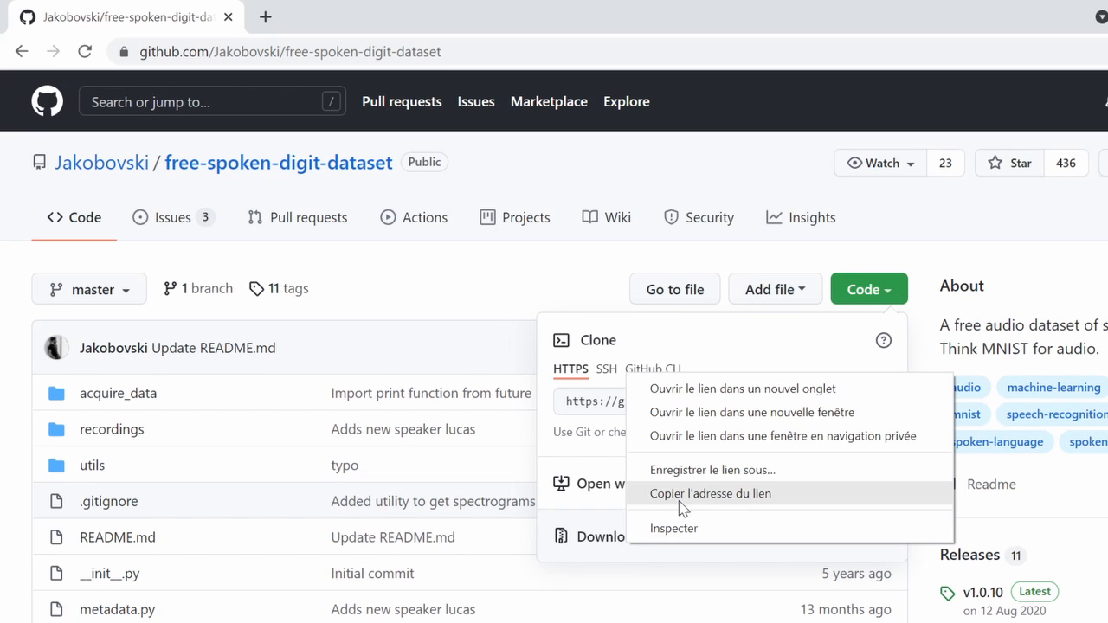
pyautogui.click(710, 494)
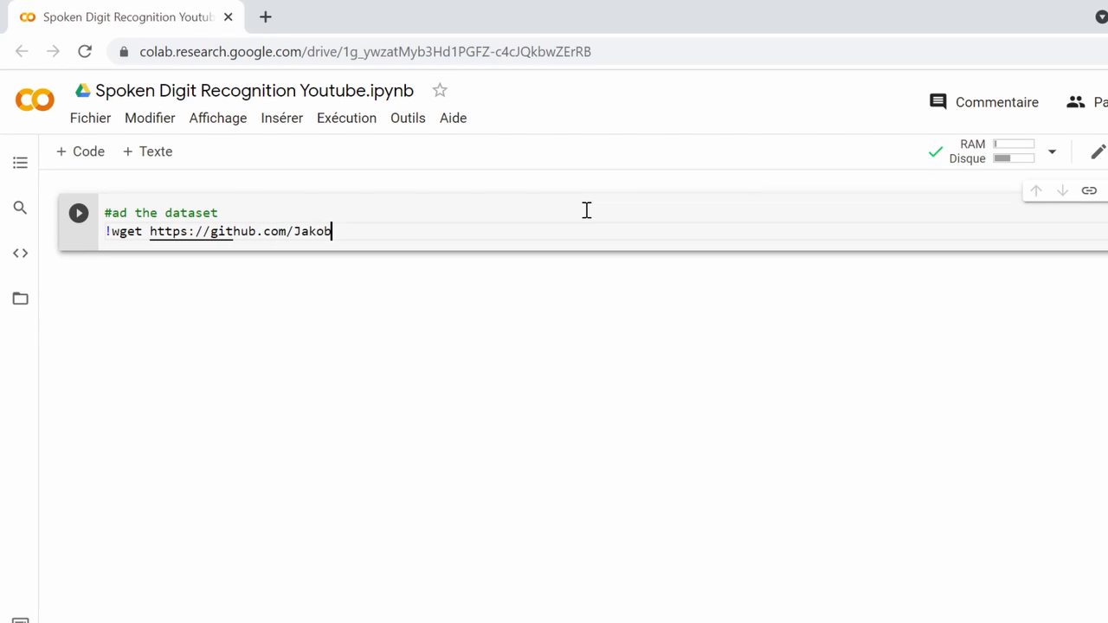
# - Complete the !wget URL to the repo's master.zip and add the unzip line for master.zip
pyautogui.write('ovski/free-spoken-digit-dataset/')
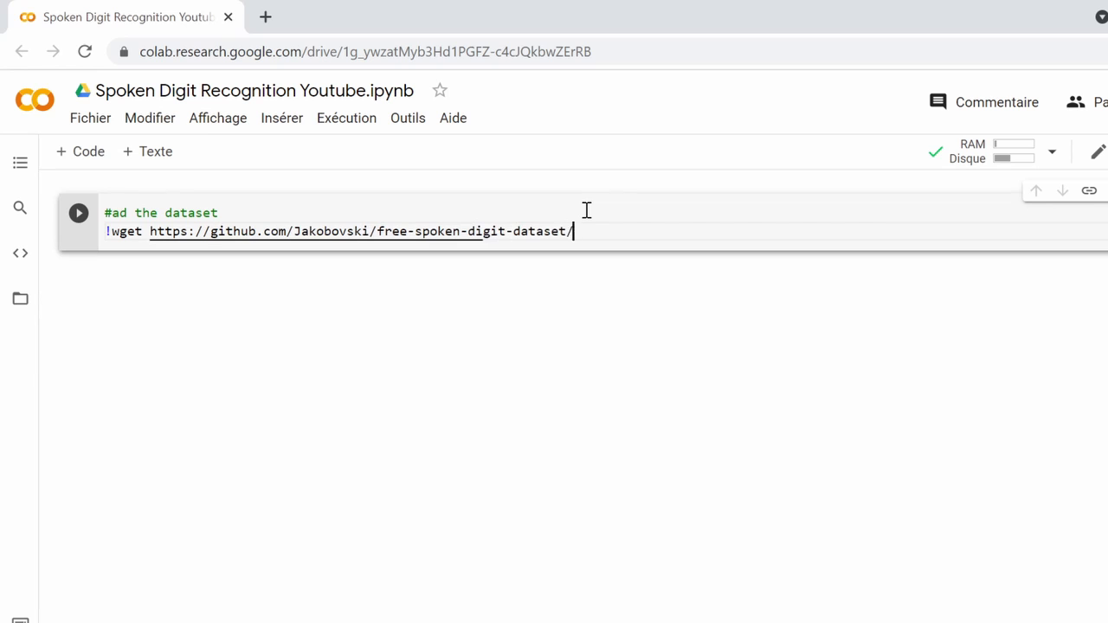
pyautogui.write('archive/refs/heads/master.zip')
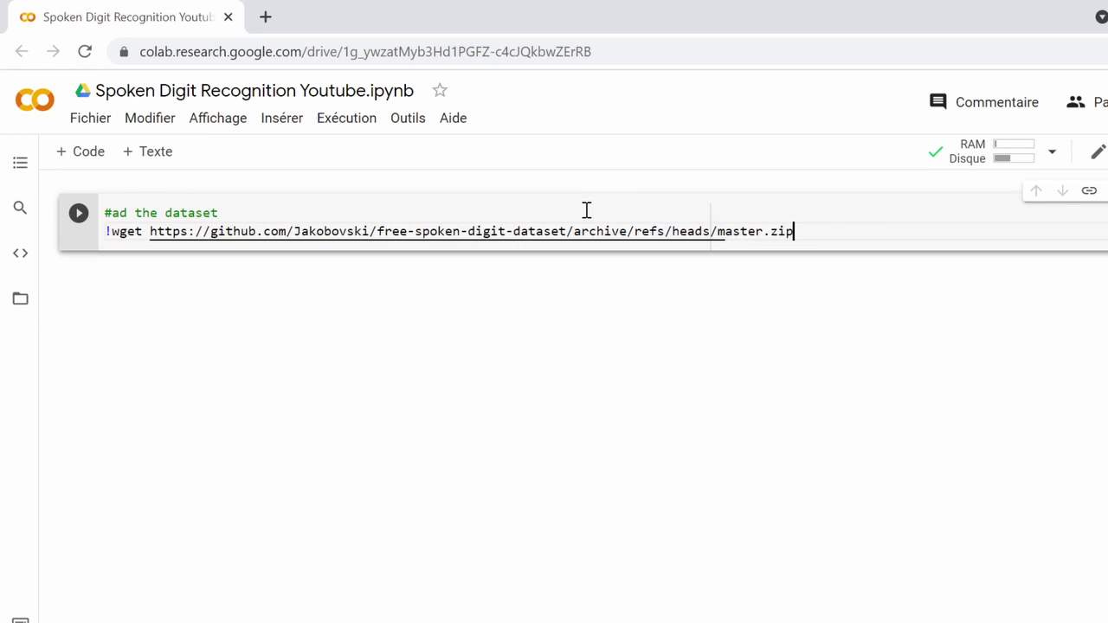
pyautogui.write('#unzip the dataset folder')
pyautogui.write('! unzip master.zip')
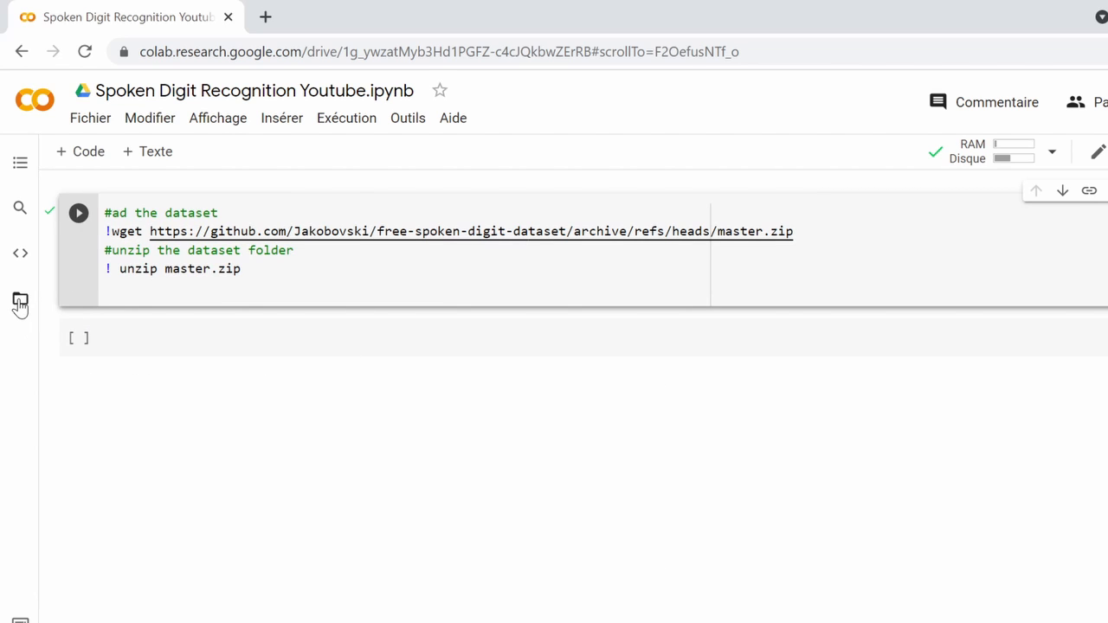
# - Move recordings to the top level of Files and create a new folder named spectrograms
pyautogui.click(21, 301)
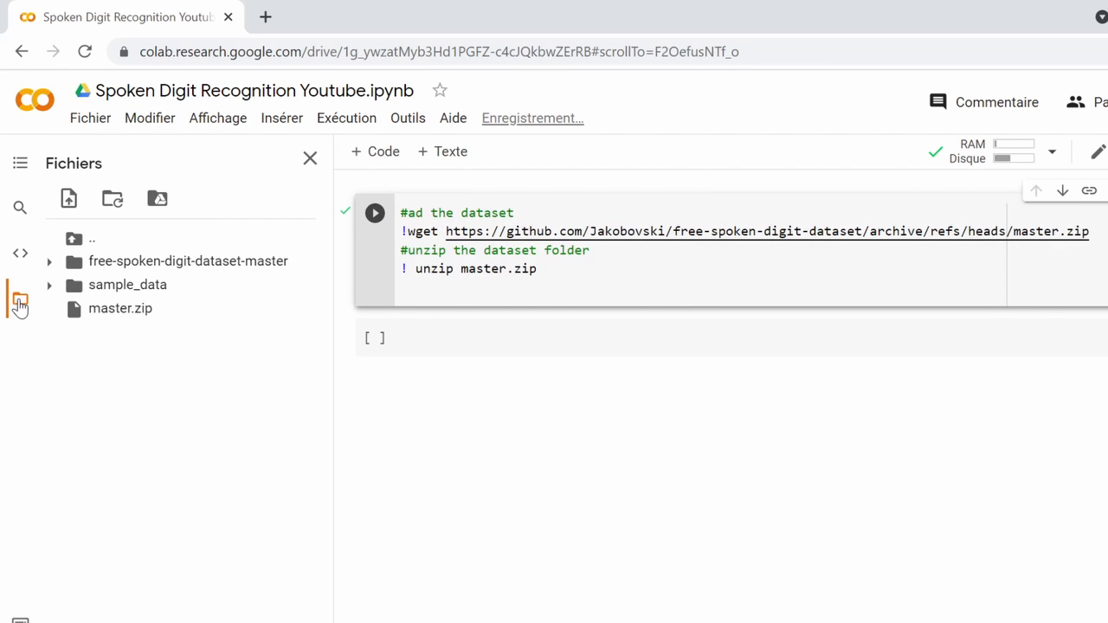
pyautogui.click(48, 259)
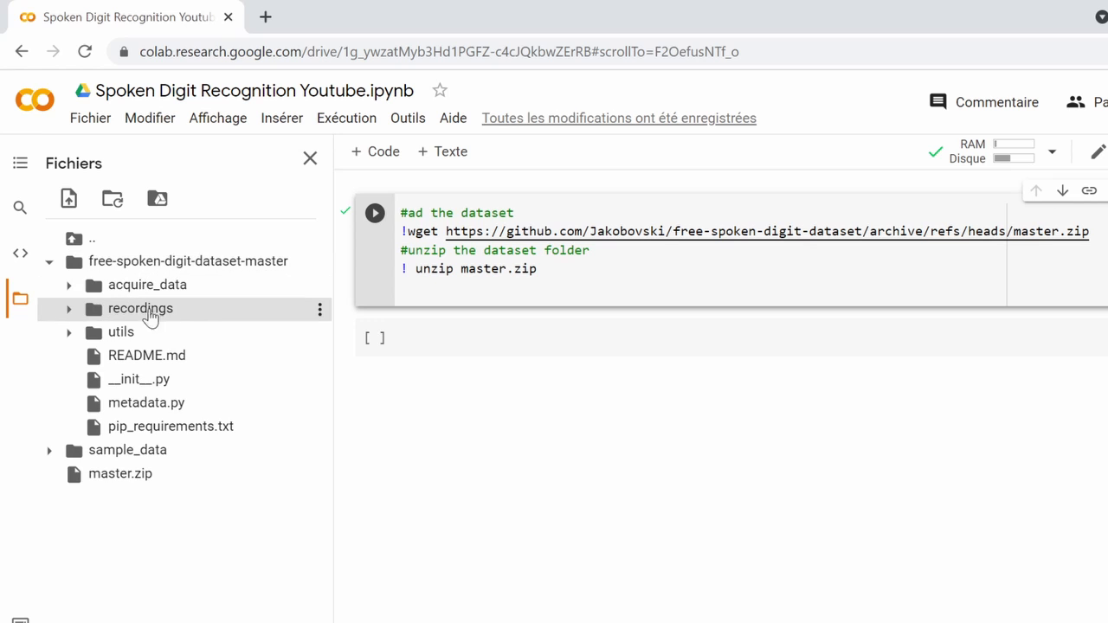
pyautogui.click(49, 260)
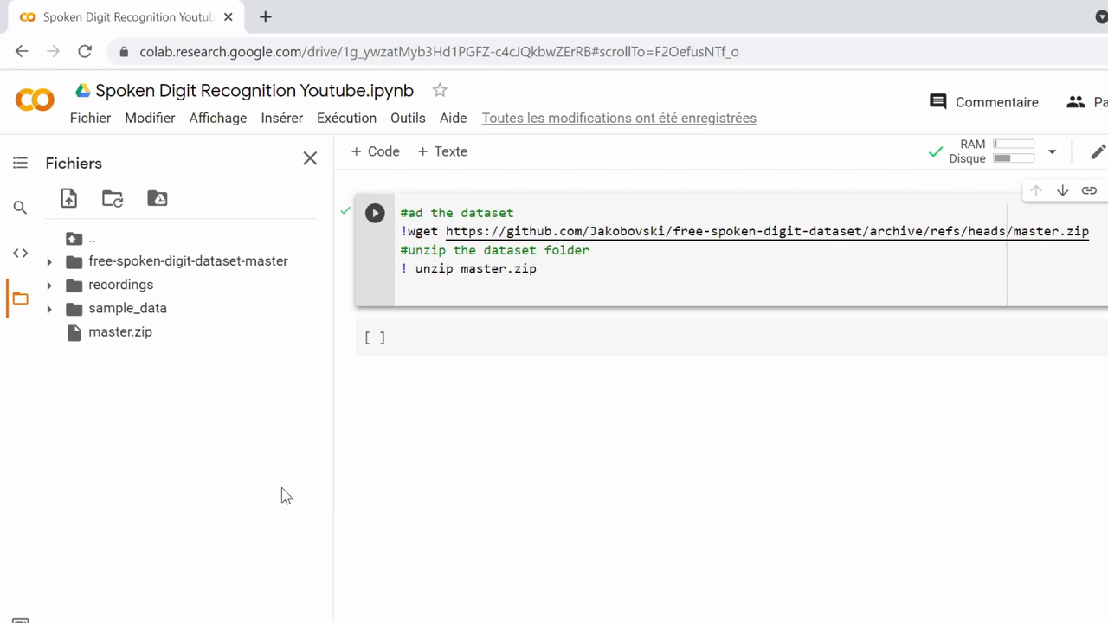
pyautogui.write('spectrograms')
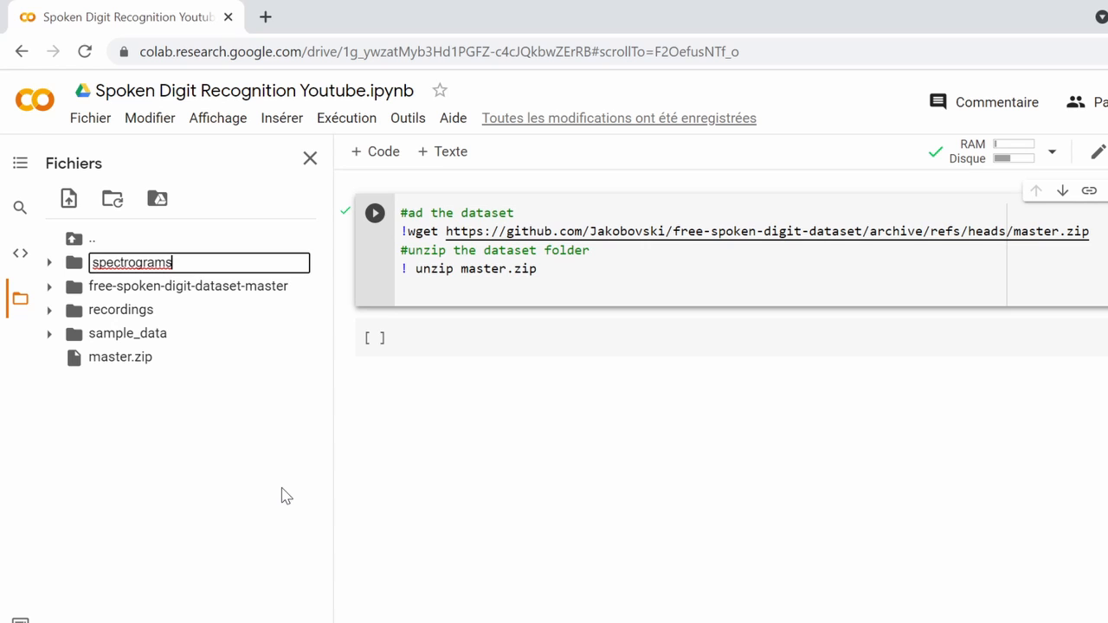
pyautogui.press('Enter')
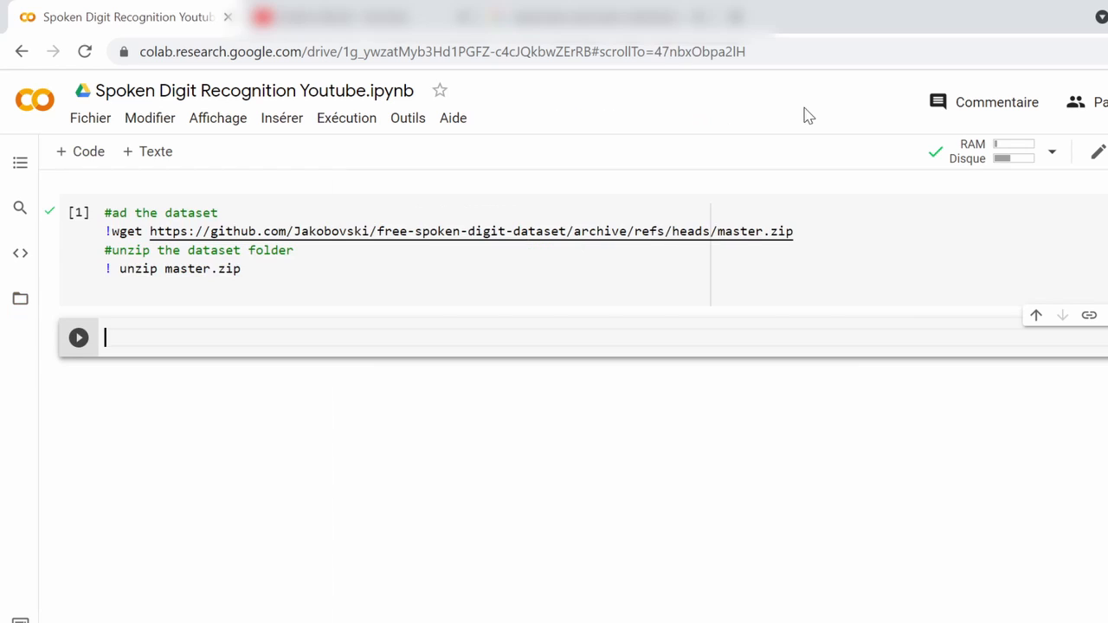
# - Write imports for os, wavfile as wav, numpy as np and keras to_categorical
pyautogui.write('#')
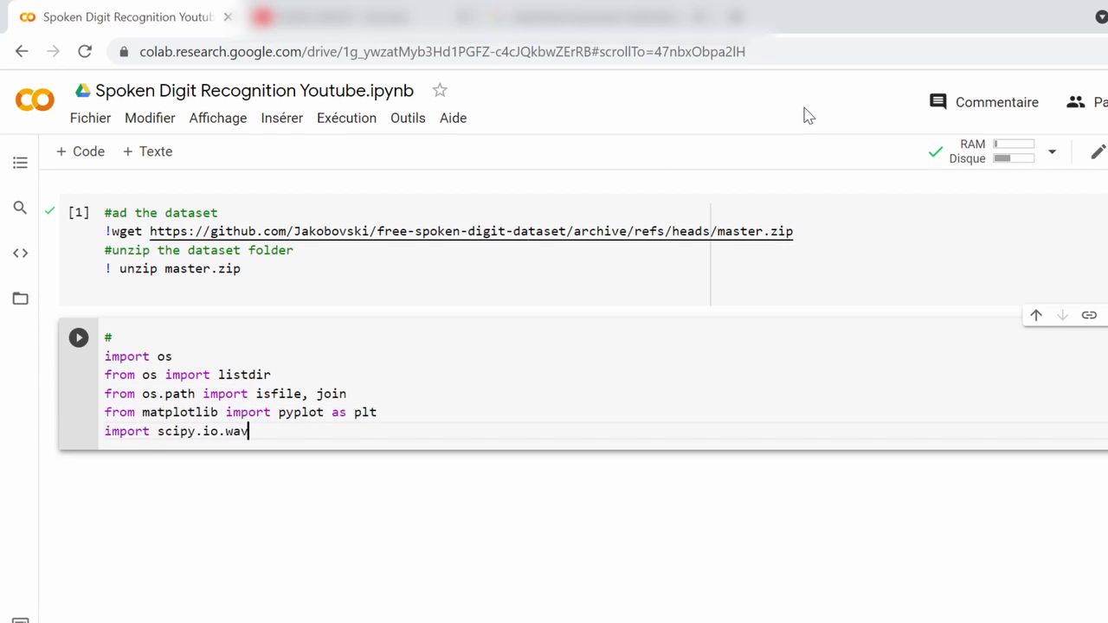
pyautogui.write('file as wav')
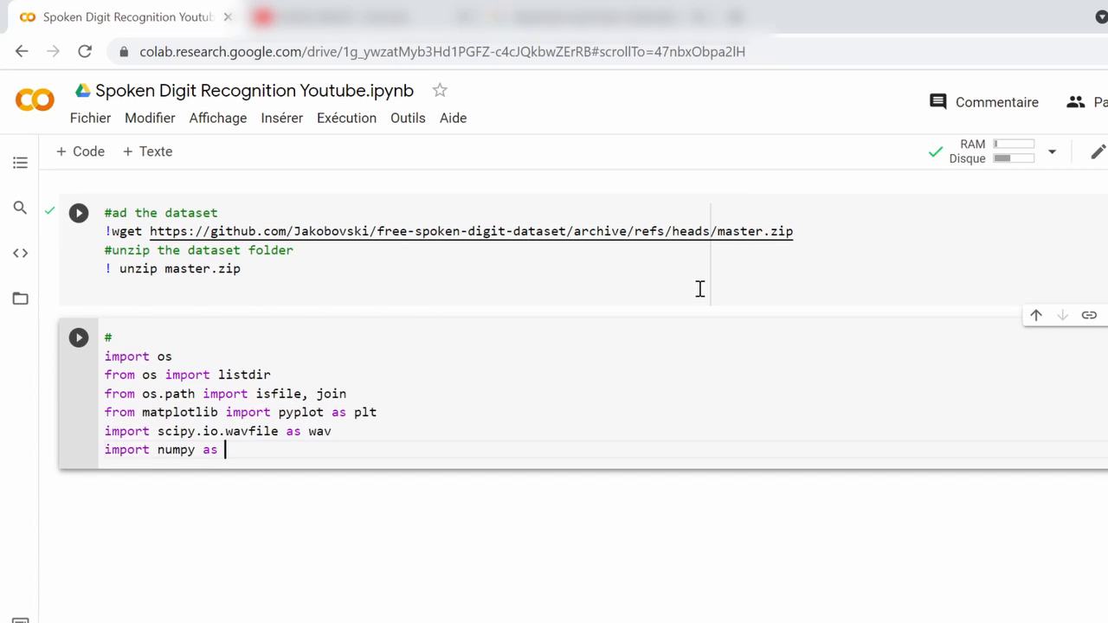
pyautogui.write('np')
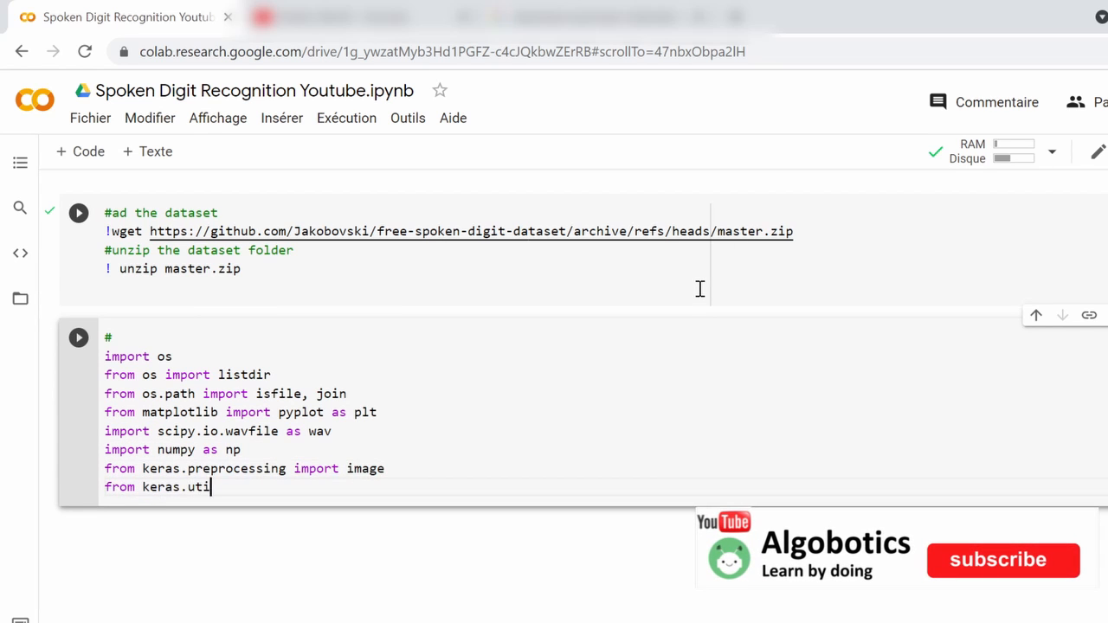
pyautogui.write('ls.np_utils import to_categorical')
pyautogui.write('def wav_to_spectrogram(audio_path, save_path, spectrogram_dimensions=(64, 64), noverlap=16, cmap')
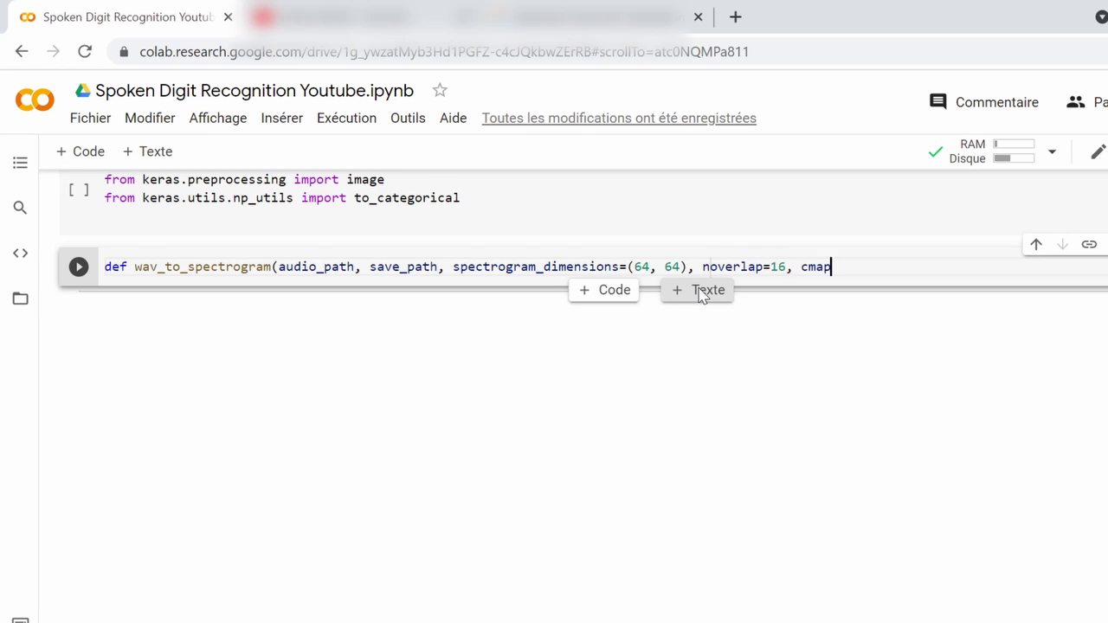
# - Define wav_to_spectrogram with cmap='gray_r' default and read sample_rate, samples from audio_path
pyautogui.write("='gray_r'):")
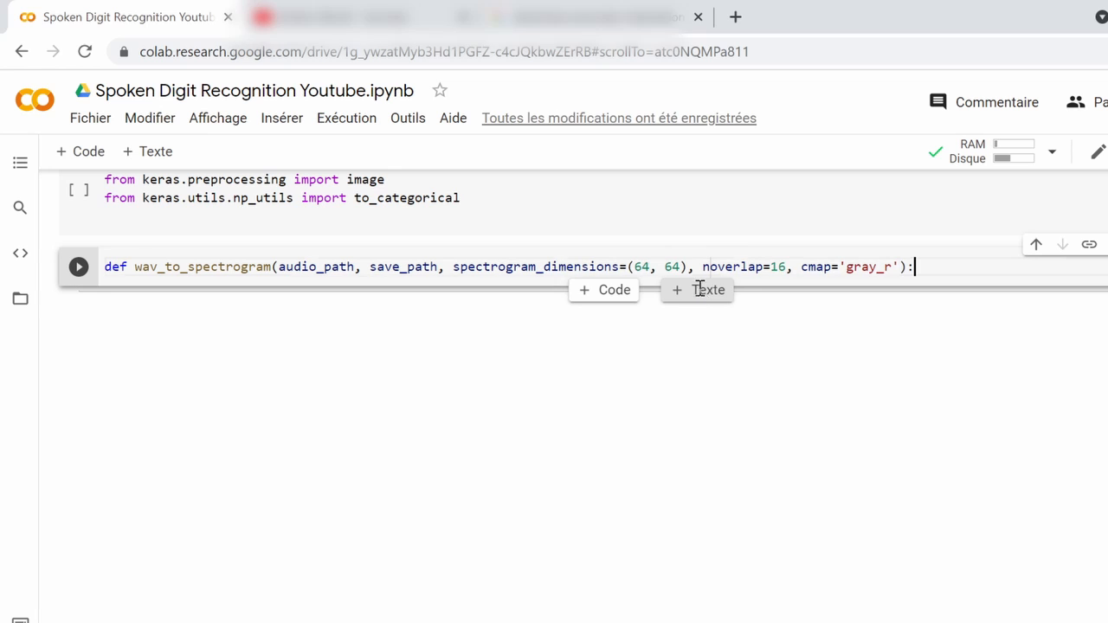
pyautogui.write('sample_rate, samples = wav.read(')
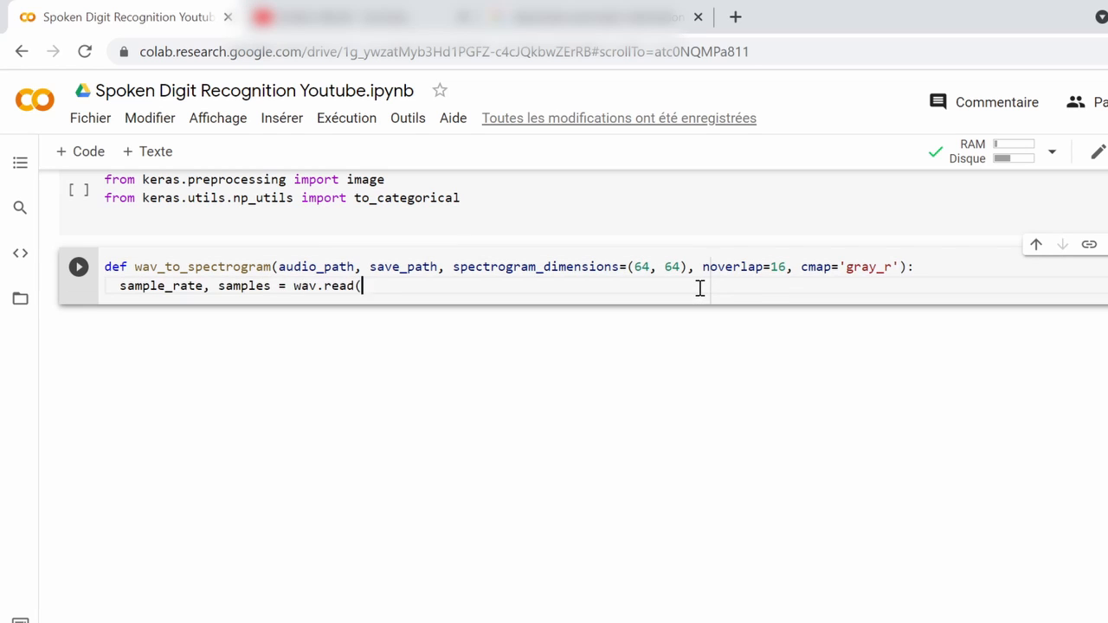
pyautogui.write('audio_path)')
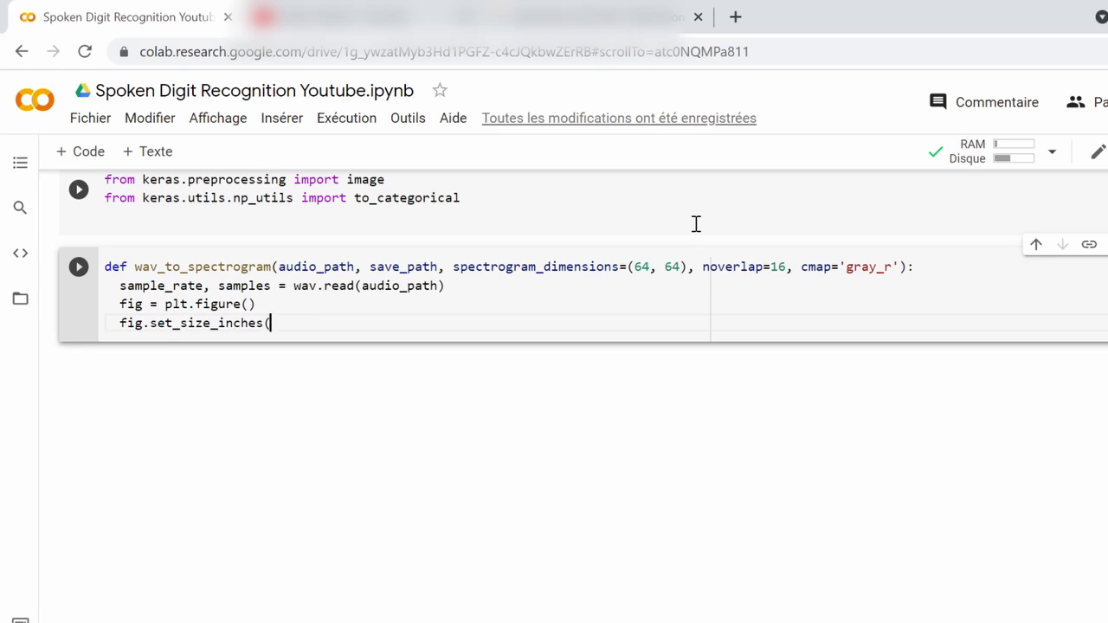
# - Size the figure to spectrogram_dimensions over dpi and add full-frame Axes [0,0,1,1]
pyautogui.write('(spectrogram_dimensions[0]/fig.g')
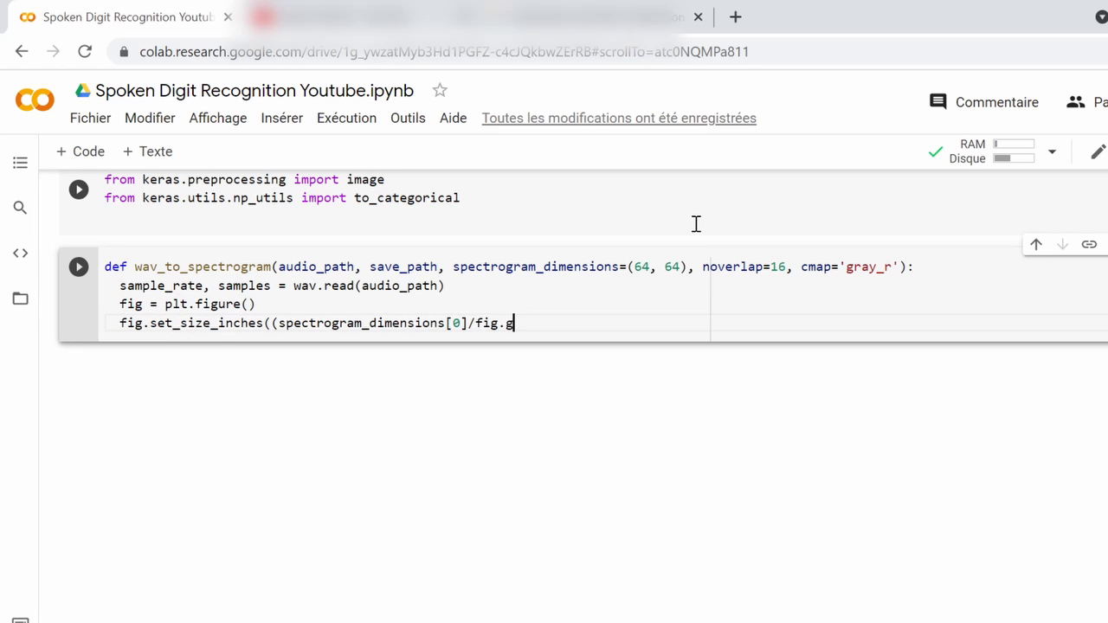
pyautogui.write('et_dpi(), spectrogram_dimension')
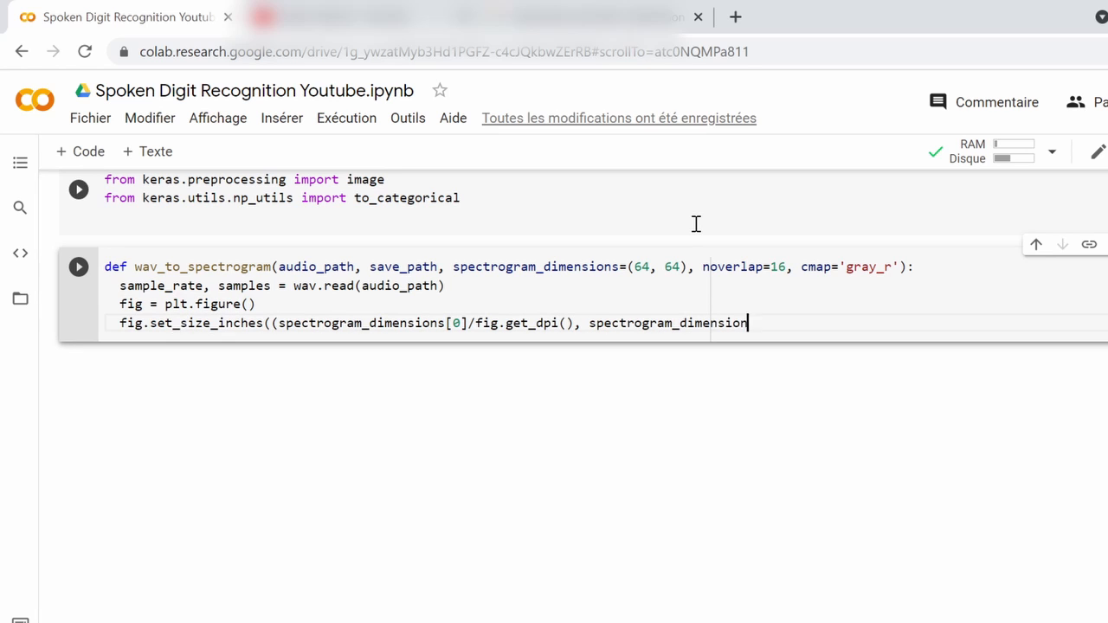
pyautogui.write('s[1]/fig.get_dpi()))')
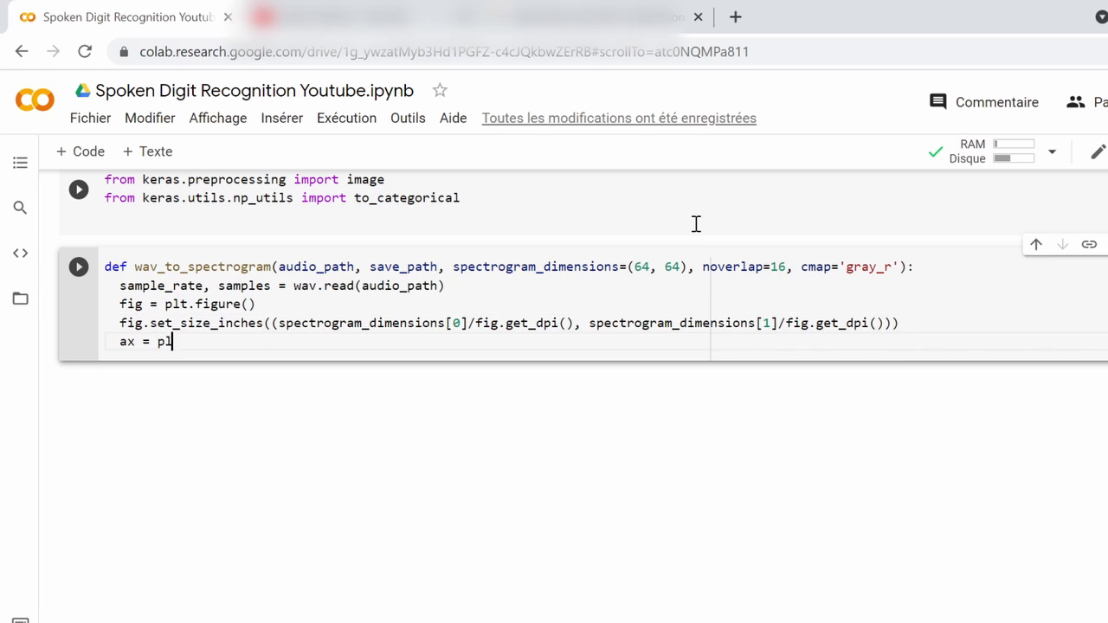
pyautogui.write('t.Axes(fig, [0., 0., 1., 1.])')
pyautogui.write('ax.set_axis_off(')
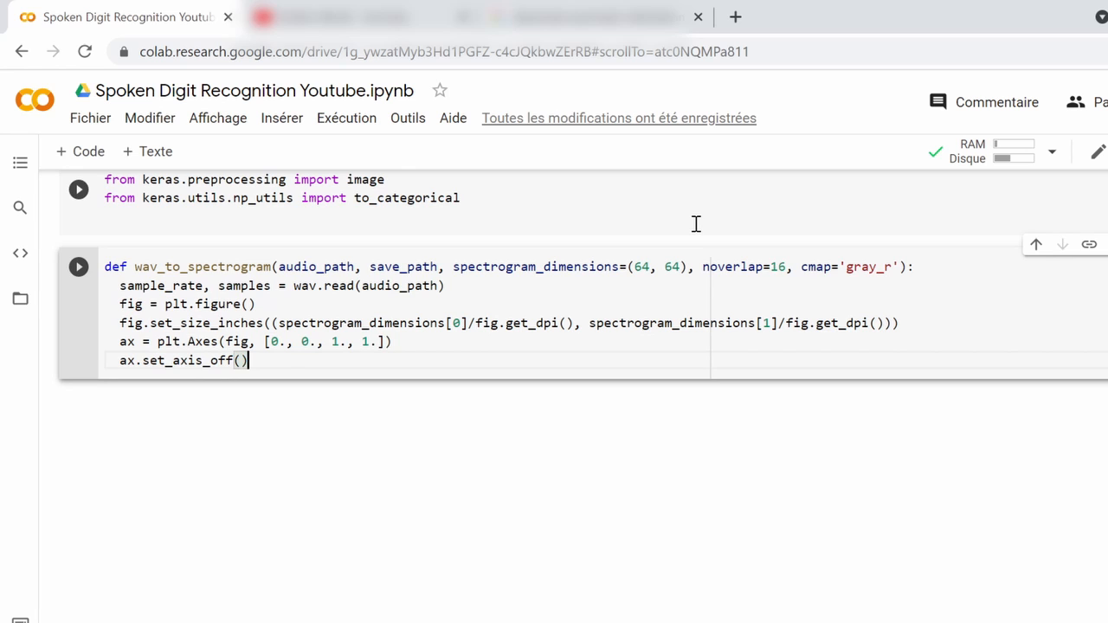
pyautogui.write('fig.add_axes(ax)')
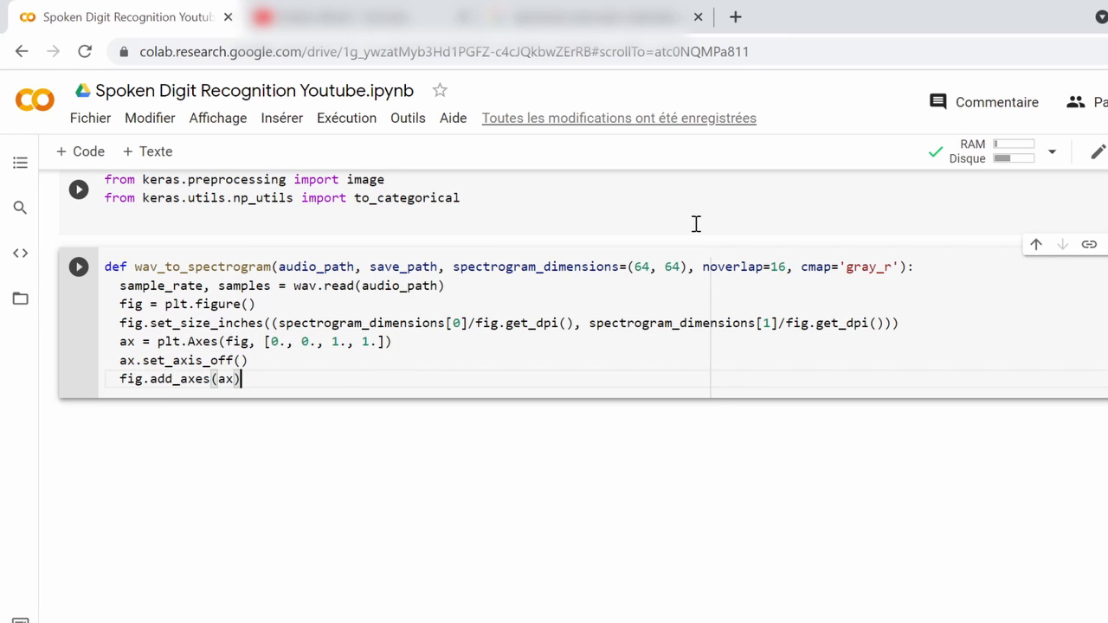
# - Plot ax.specgram with Fs=2 and noverlap, set NullLocator on both axes, savefig with bbox_inches='tight', pad_inches=0
pyautogui.write('ax.specgram(samp')
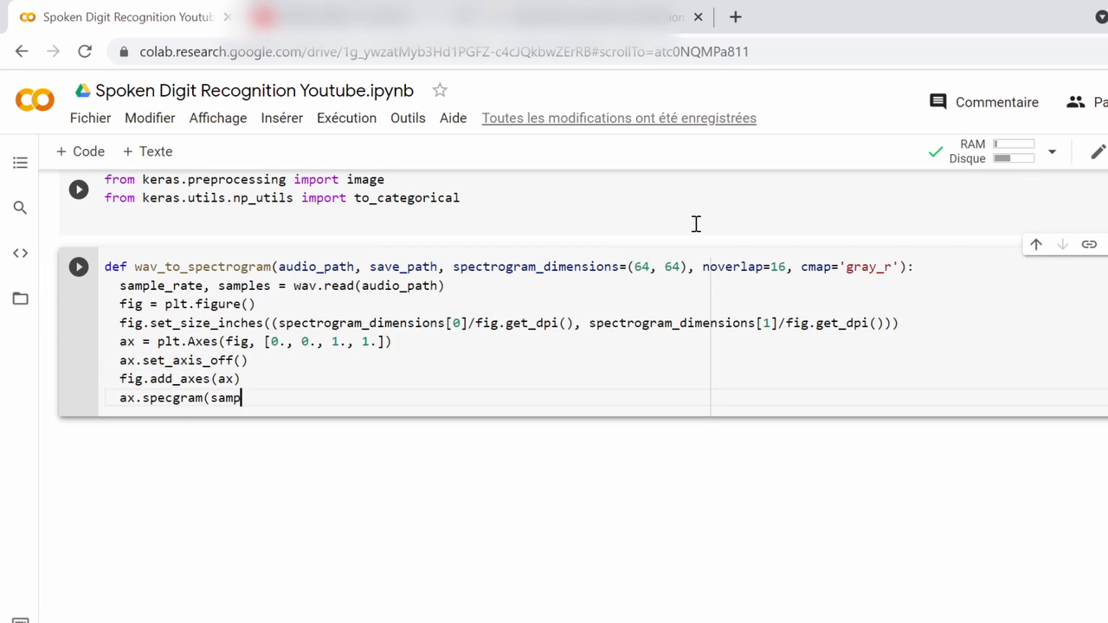
pyautogui.write('les, cmap=cmap, Fs=2, noverlap=n')
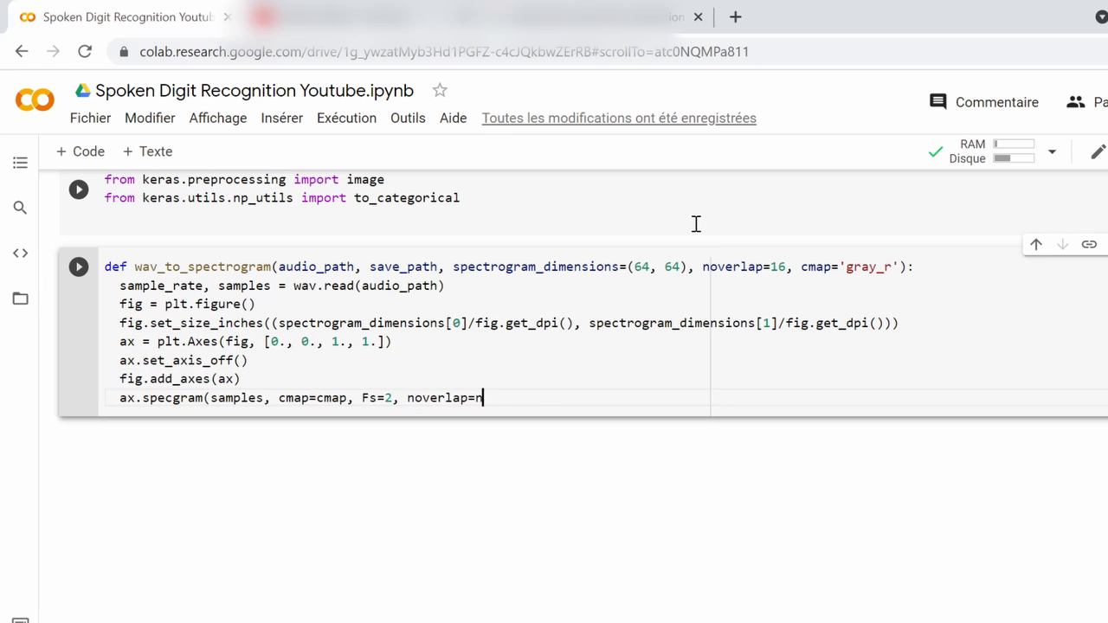
pyautogui.write('overlap)')
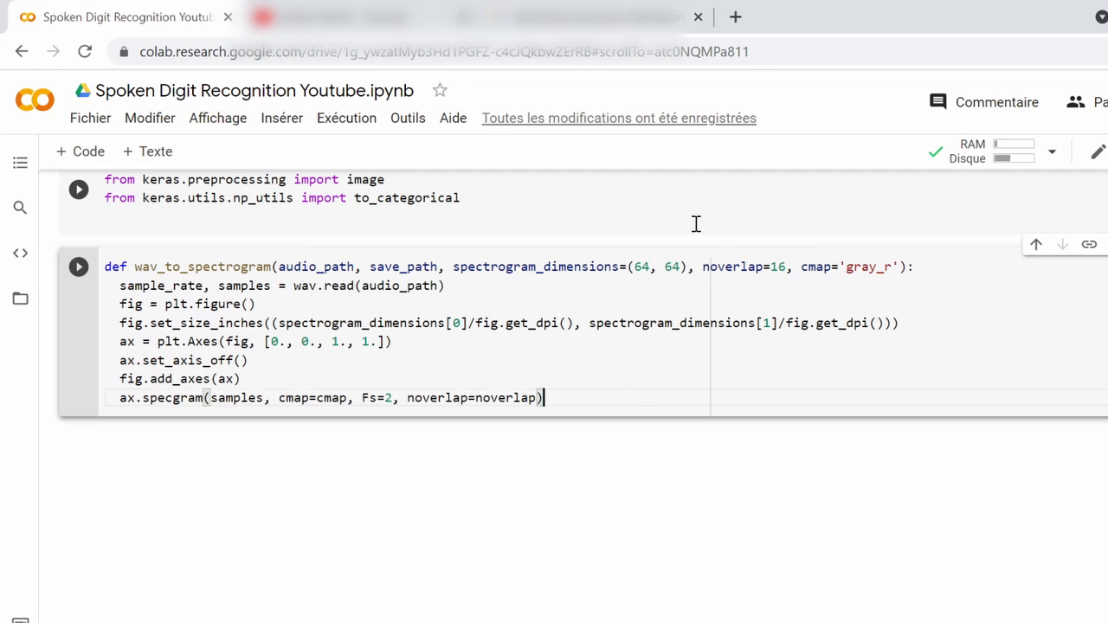
pyautogui.write('ax.xaxis.set_major_locator(plt.NullLocator())')
pyautogui.write('ax.yaxis.set_m')
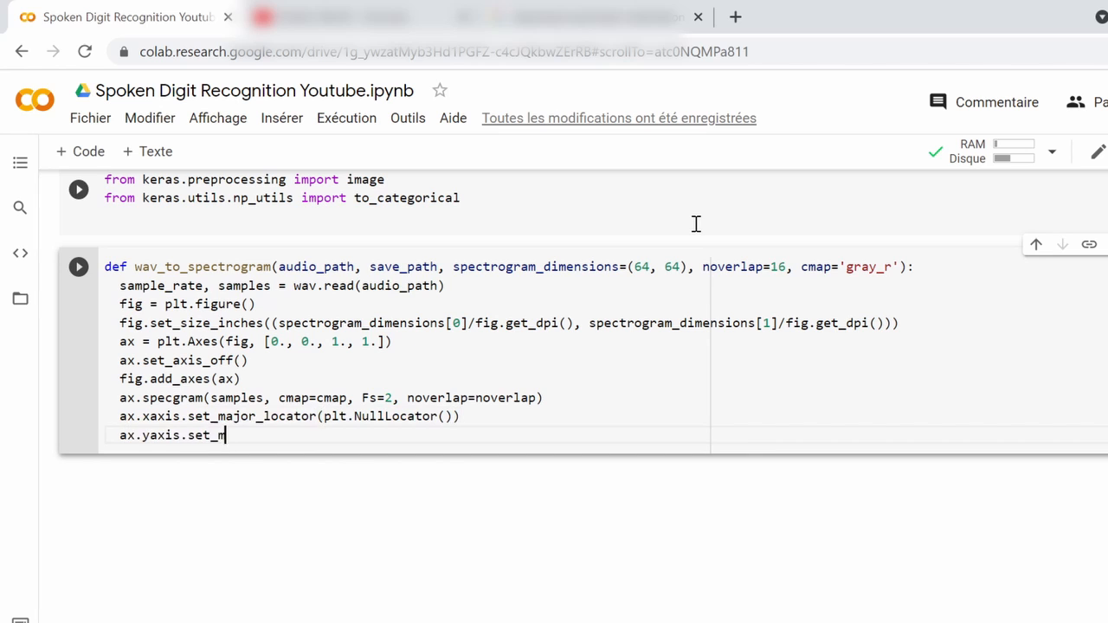
pyautogui.write('ajor_locator(plt.NullLocator())')
pyautogui.write('fig.savefig(save_path, bbox')
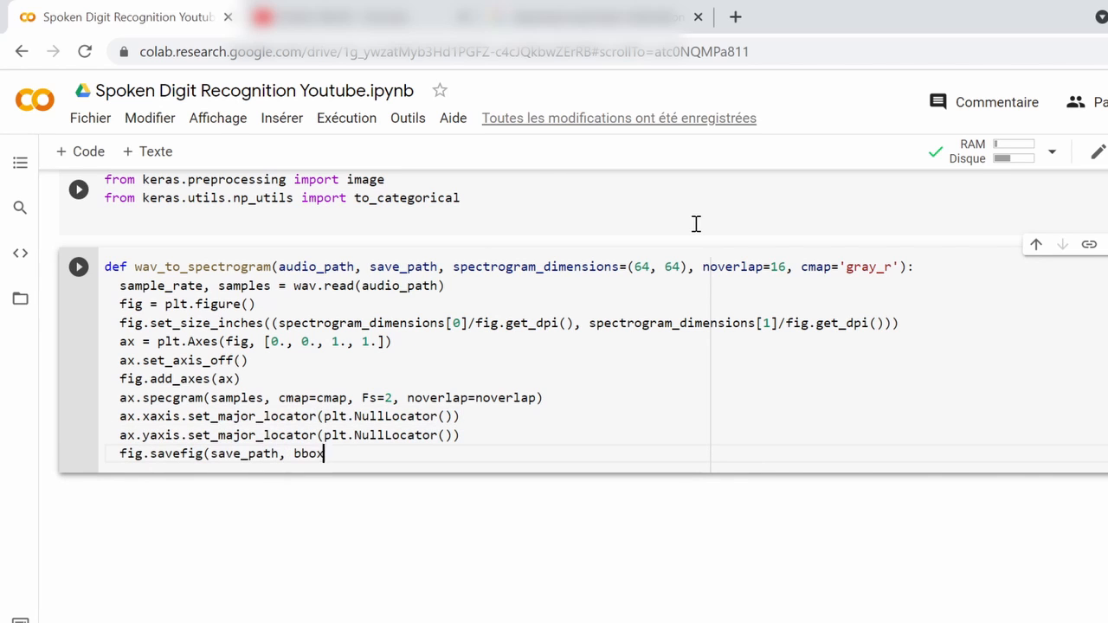
pyautogui.write('_inches="tight", pad_inches=0)')
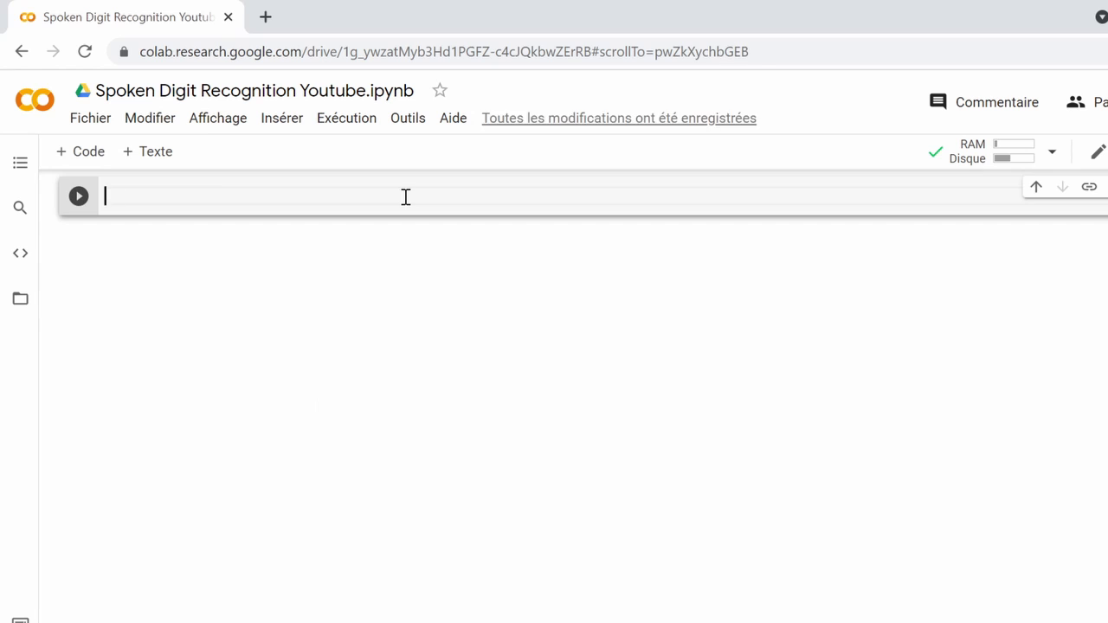
# - Define dir_to_spectrogram listing .wav files in audio_dir with listdir/isfile and printing each file_name
pyautogui.write('#')
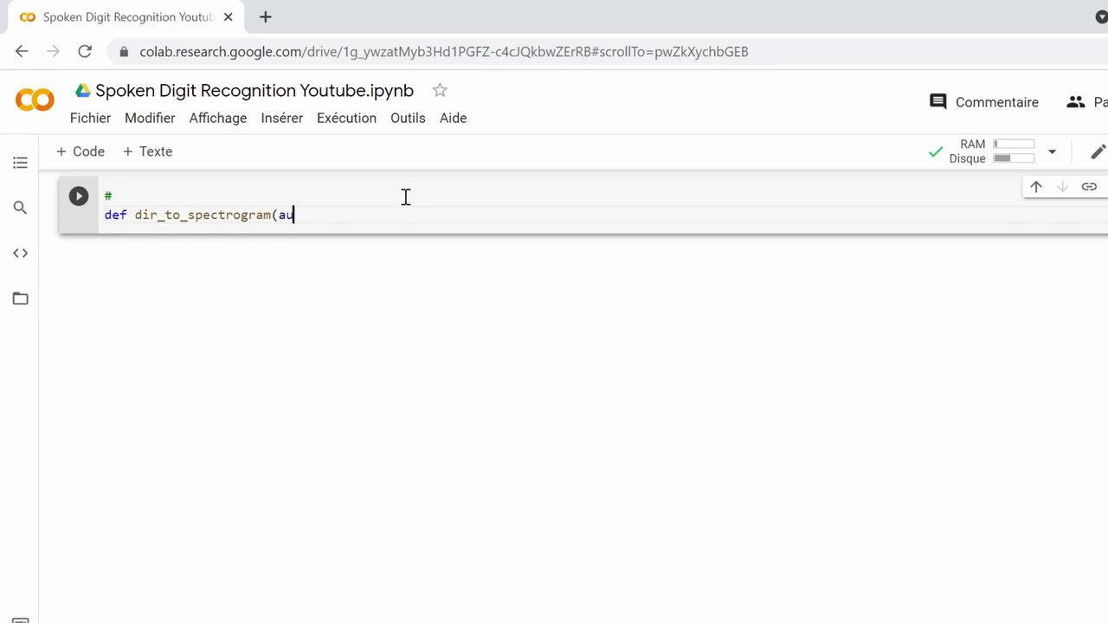
pyautogui.write("dio_dir, spectrogram_dir, spectrogram_dimensions=(64, 64), noverlap=16, cmap='gray_r'):")
pyautogui.write('fil')
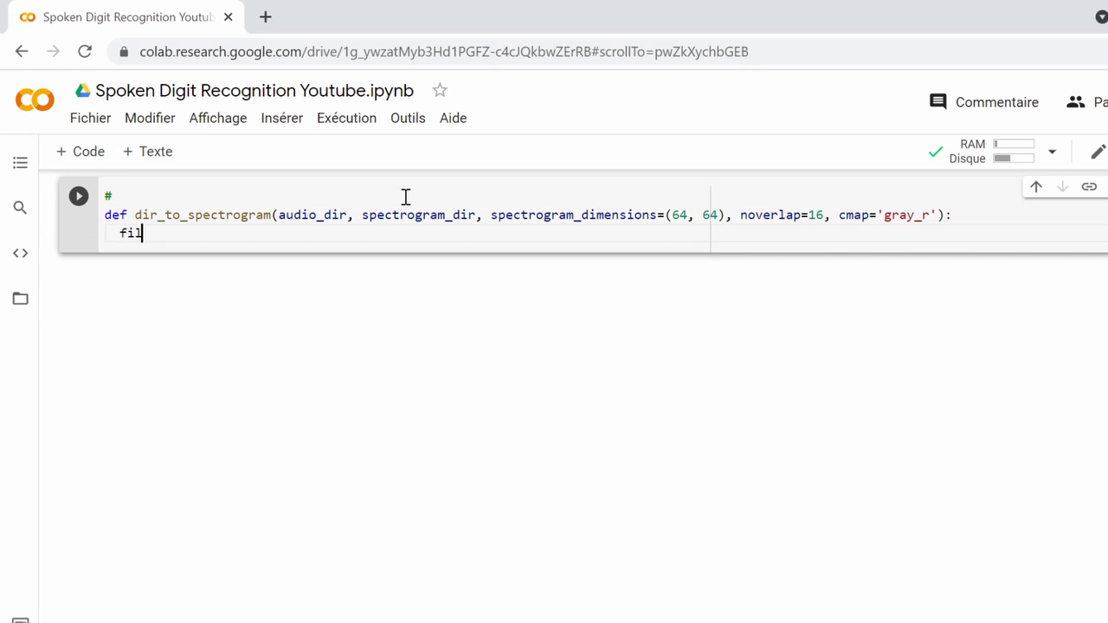
pyautogui.write('e_names = [f for f in listdir(a')
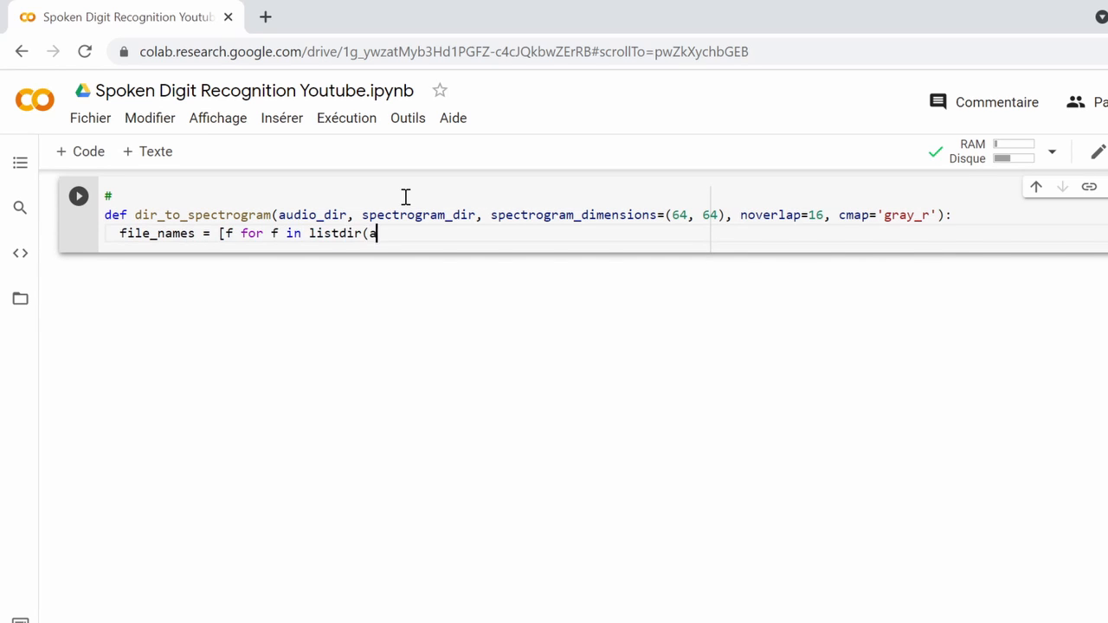
pyautogui.write("udio_dir) if isfile(join(audio_dir, f)) and '.wav' in f")
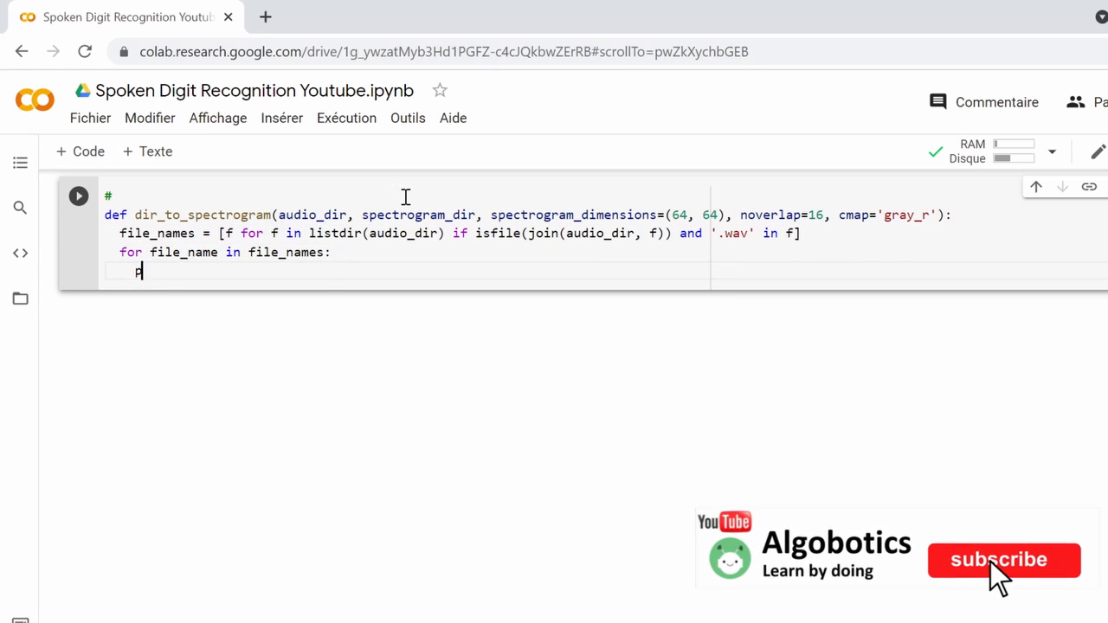
pyautogui.write('print(file_name)')
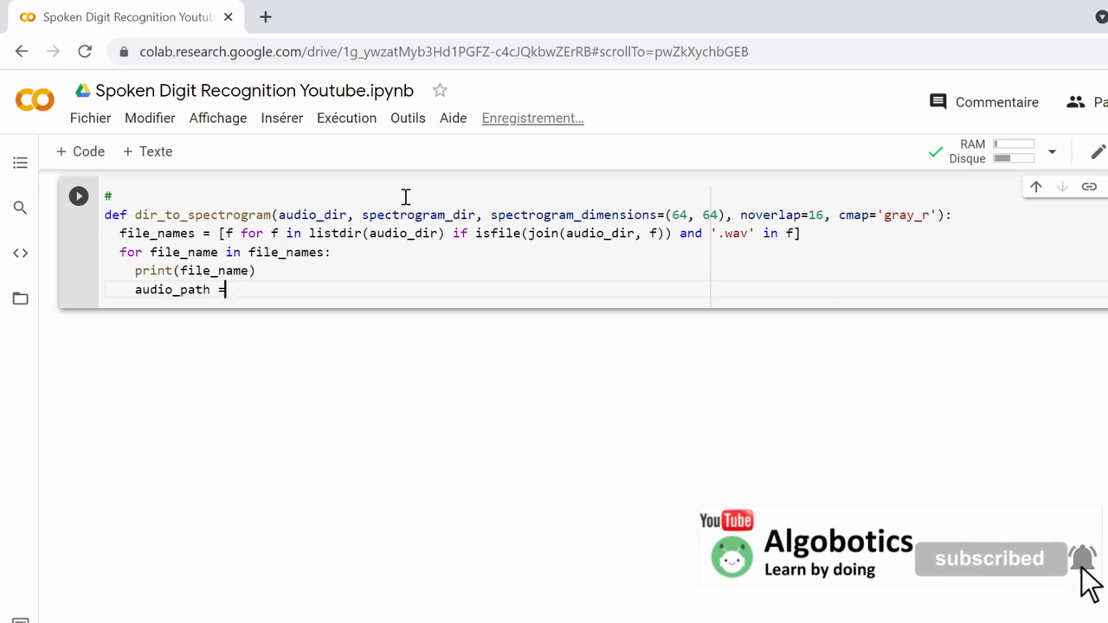
# - Build audio and spectrogram paths per file and call wav_to_spectrogram with dimensions and cmap
pyautogui.write('audio_dir + file_name')
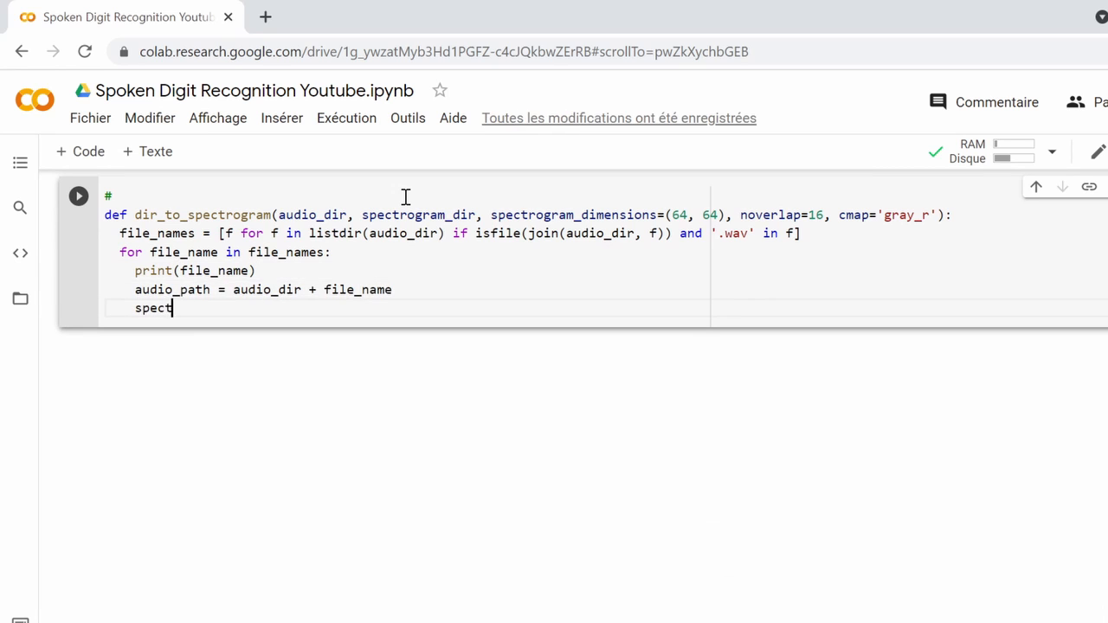
pyautogui.write("ogram_path = spectrogram_dir + file_name.replace('.wav', '.png")
pyautogui.write('wav_to_spectrogram(audio_p')
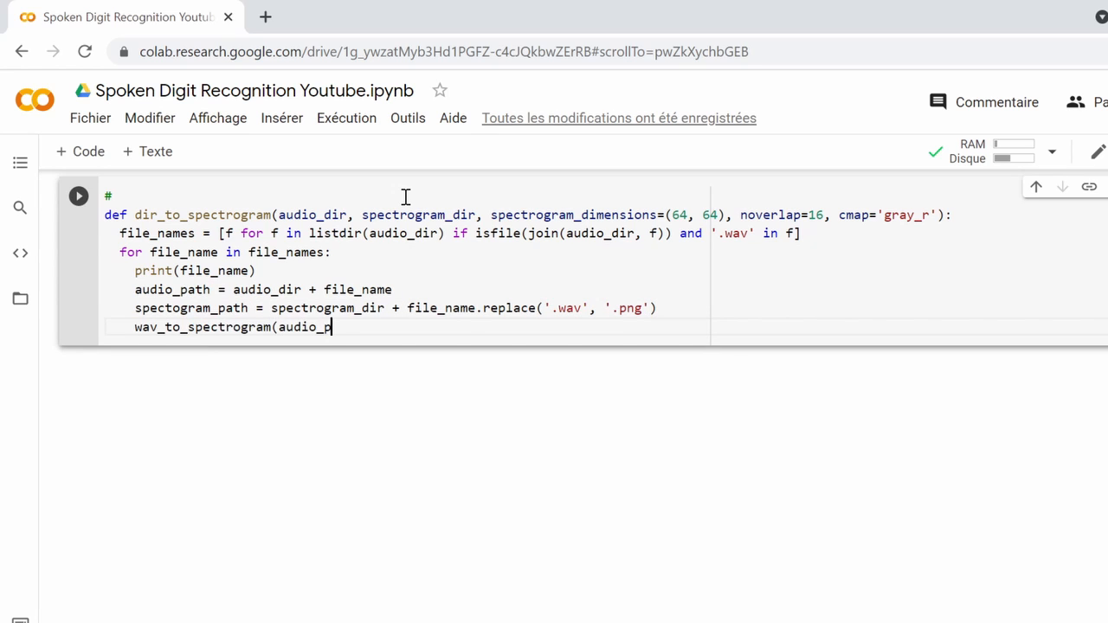
pyautogui.write('ath, spectogram_path, spectrogr')
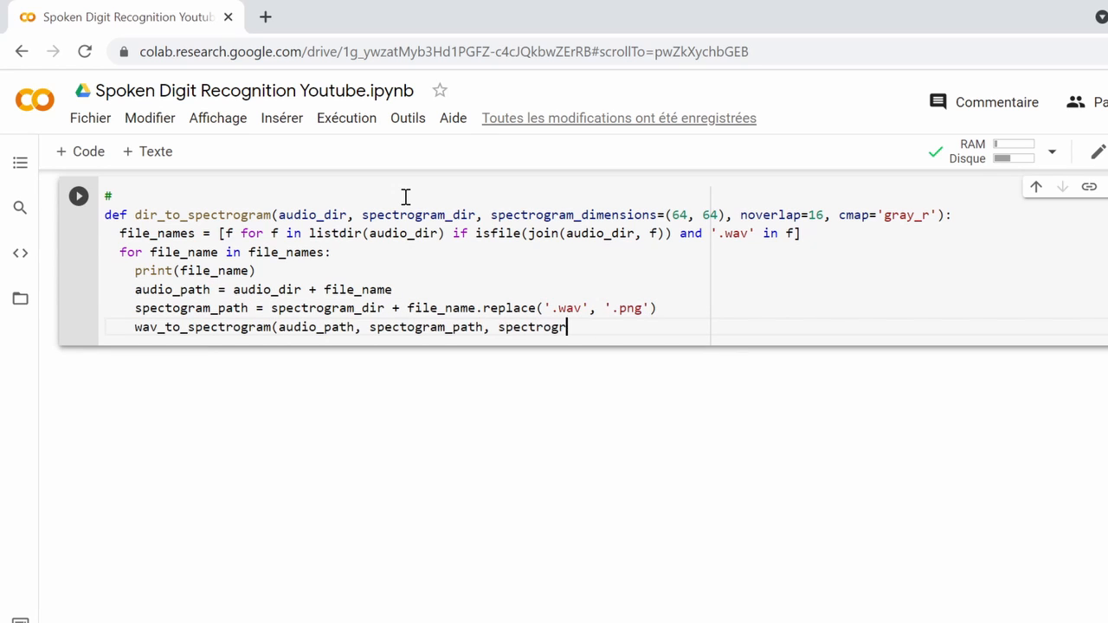
pyautogui.write('am_dimensions=spectrogram_dimensions, noverlap=noverlap, cmap=cm')
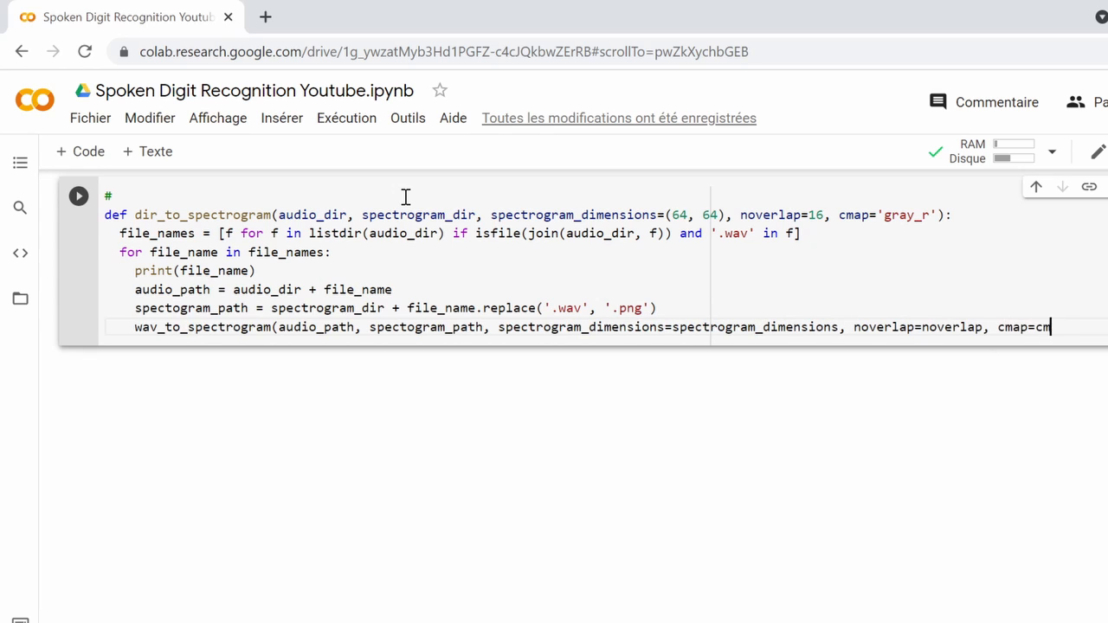
pyautogui.write('ap)')
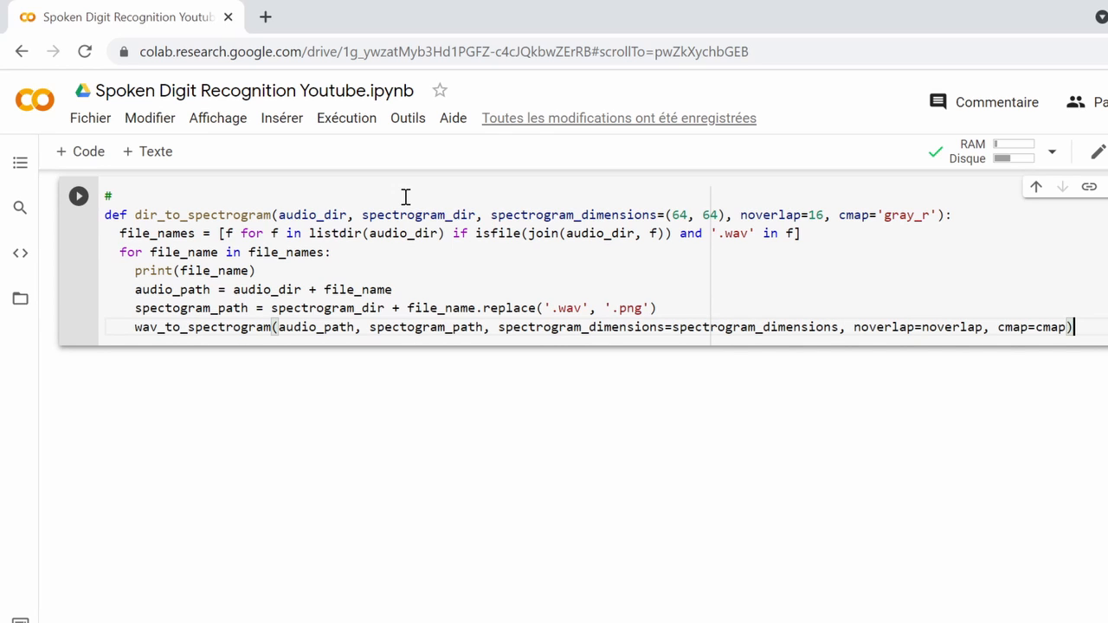
pyautogui.write('audio_folder = "recordings/')
pyautogui.write('spectr')
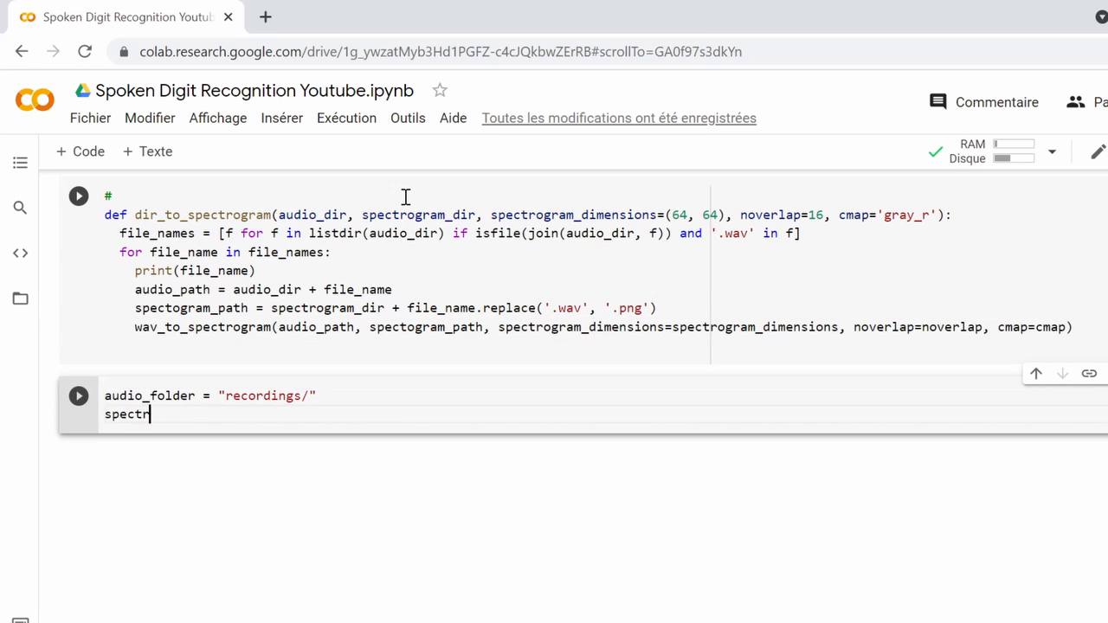
# - Set spectrogram_folder to "spectrograms/", call dir_to_spectrogram(audio_folder, spectrogram_folder) and run it
pyautogui.write('ogram_folder = "spectrograms/"')
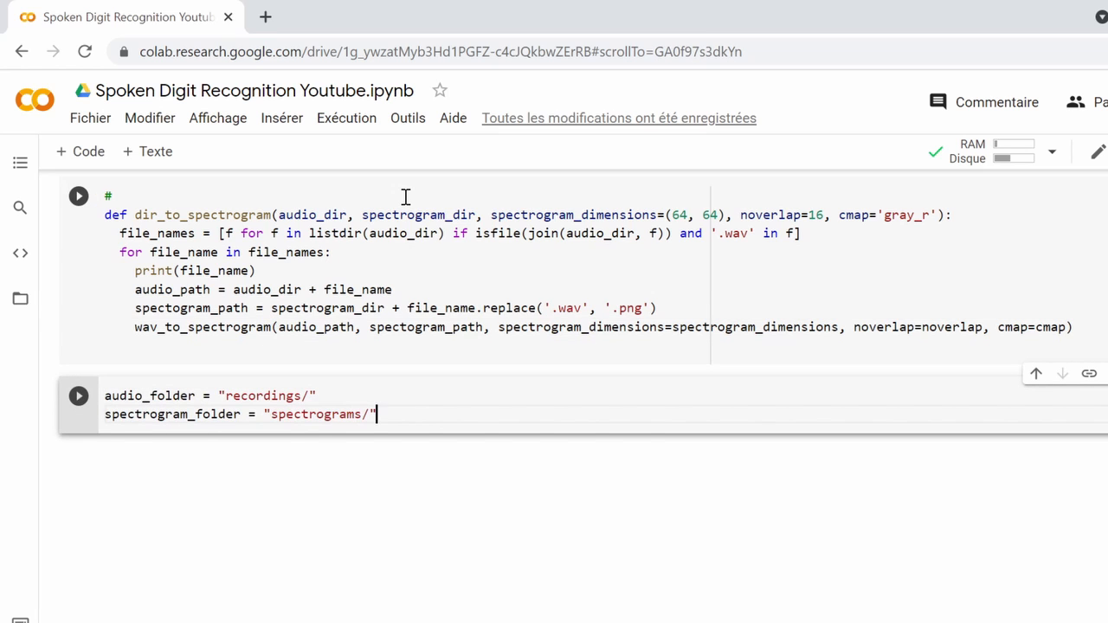
pyautogui.write('dir_to_spectrogram(audio_fol')
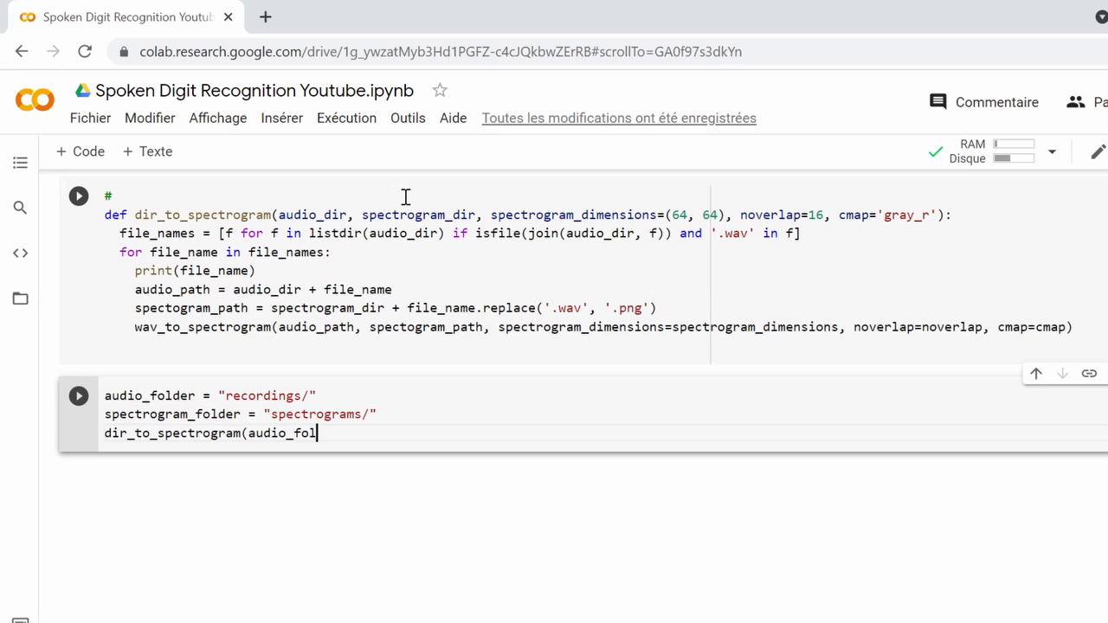
pyautogui.write('der, spectrogram_folder)')
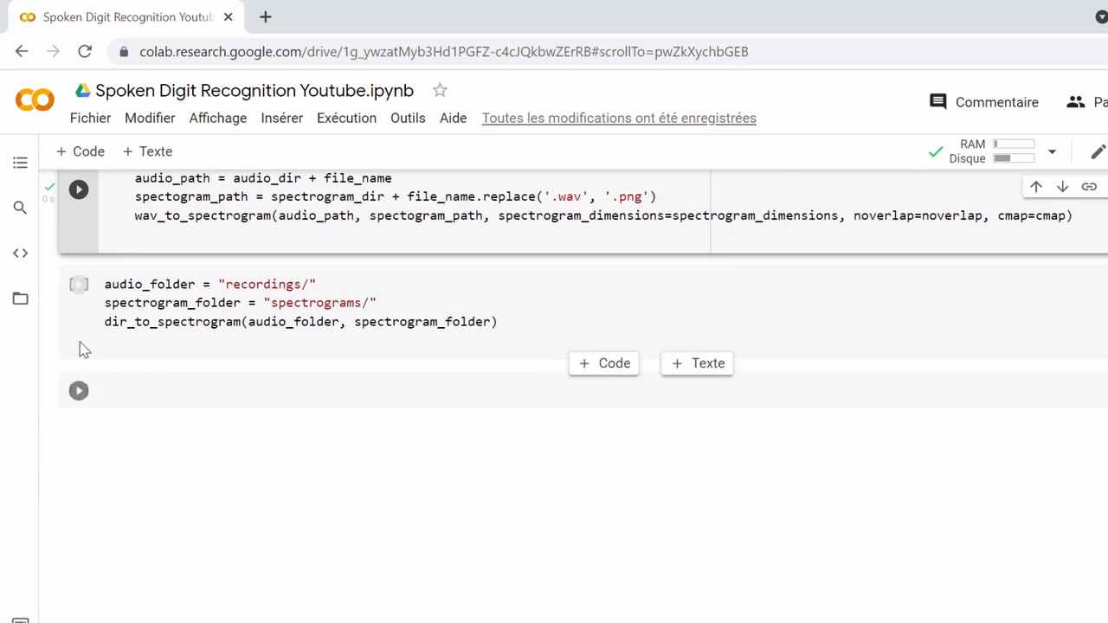
pyautogui.click(78, 284)
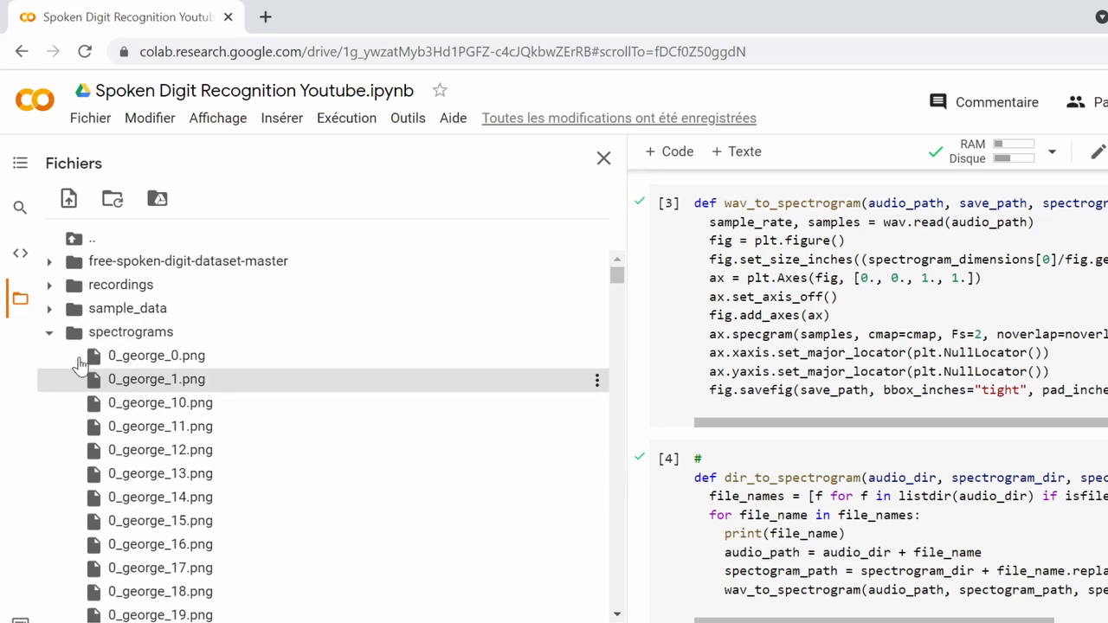
# - Expand the spectrograms folder to inspect the generated .png spectrogram images
pyautogui.click(48, 332)
pyautogui.write('trainset = [')
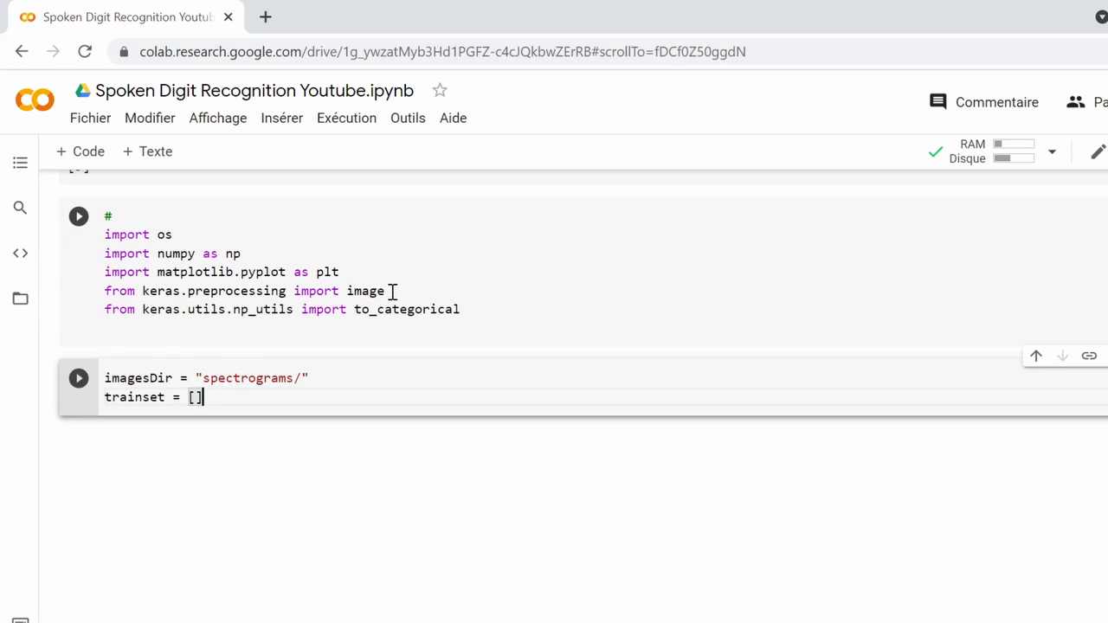
# - Initialise testset and load each image from imagesDir, checking sample suffix against '0.png'–'4.png'
pyautogui.write('testset = []')
pyautogui.write("sample_number = file.split('_')[2")
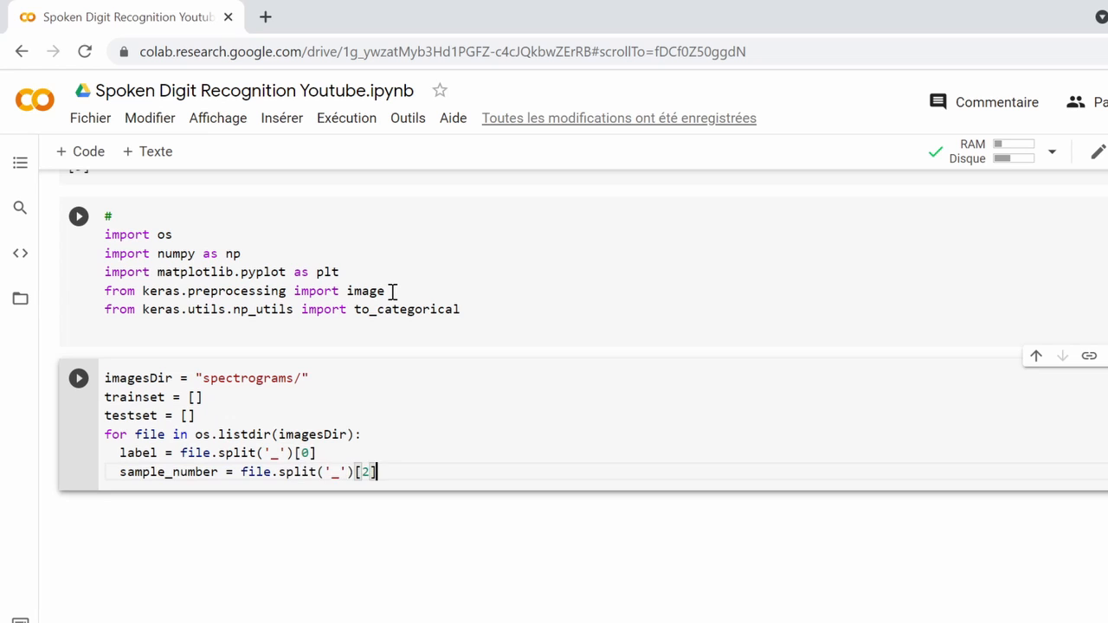
pyautogui.write('img = image.load_img(imagesDir')
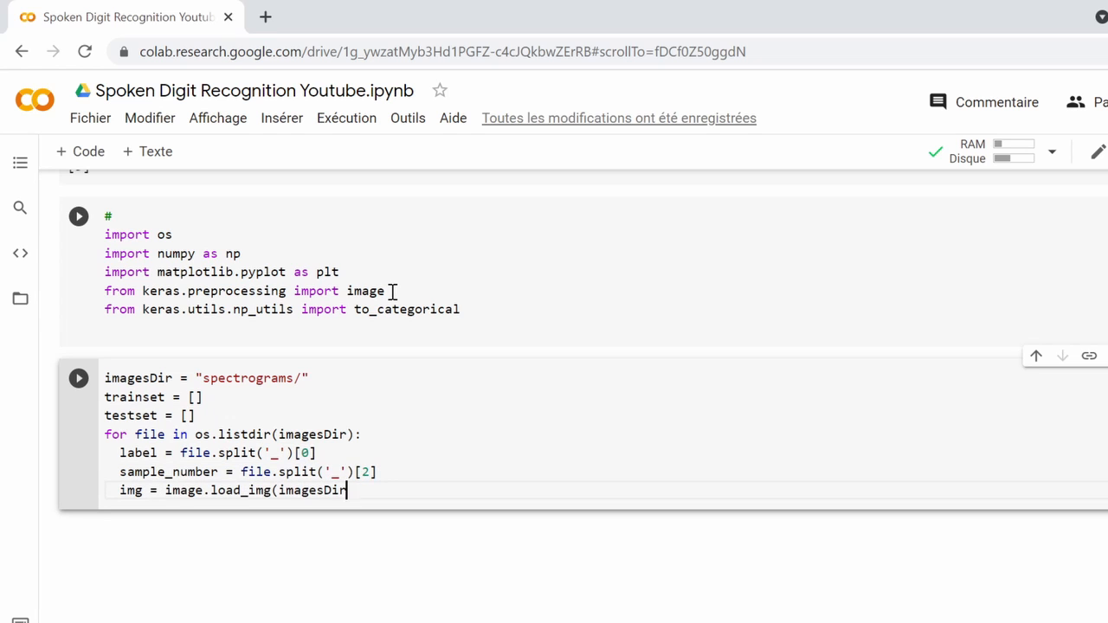
pyautogui.write('+file)')
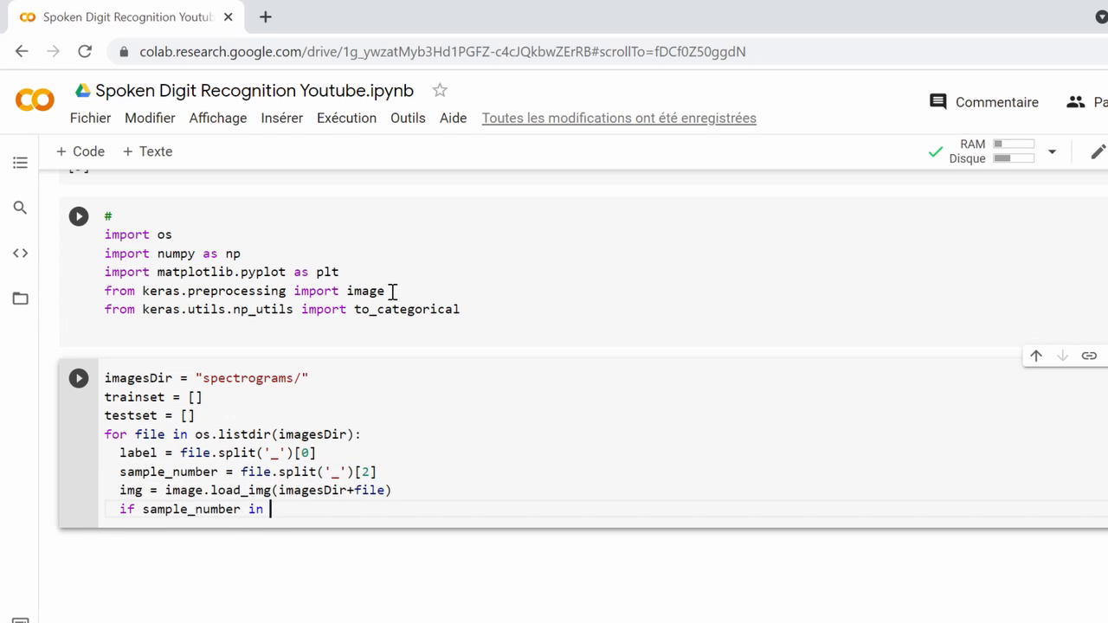
pyautogui.write("['0.png','1.png','2.png','3.png'")
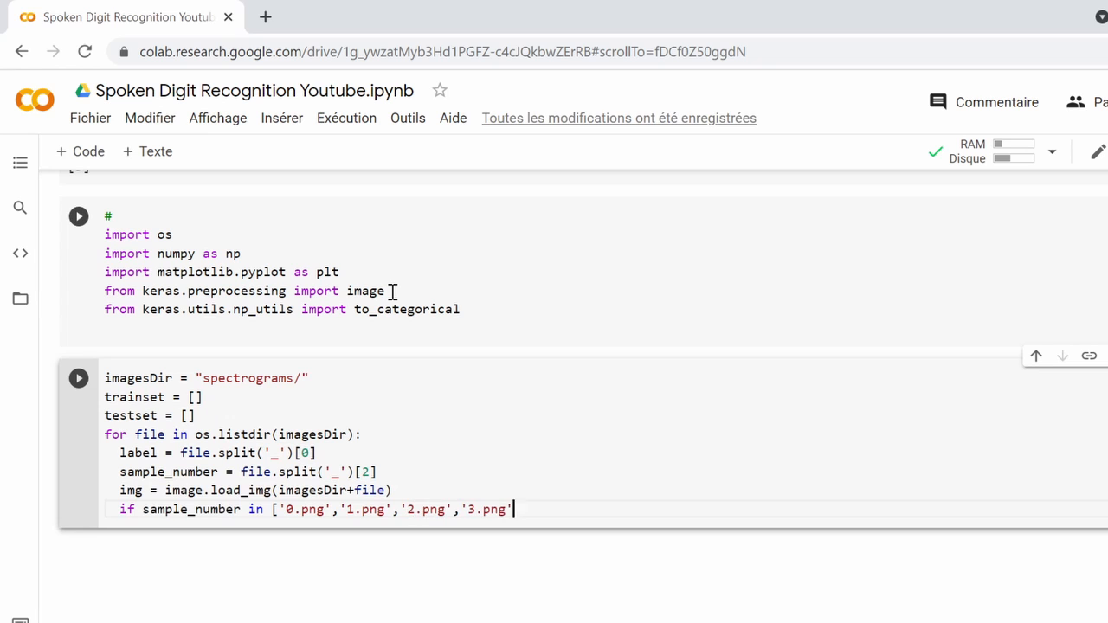
pyautogui.write(",'4.png']:")
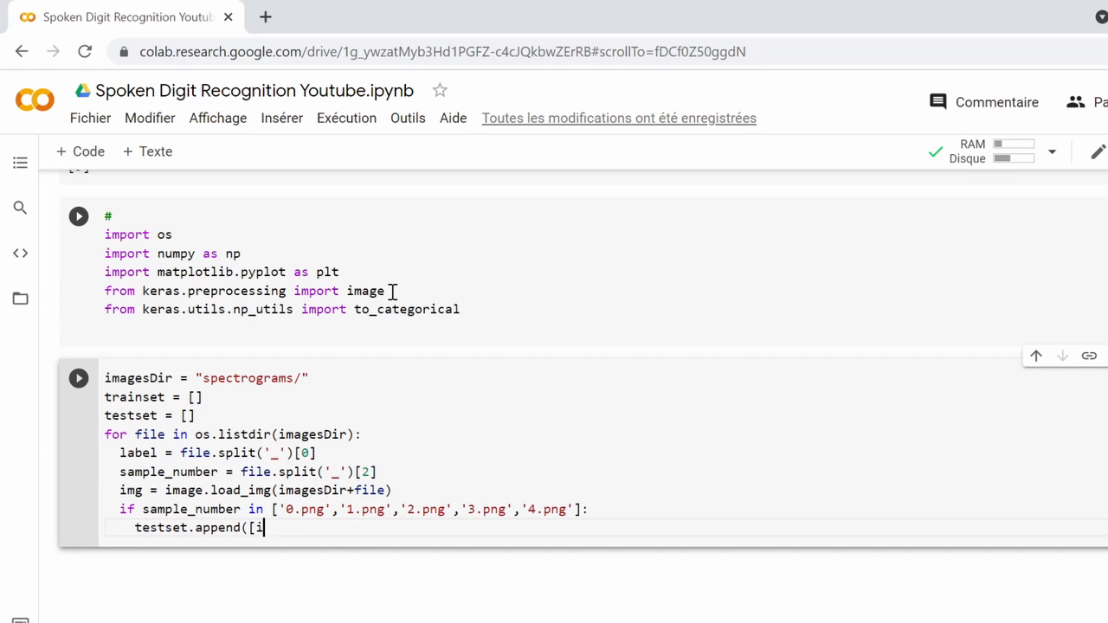
# - Append img_to_array(img) with its label to testset or trainset accordingly
pyautogui.write('mage.img_to_array(img), label])')
pyautogui.write('trainset.append([i')
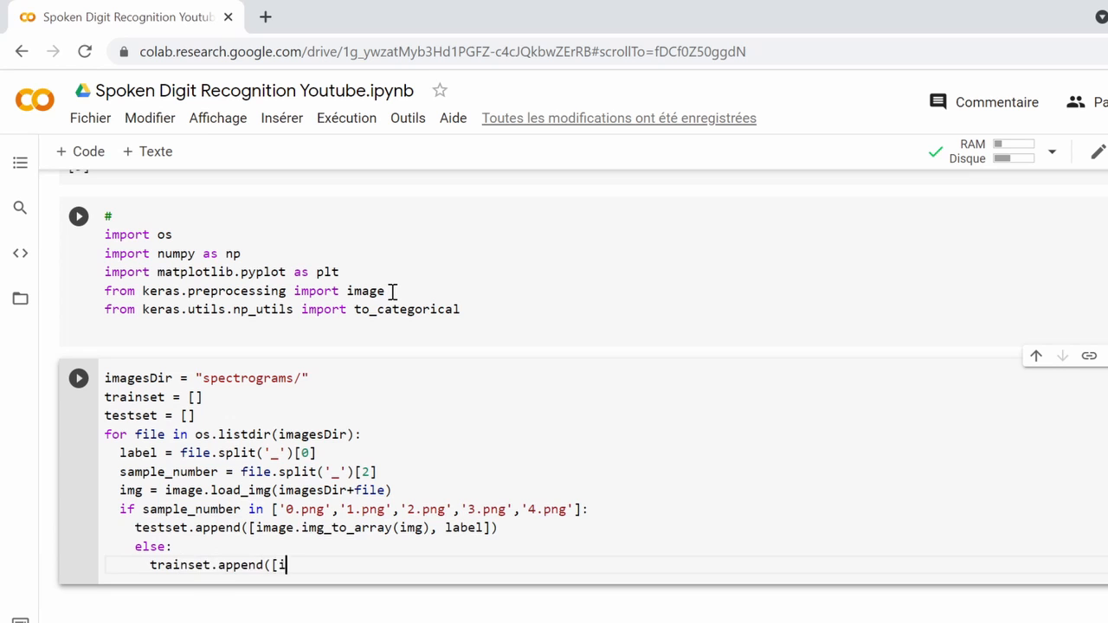
pyautogui.write('mage.img_to_array(img), label])')
pyautogui.write('X_train = [item[0] for item in tra')
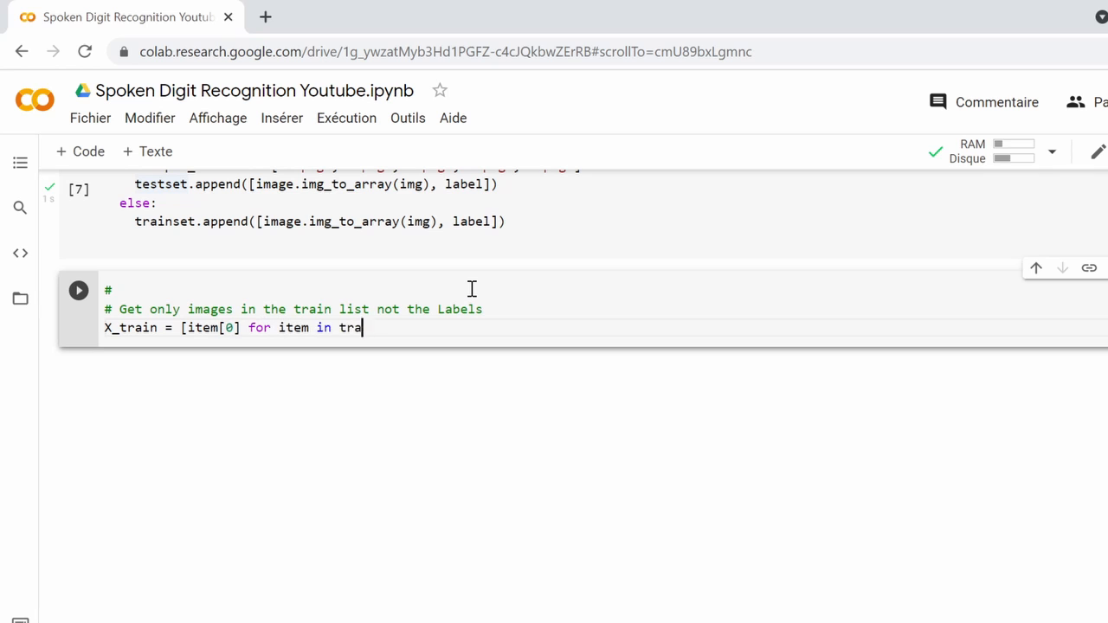
# - Build X_train, y_train, X_test and y_test with list comprehensions over trainset and testset, with comments
pyautogui.write('inset]')
pyautogui.write('# Get only Labels in the train list not the images')
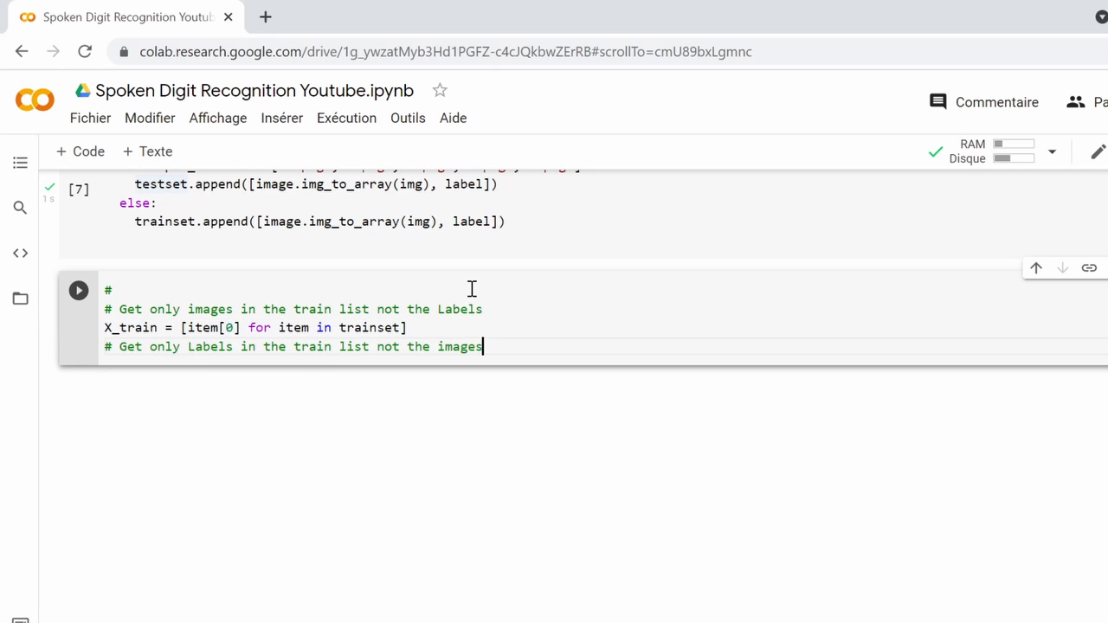
pyautogui.write('y_train = [item[1] for item in')
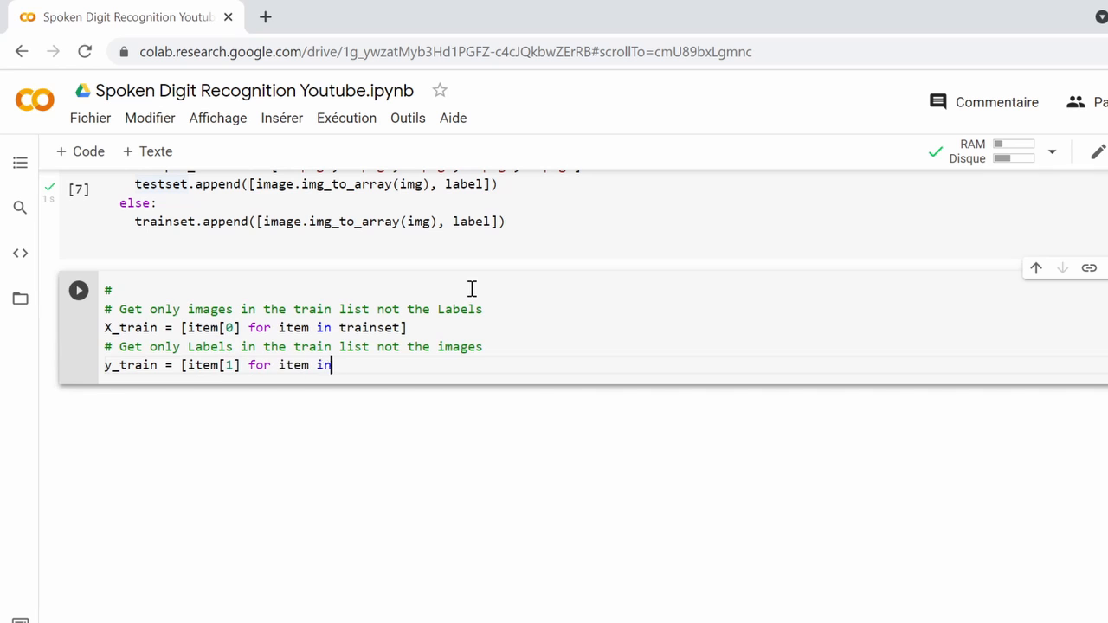
pyautogui.write('trainset]')
pyautogui.write('X_test = [item[0] for item')
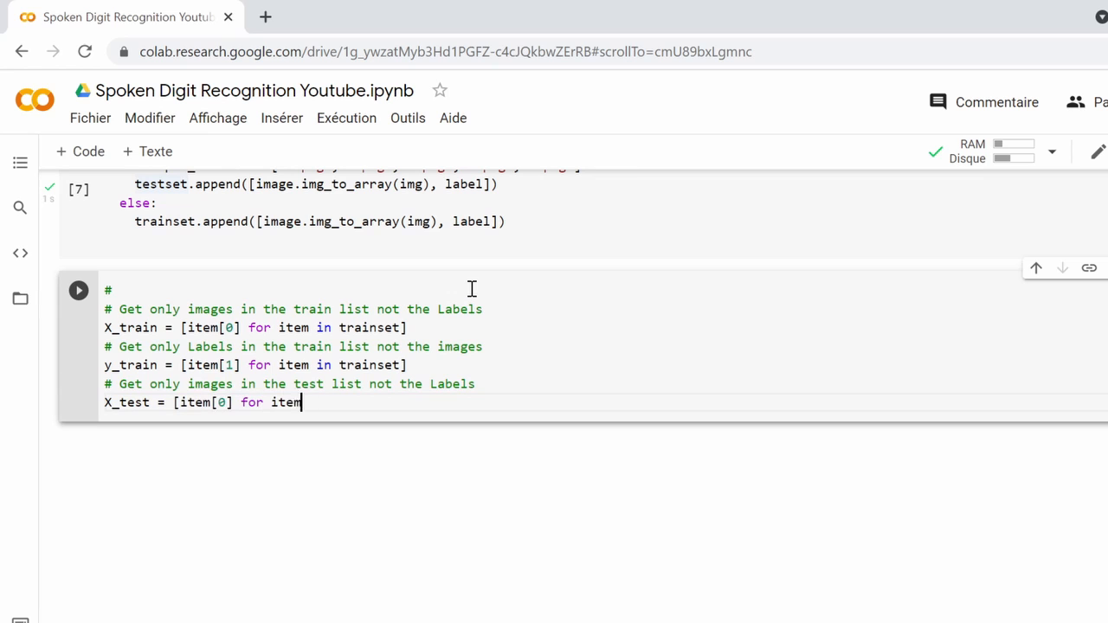
pyautogui.write('in testset]')
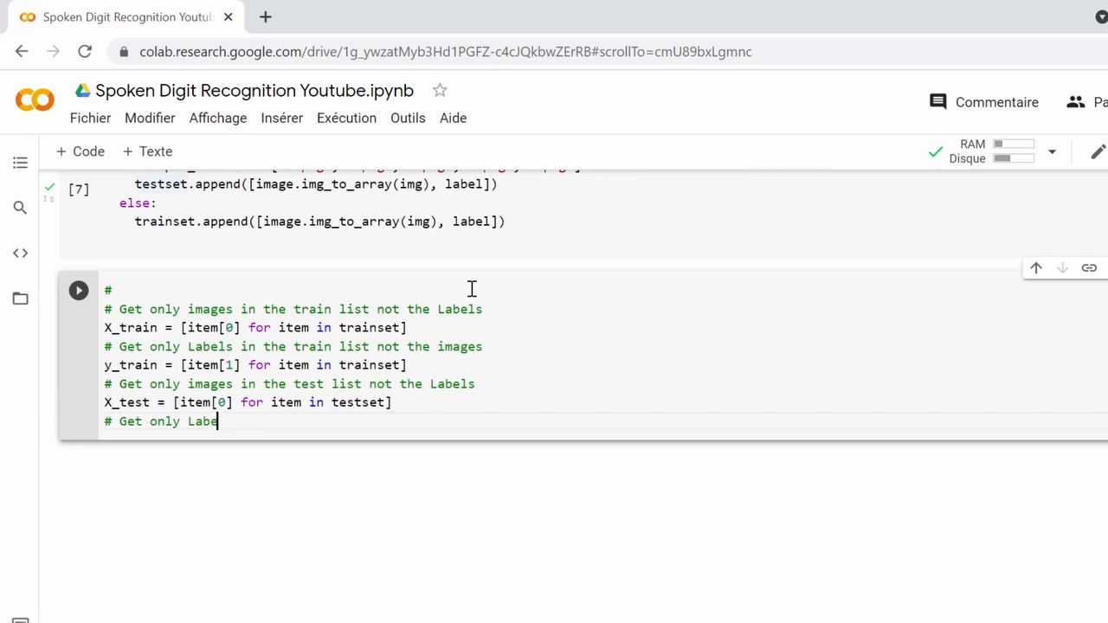
pyautogui.write('ls in the test list not the imag')
pyautogui.write('X_train = np')
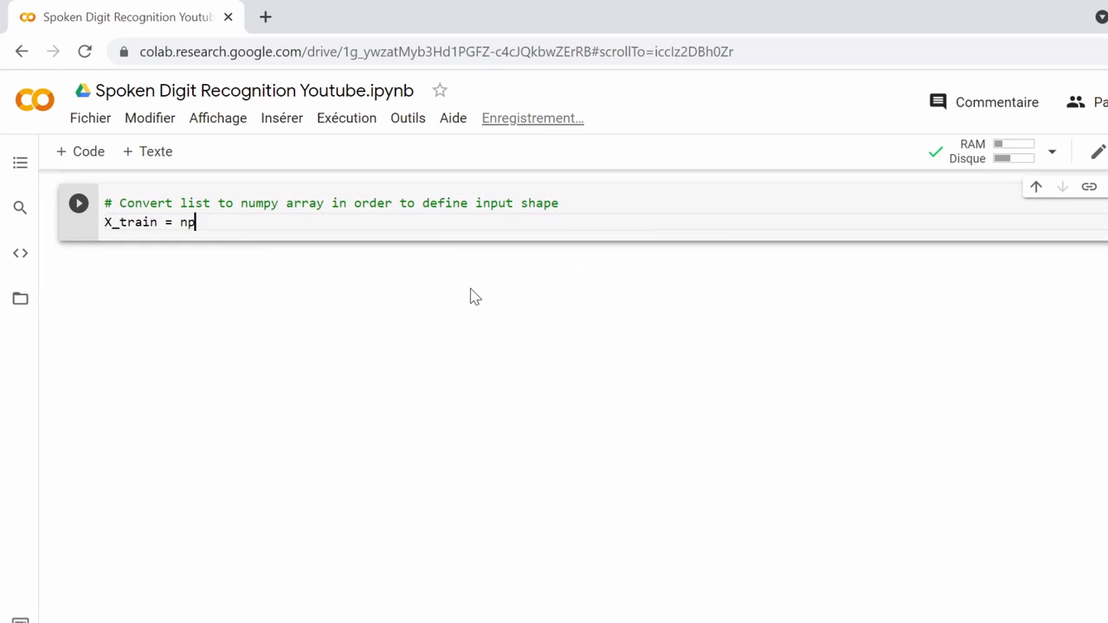
# - Convert X_train, y_train and X_test into numpy arrays with np.asanyarray
pyautogui.write('.asanyarray(X_train)')
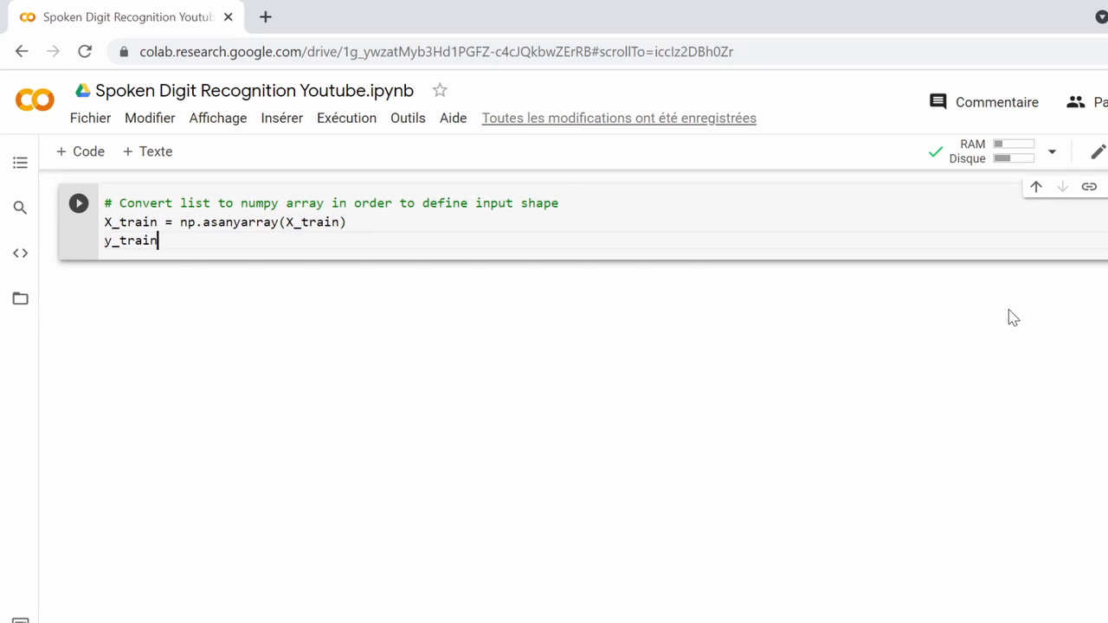
pyautogui.write('= np.asanyarray(y_train)')
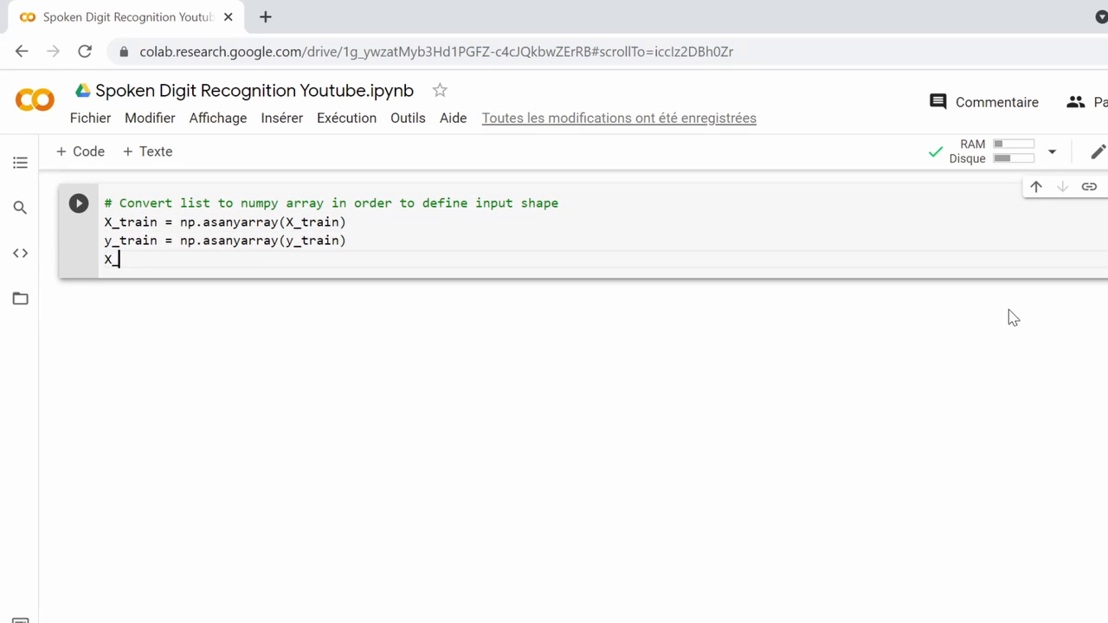
pyautogui.write('_test = np.asanyarray(X_test)')
pyautogui.write('# conver')
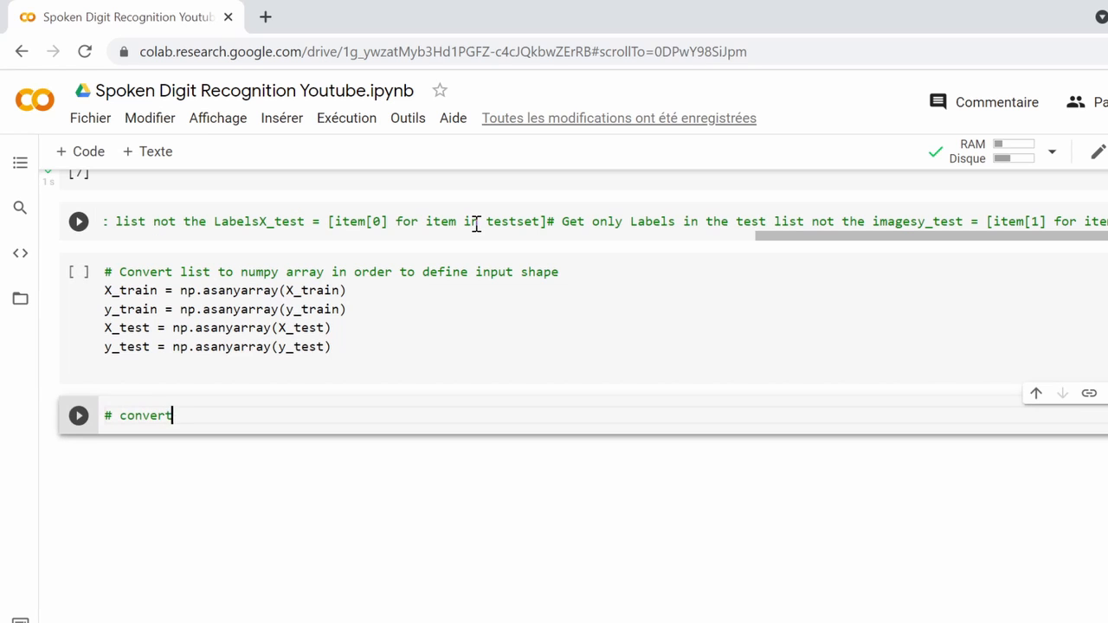
# - One-hot encode y_train and y_test with to_categorical and normalize the images by dividing by 255
pyautogui.write('to one hot representation')
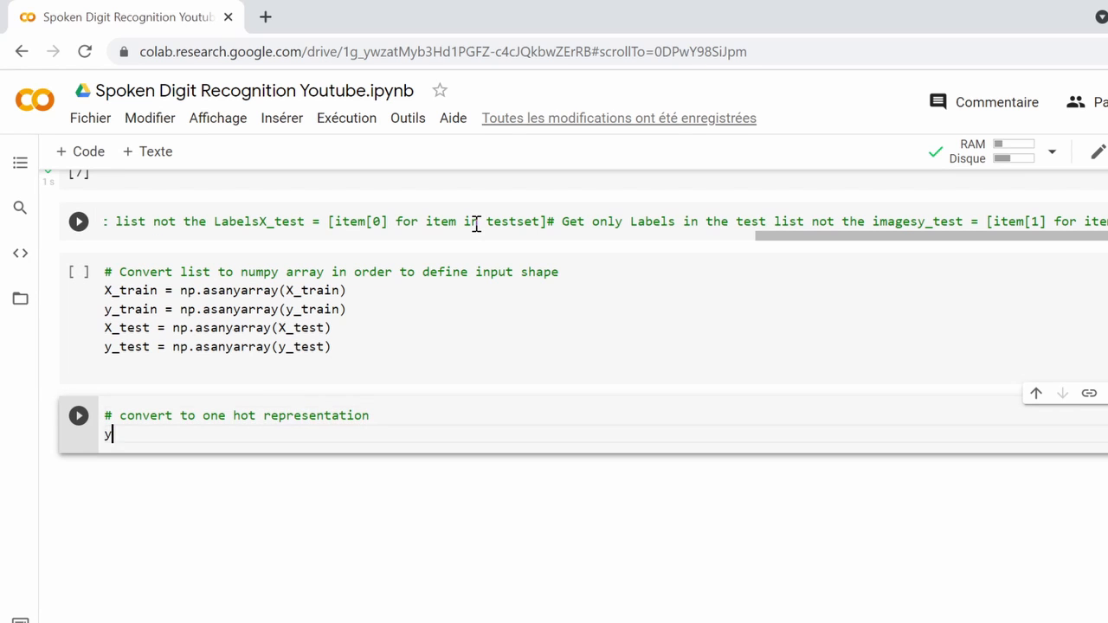
pyautogui.write('_train = to_categorical(y_train)')
pyautogui.write('y_test = to_categorical(y_t')
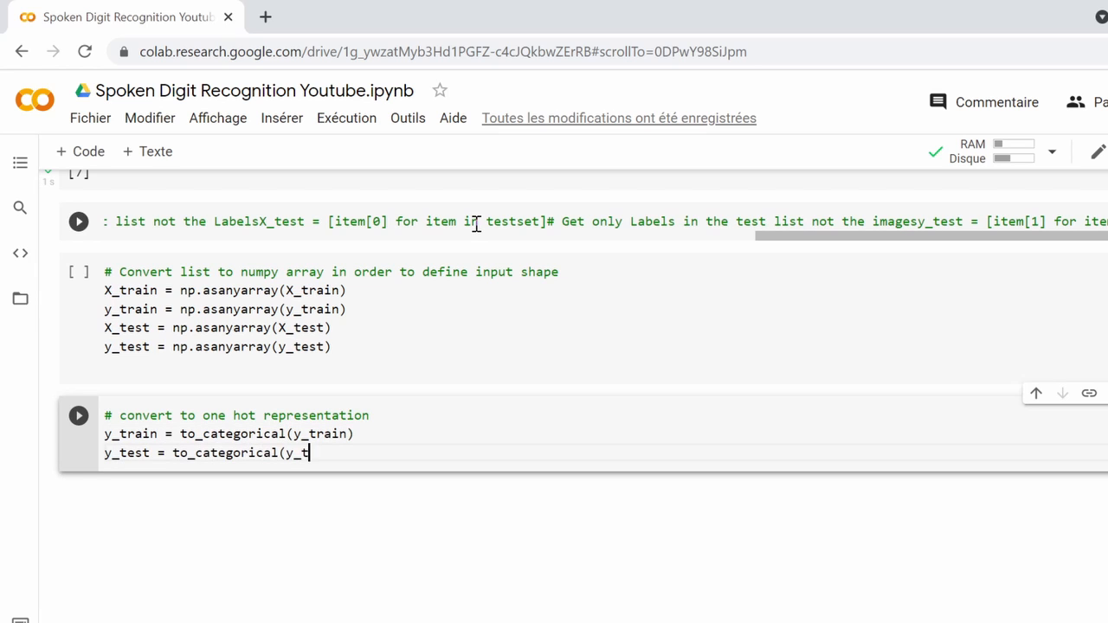
pyautogui.write('est)')
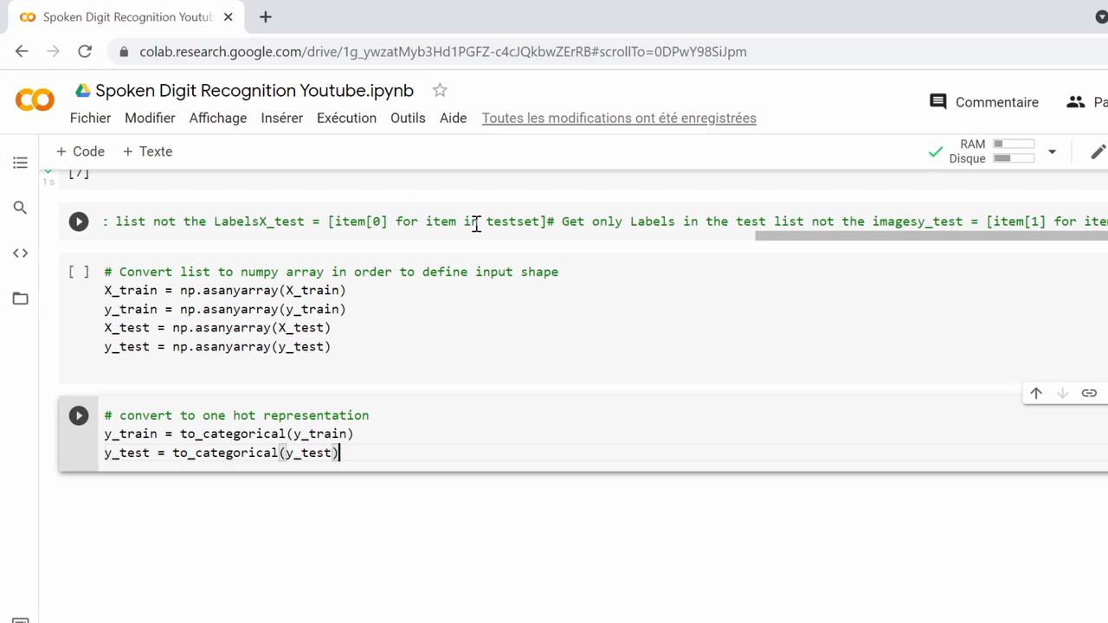
pyautogui.write('#Normalize the images')
pyautogui.write('X_test')
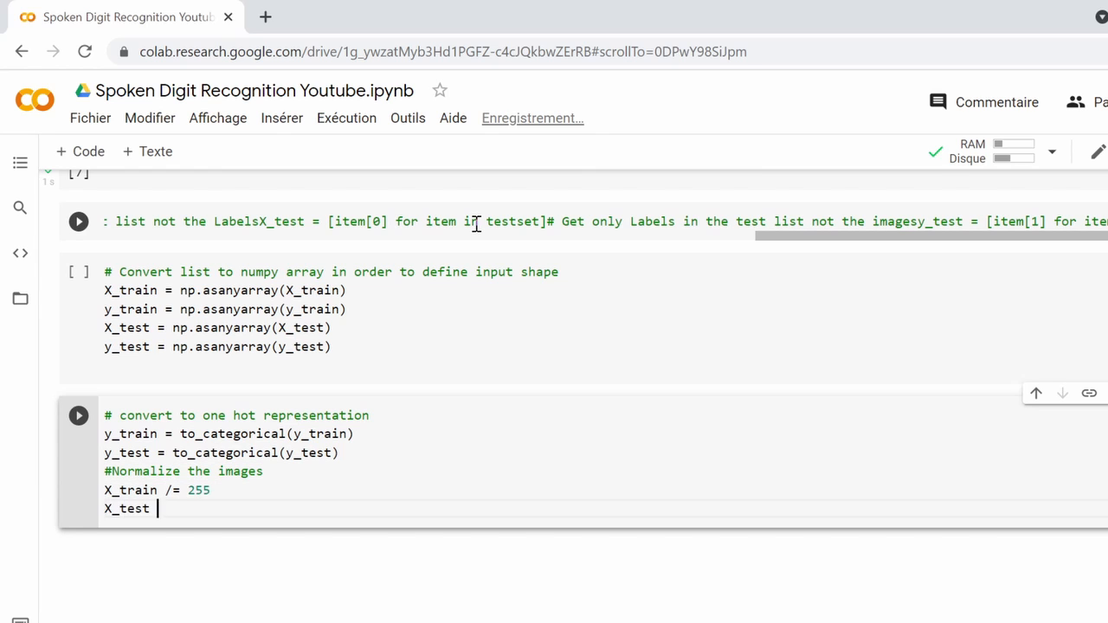
pyautogui.write('/= 255')
pyautogui.write('from keras.models i')
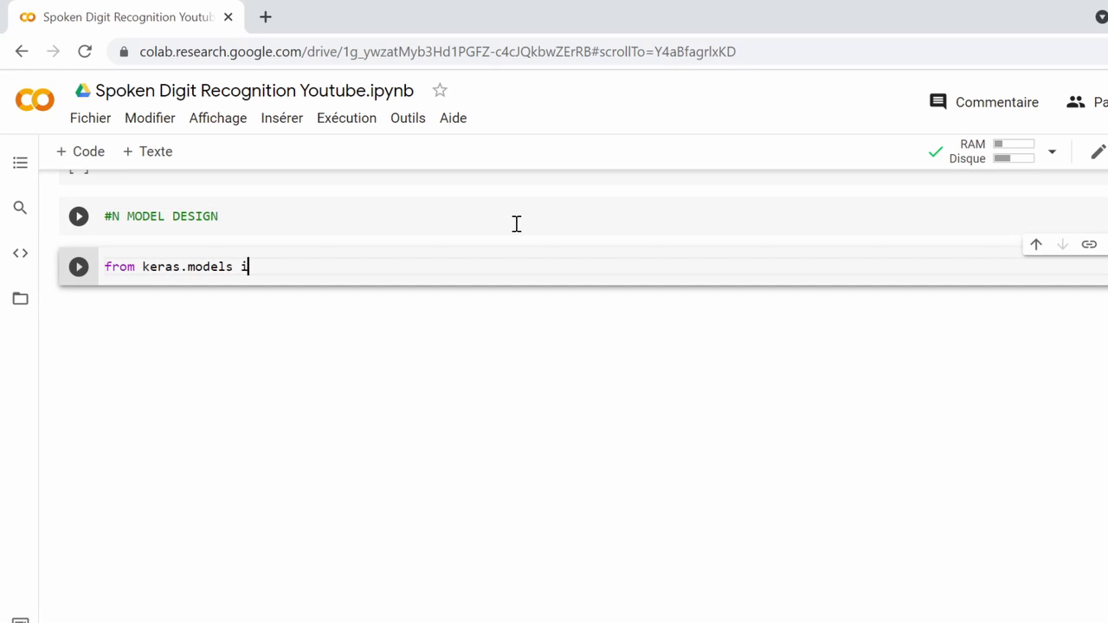
# - Import Sequential, optimizers and the Dense, Activation, Flatten, Conv2D, MaxPooling2D, Dropout and BatchNormalization layers
pyautogui.write('mport Sequential')
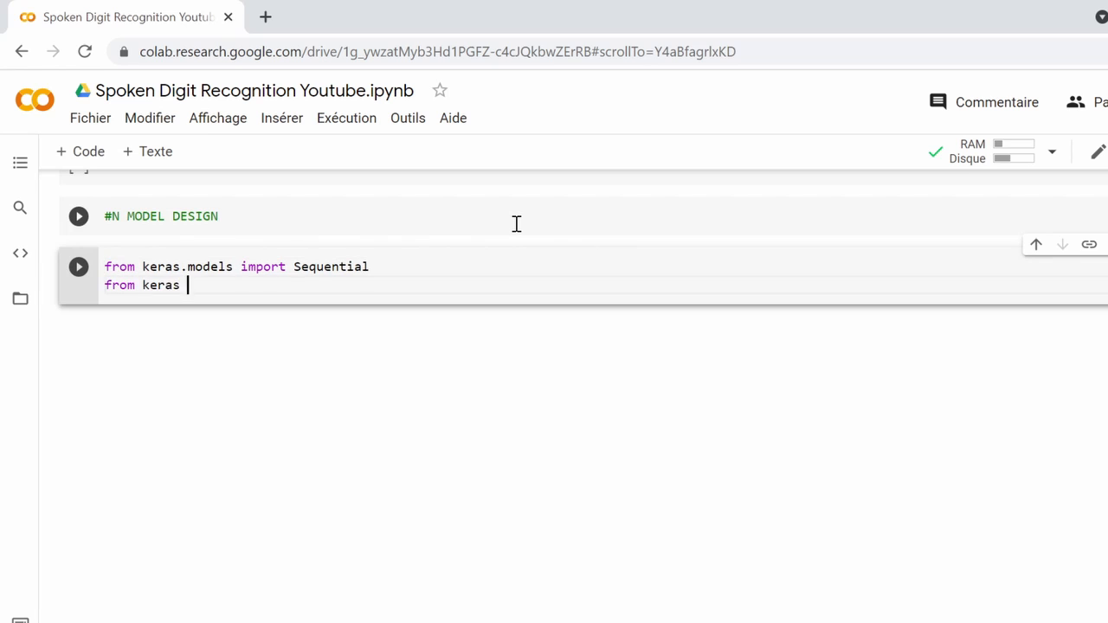
pyautogui.write('import optimizers')
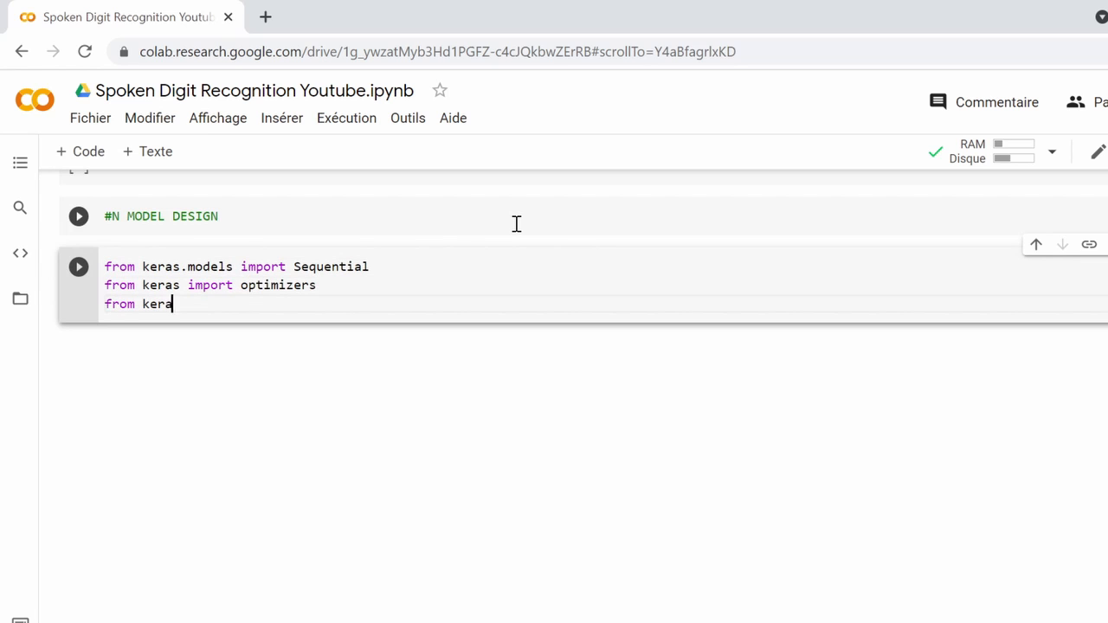
pyautogui.write('s.layers import Dense, Activatio')
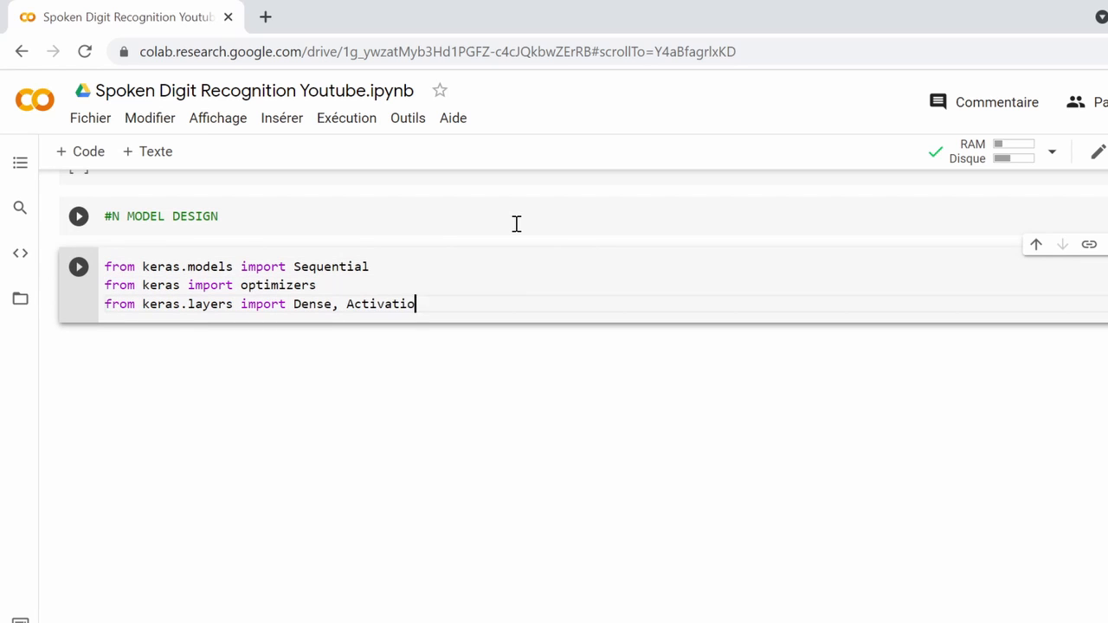
pyautogui.write('n, Flatten, Conv2D, MaxPooling2D')
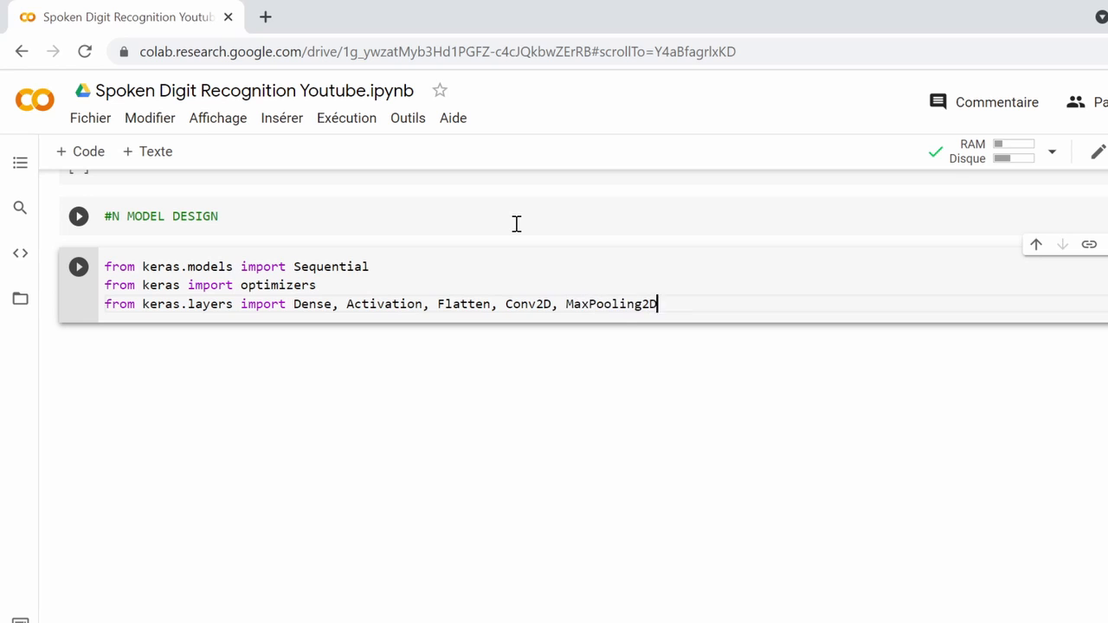
pyautogui.write(', Dropout, BatchNormalization')
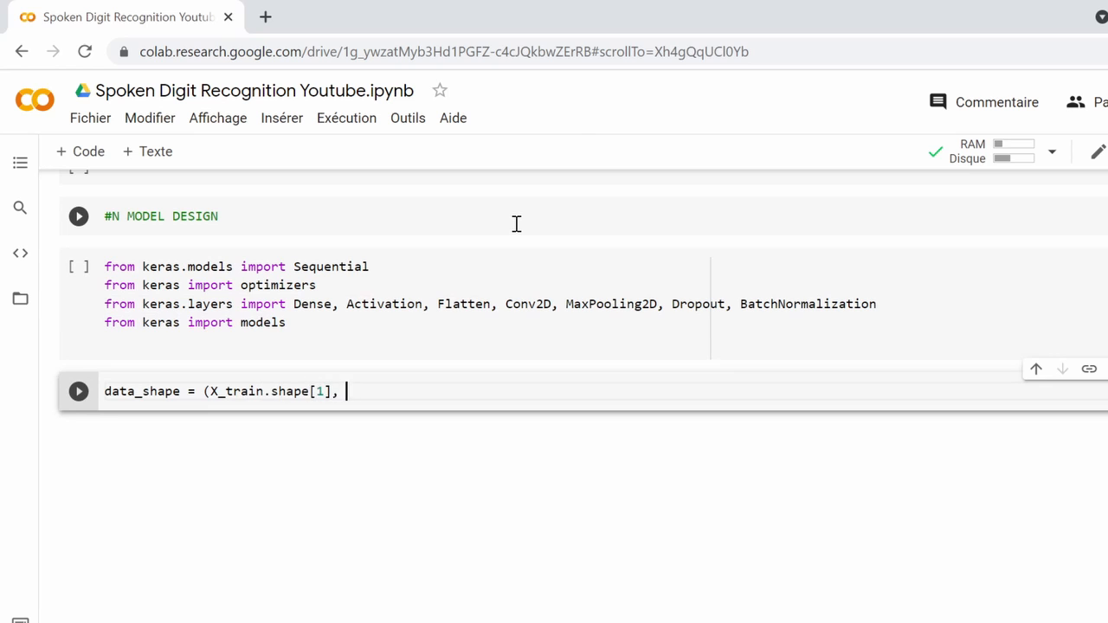
# - Define data_shape from X_train and start basic_cnn with three 2x2 relu Conv2D layers, BatchNormalization and 2x2 max pooling
pyautogui.write('X_train.shape[2], X_train.shape[3])')
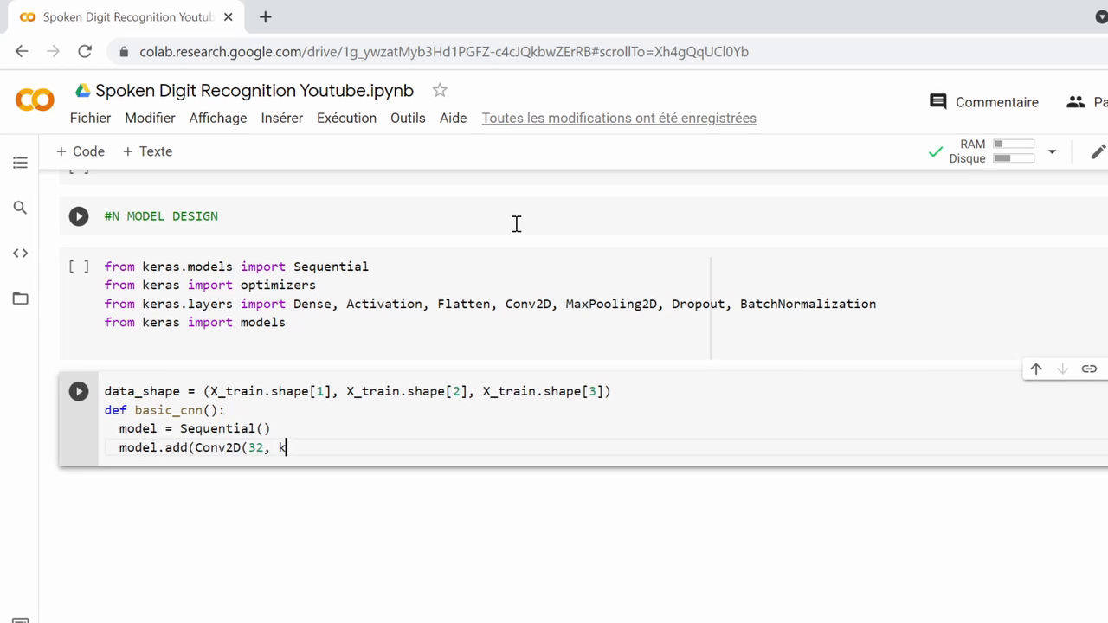
pyautogui.write("ernel_size=(2, 2), activation='r")
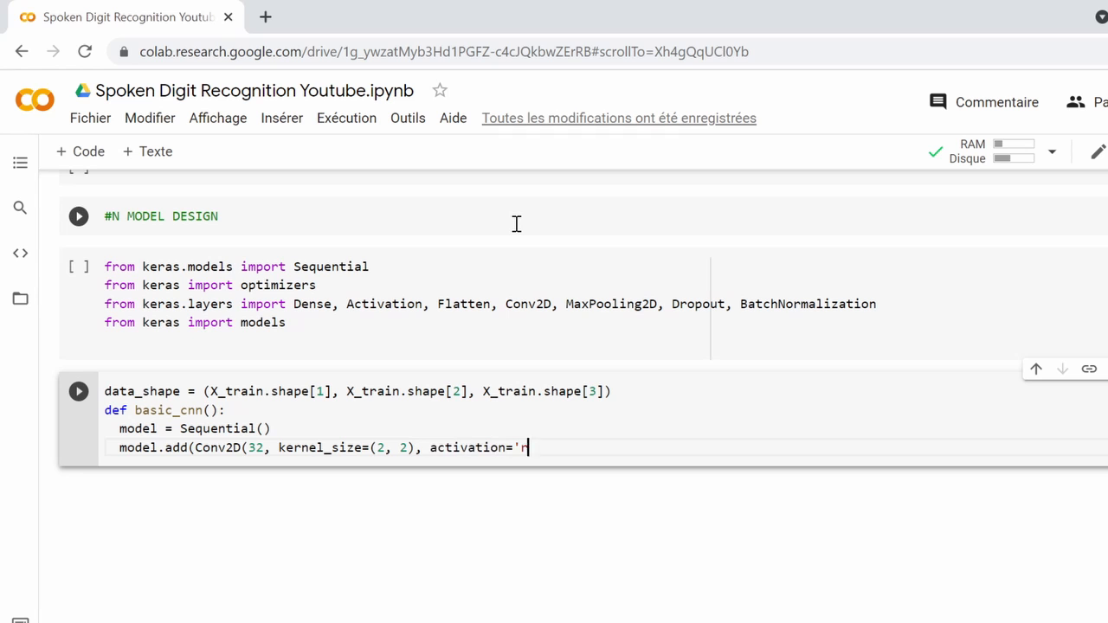
pyautogui.write("elu', input_shape=data_shape))")
pyautogui.write('model.add(Conv2D(48, ke')
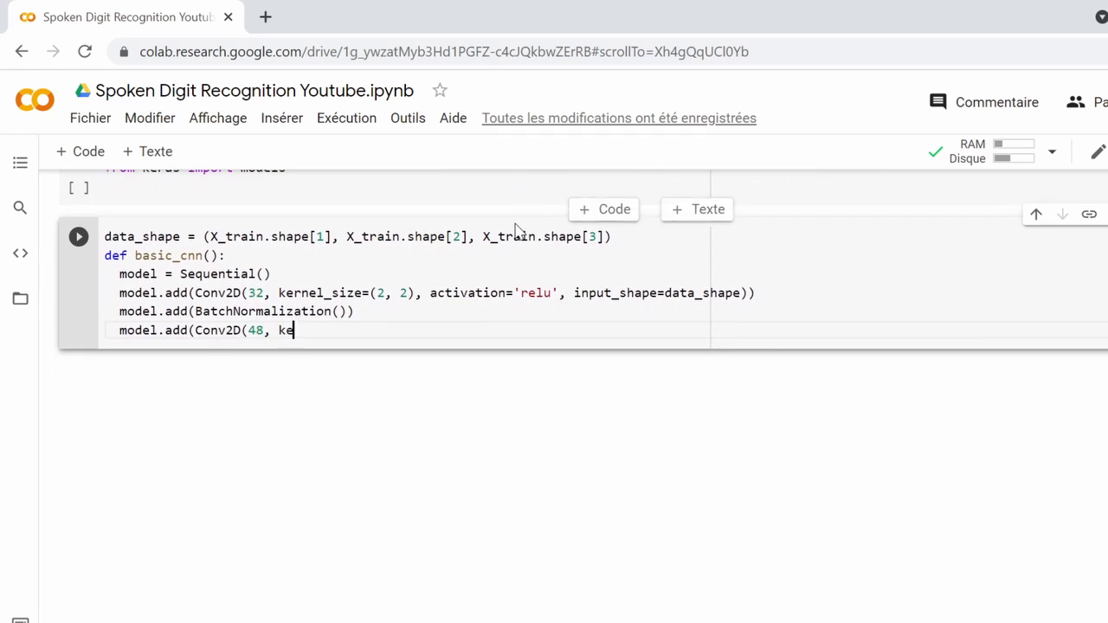
pyautogui.write("rnel_size=(2, 2), activation='re")
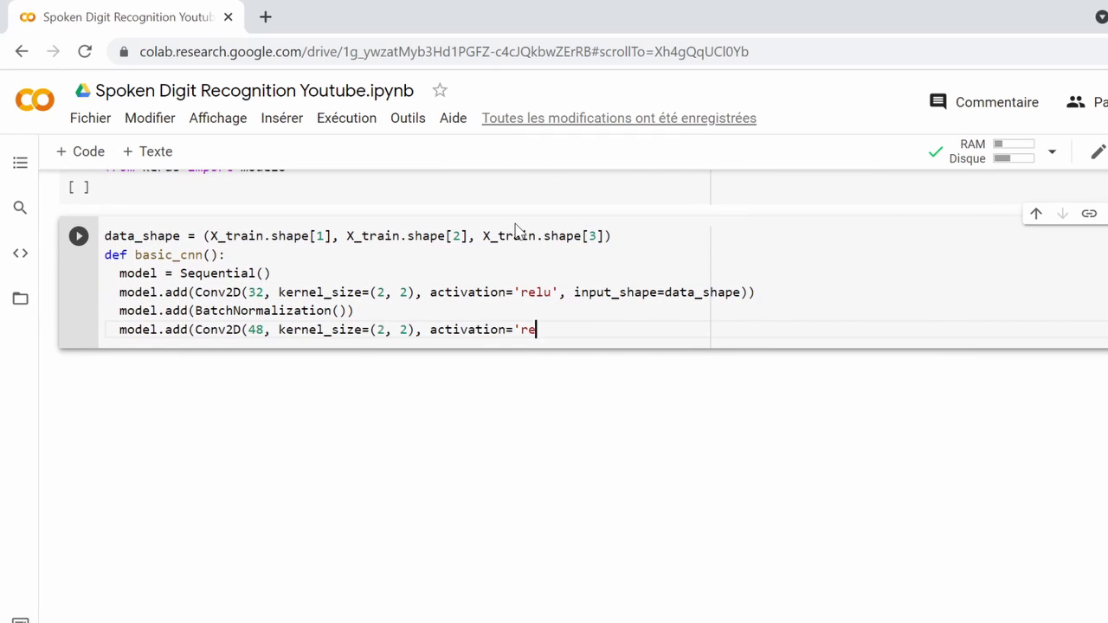
pyautogui.write("lu'))")
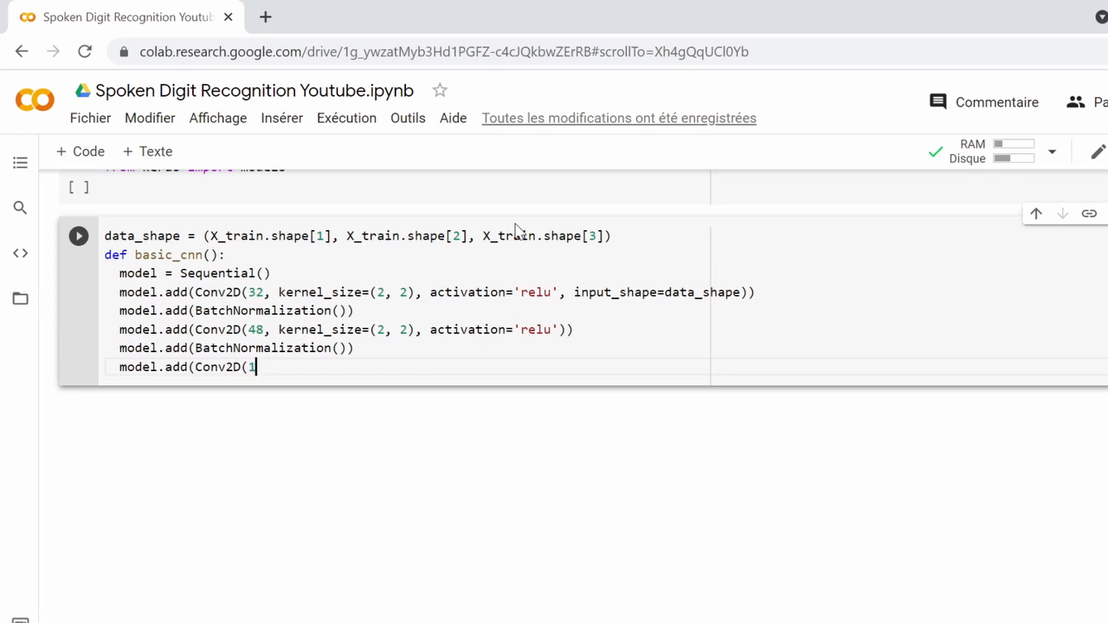
pyautogui.write("20, kernel_size=(2, 2), activation='relu'))")
pyautogui.write('model.add(Batch')
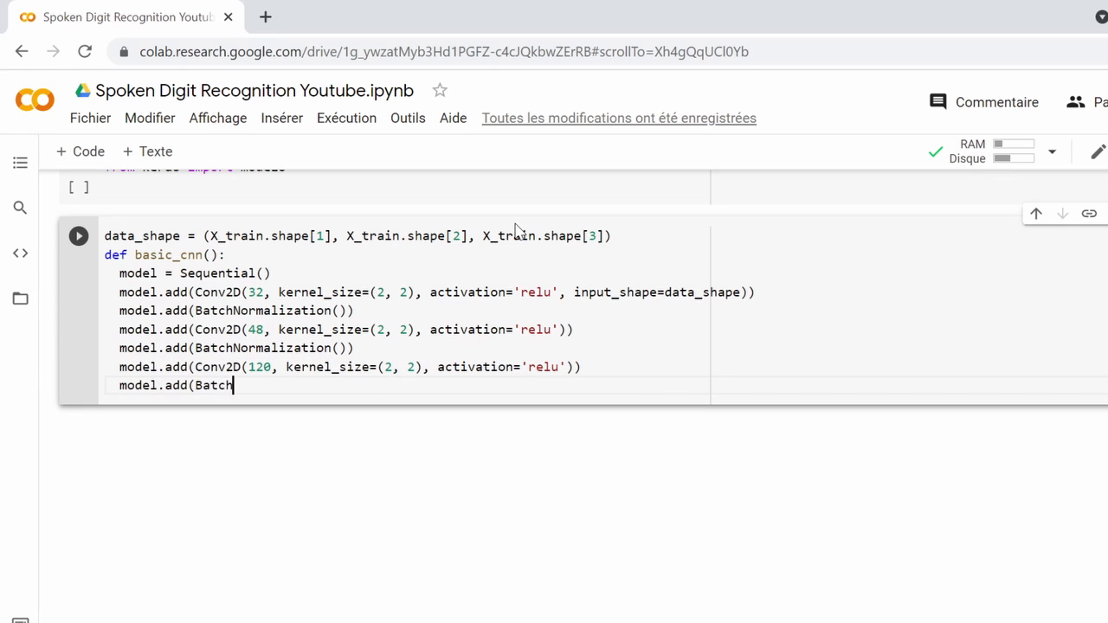
pyautogui.write('Normalization())')
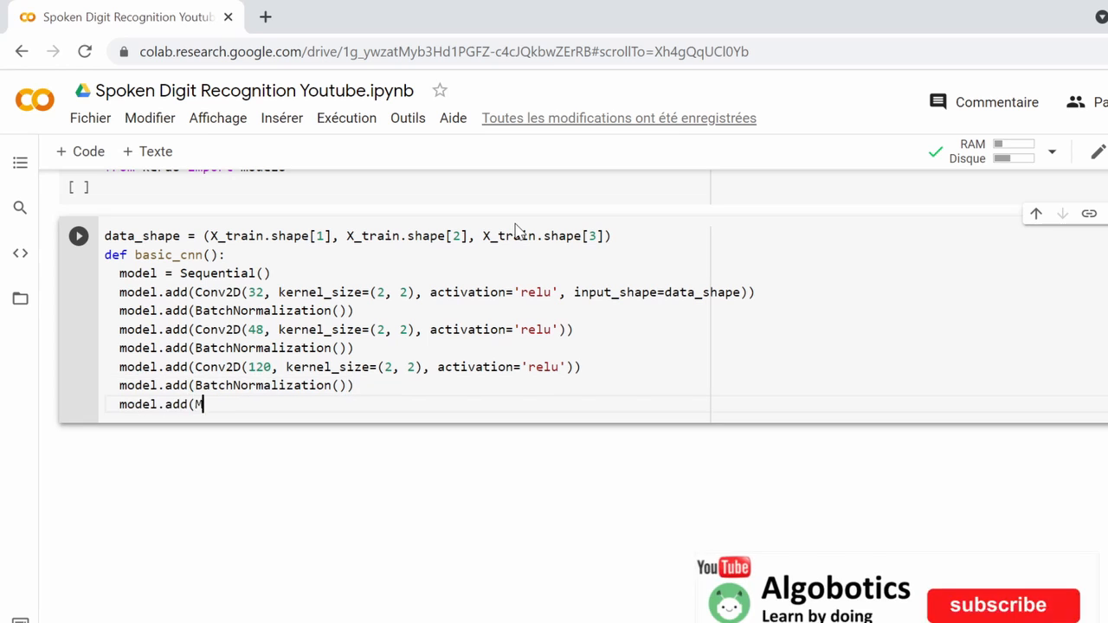
pyautogui.write('axPooling2D(pool_size=(2, 2)))')
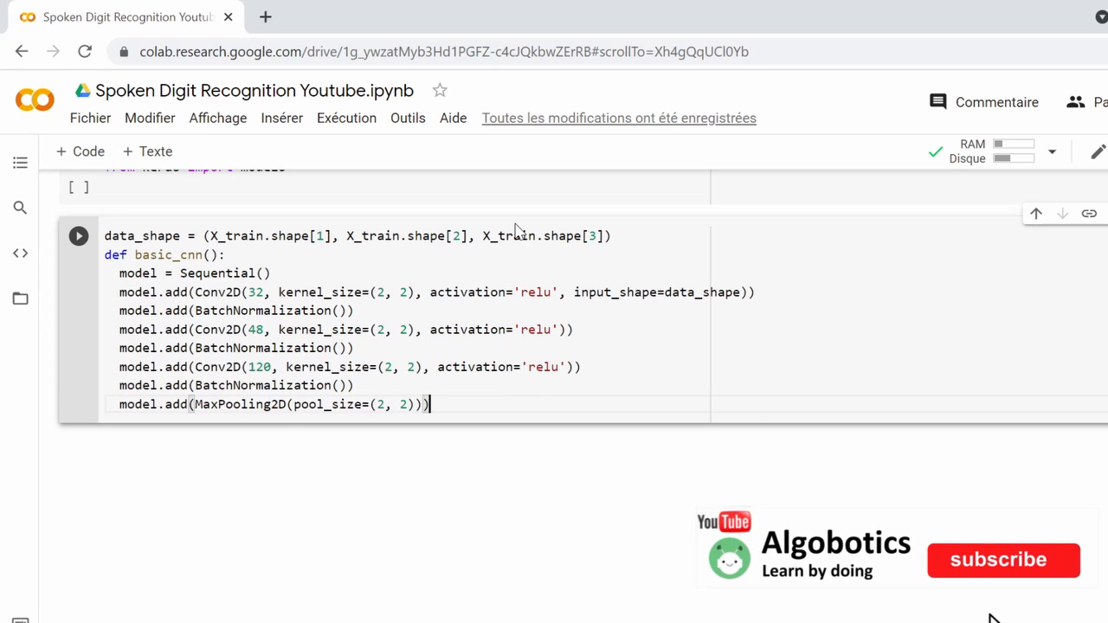
# - Add Dropout(0.25), Flatten, a 128-unit relu Dense layer and BatchNormalization to the model
pyautogui.click(1001, 561)
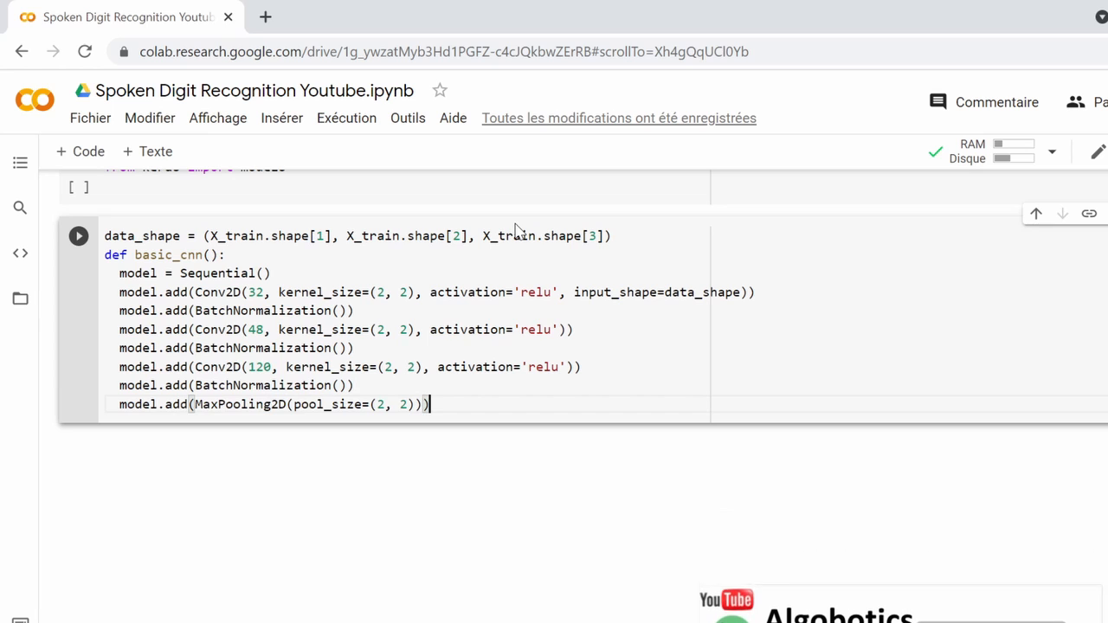
pyautogui.write('model.add(Dr')
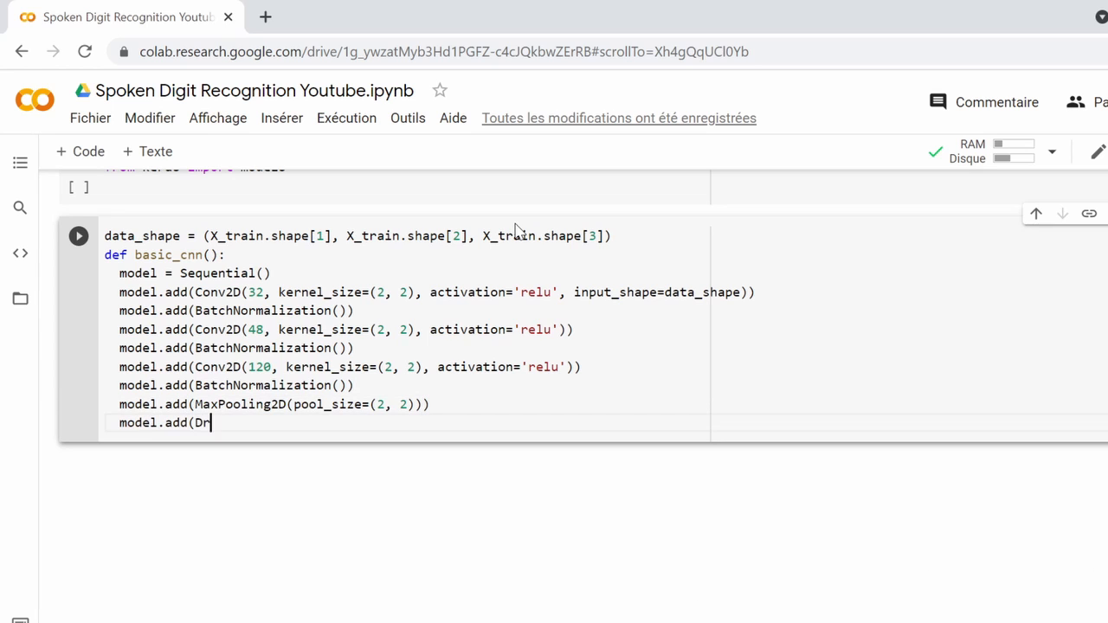
pyautogui.write('opout(0.25))')
pyautogui.write('m')
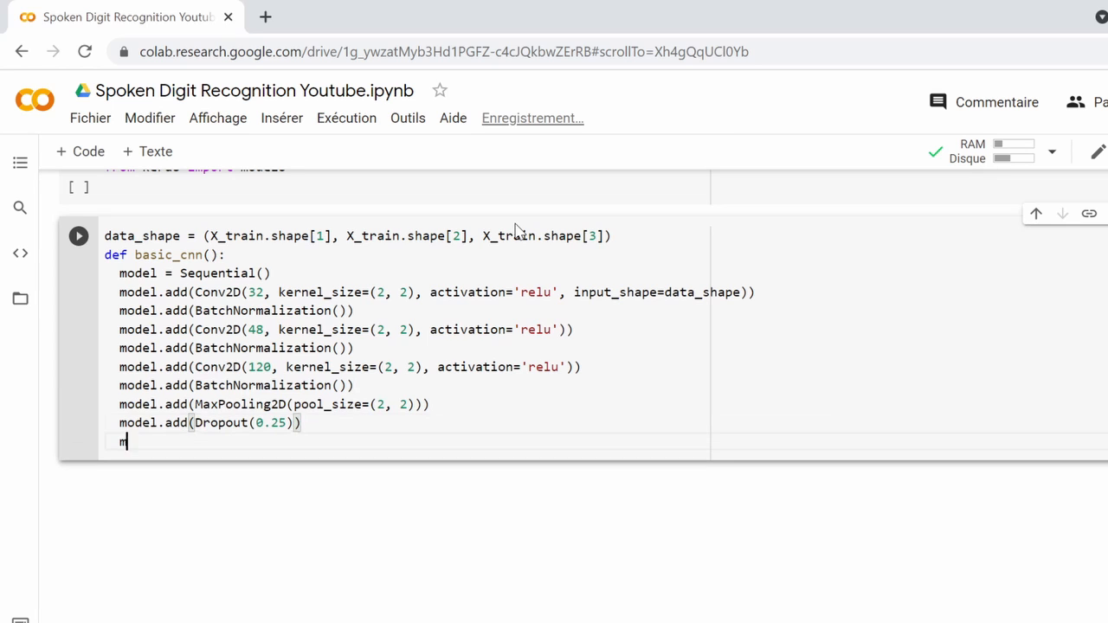
pyautogui.write('odel.add(Flatten())')
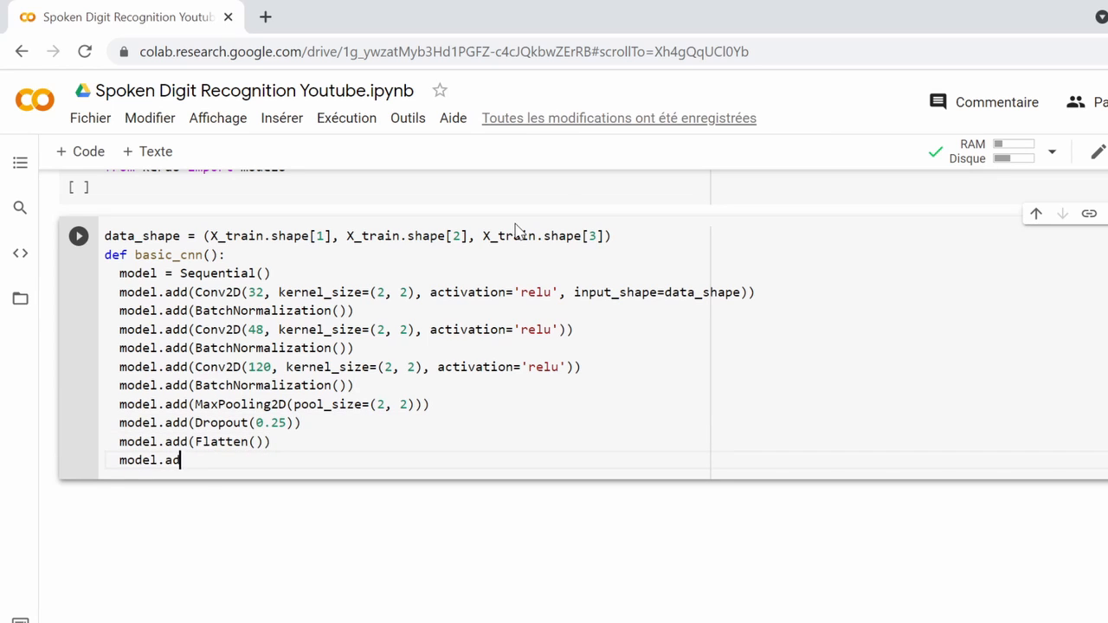
pyautogui.write("d(Dense(128, activation='relu')")
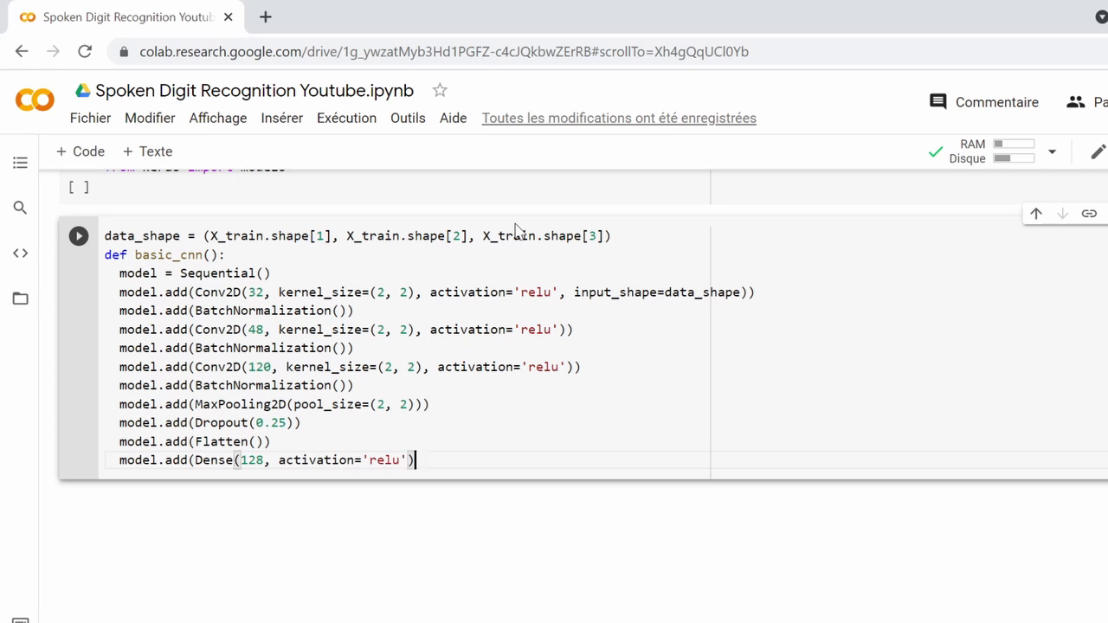
pyautogui.write('model.add(BatchNormalization(')
pyautogui.write('model.add(Dropout(0.25')
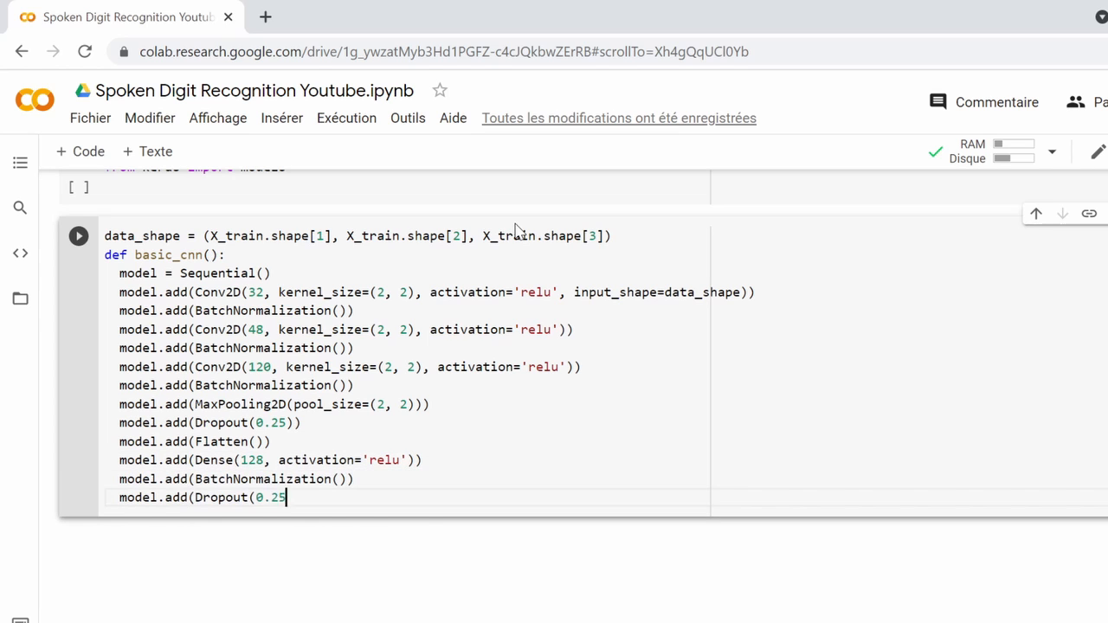
# - Finish with a 10-class softmax output and compile with categorical_crossentropy loss and the Adadelta optimizer
pyautogui.write('))')
pyautogui.write('model.add(Dense(10, activation')
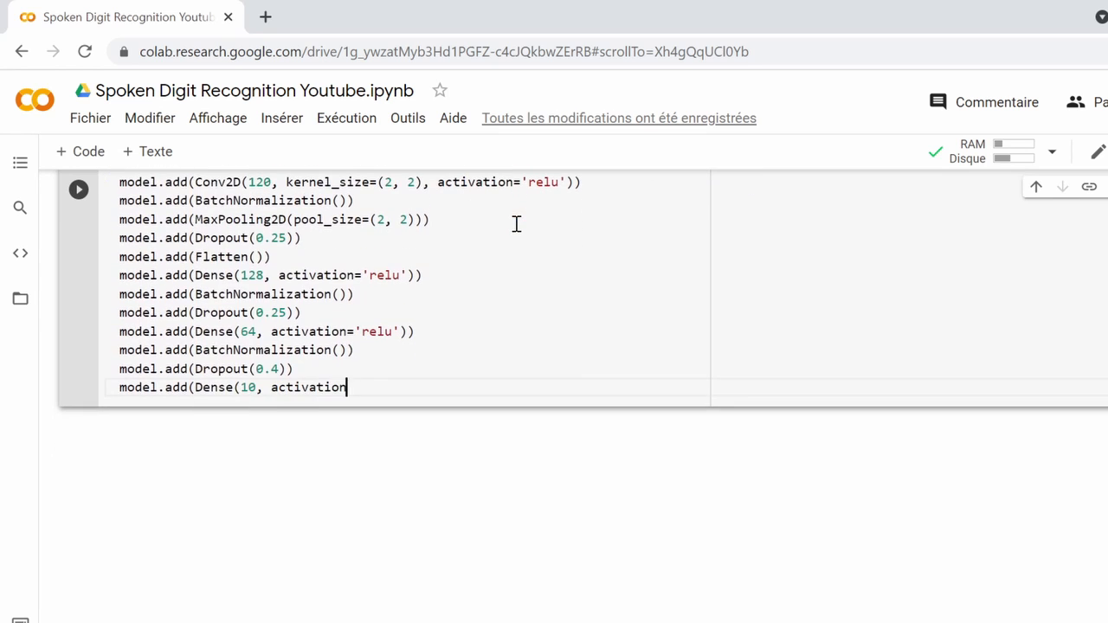
pyautogui.write("='softmax'))")
pyautogui.write('model.')
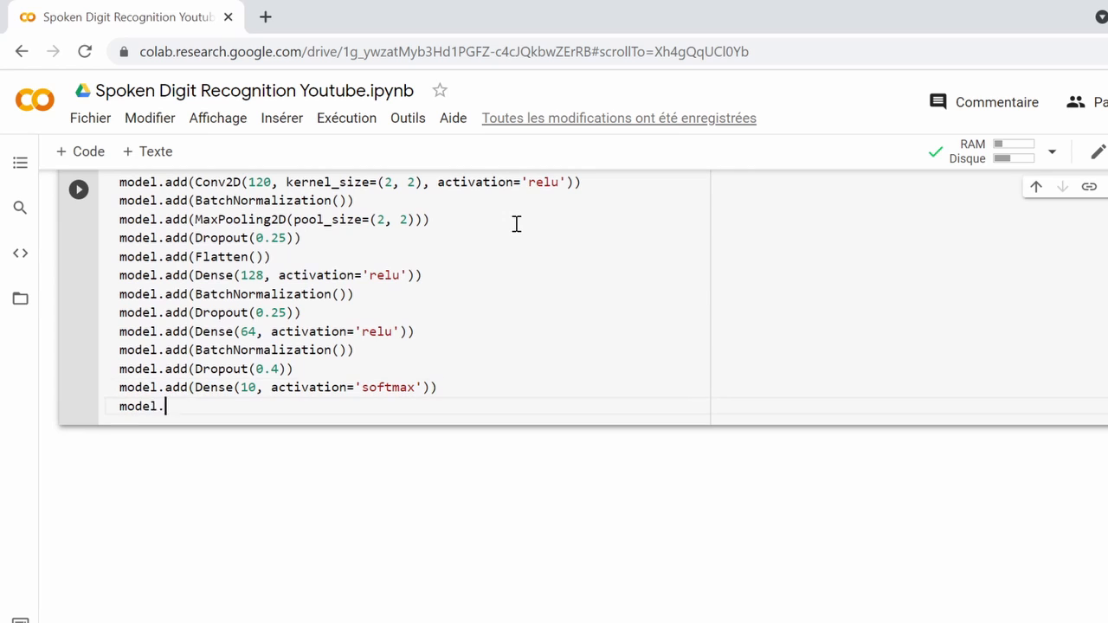
pyautogui.write("compile(loss = 'categorical_cros")
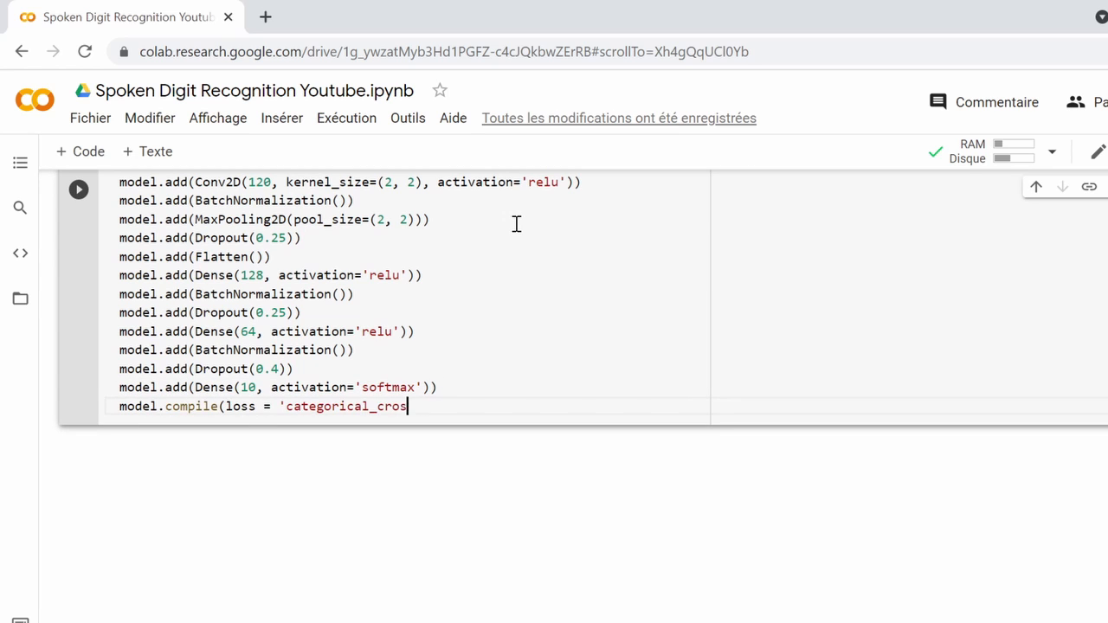
pyautogui.write("sentropy', optimizer='Adadelta', metrics=['accuracy'])")
pyautogui.write('model0 = basic_cnn(')
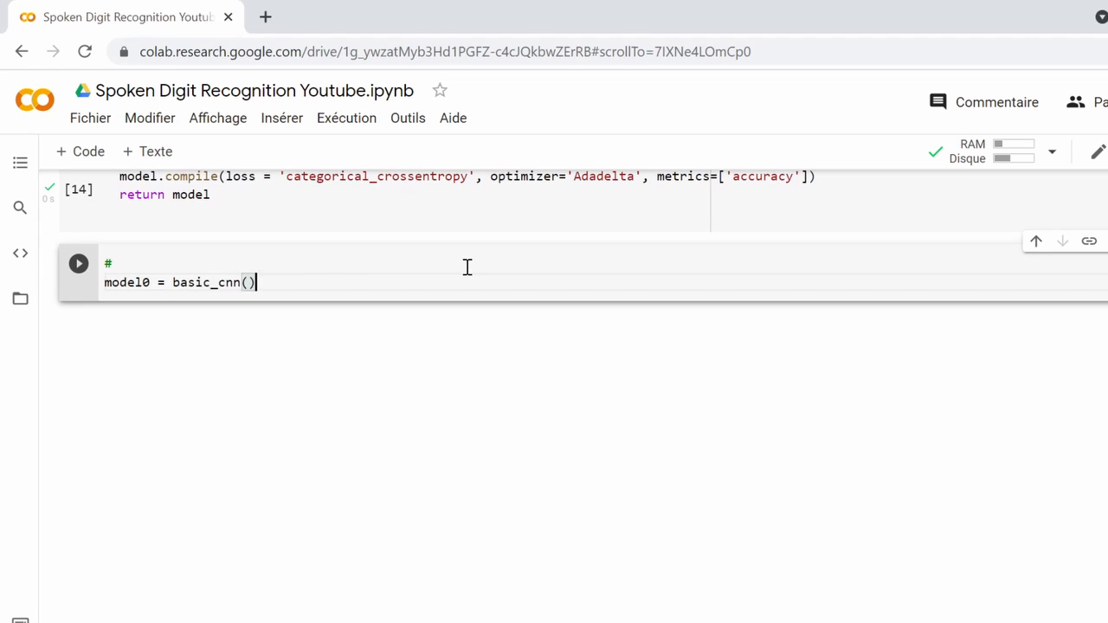
# - Add model0.summary() and a model0.fit cell with batch size 50, validation split 0.2 and 100 epochs
pyautogui.write('model0.summary()')
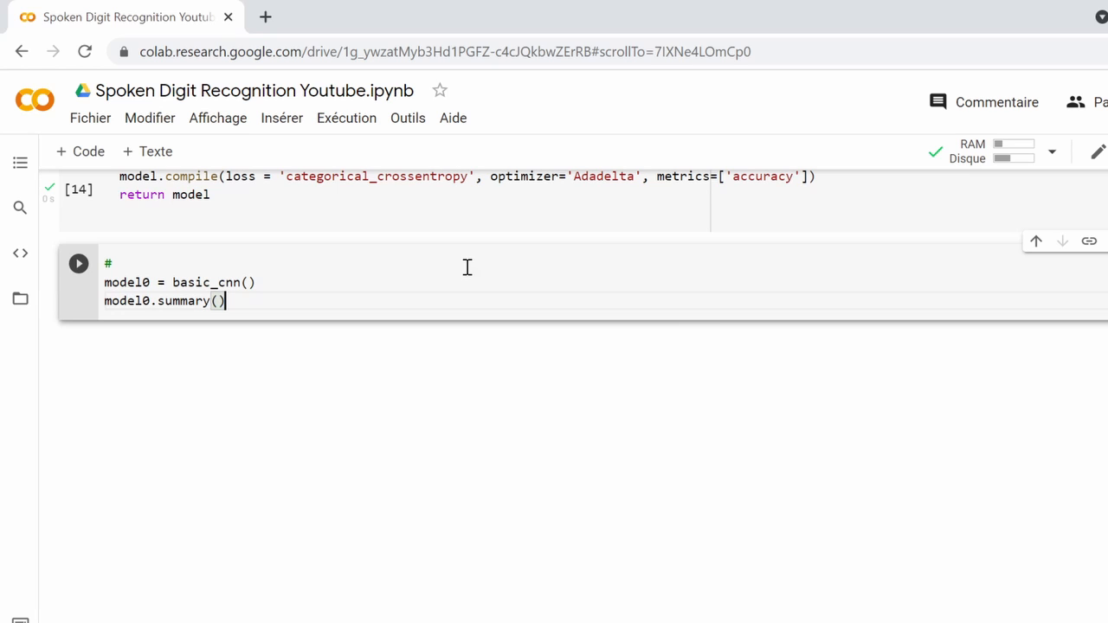
pyautogui.write('model0.fit(X_train, y_tra')
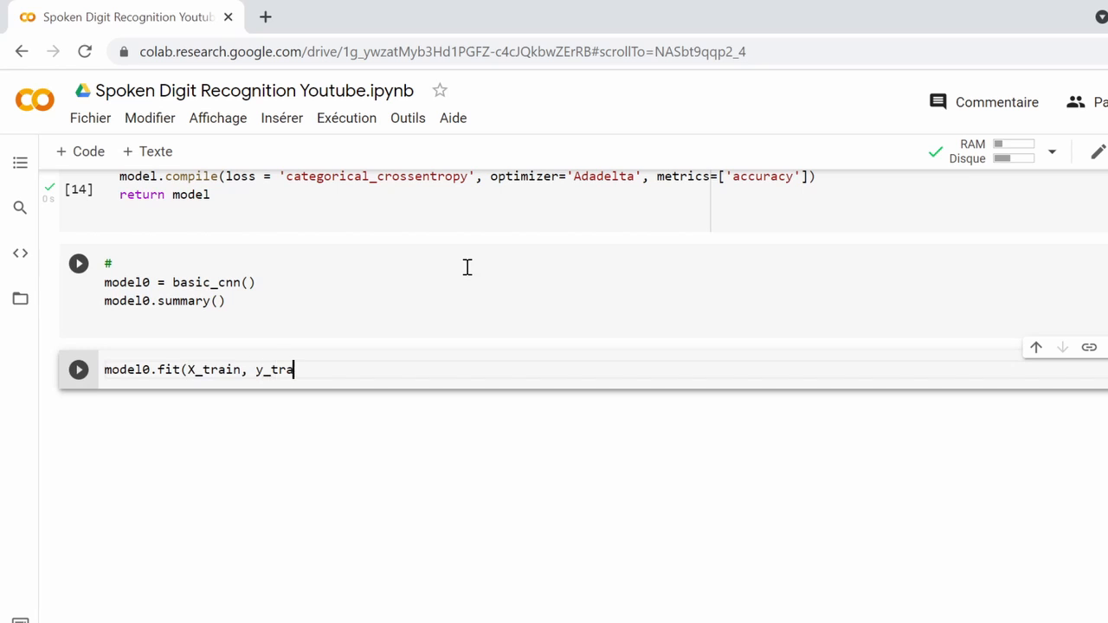
pyautogui.write('in, batch_size = 50, validation_')
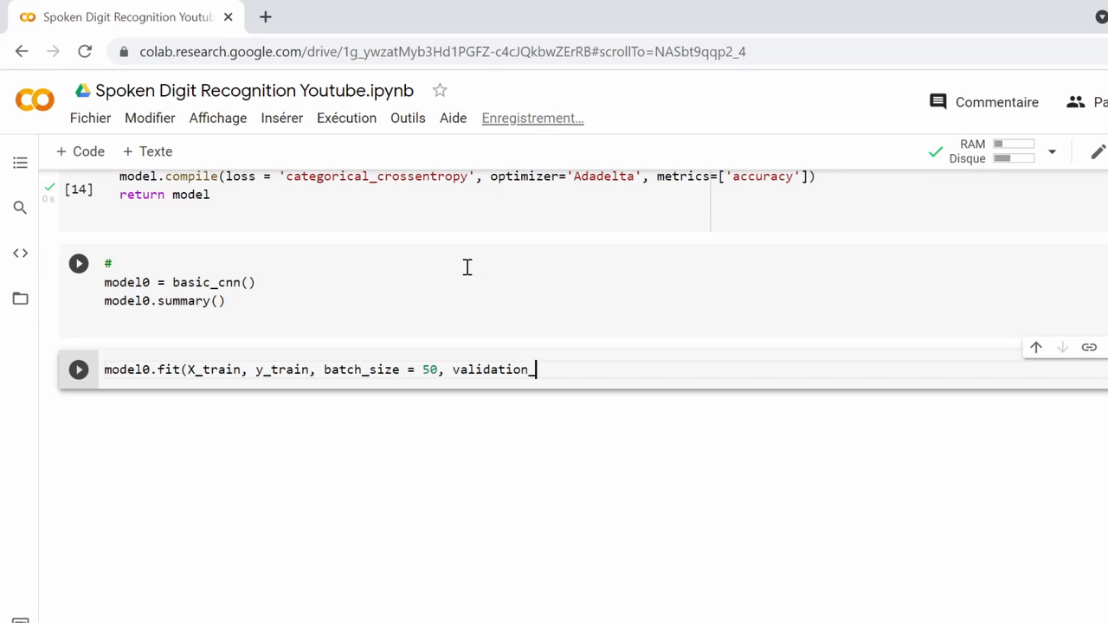
pyautogui.write('split=0.2, epochs = 100, verbose = 1)')
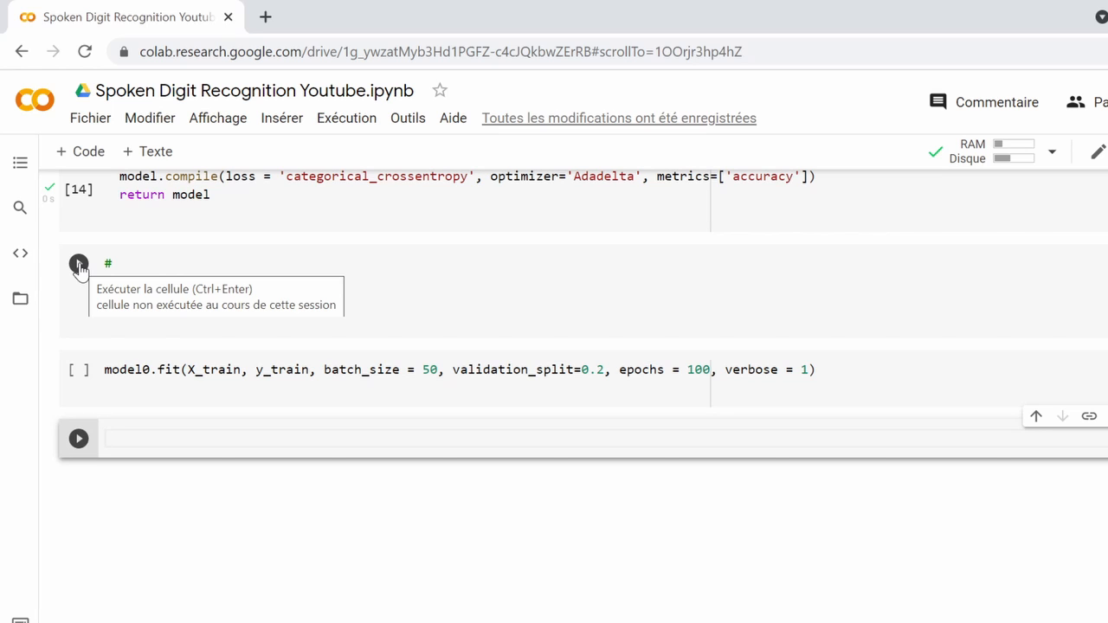
# - Run the model0 summary cell to print the layers and parameter counts, then move to the empty cell below
pyautogui.click(78, 263)
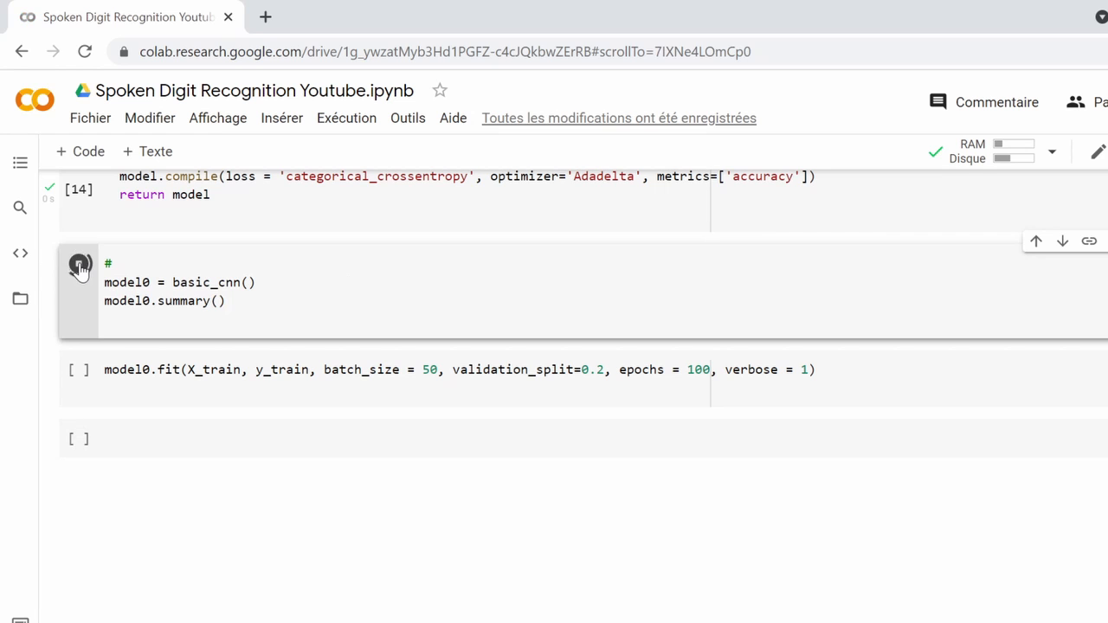
pyautogui.click(80, 263)
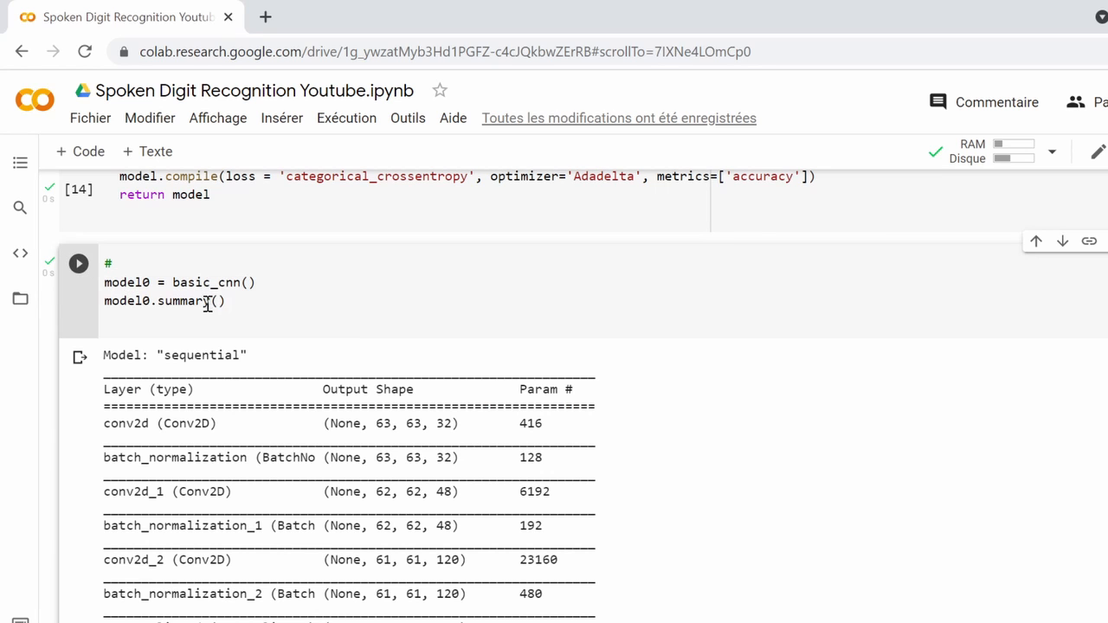
pyautogui.scroll(-3)
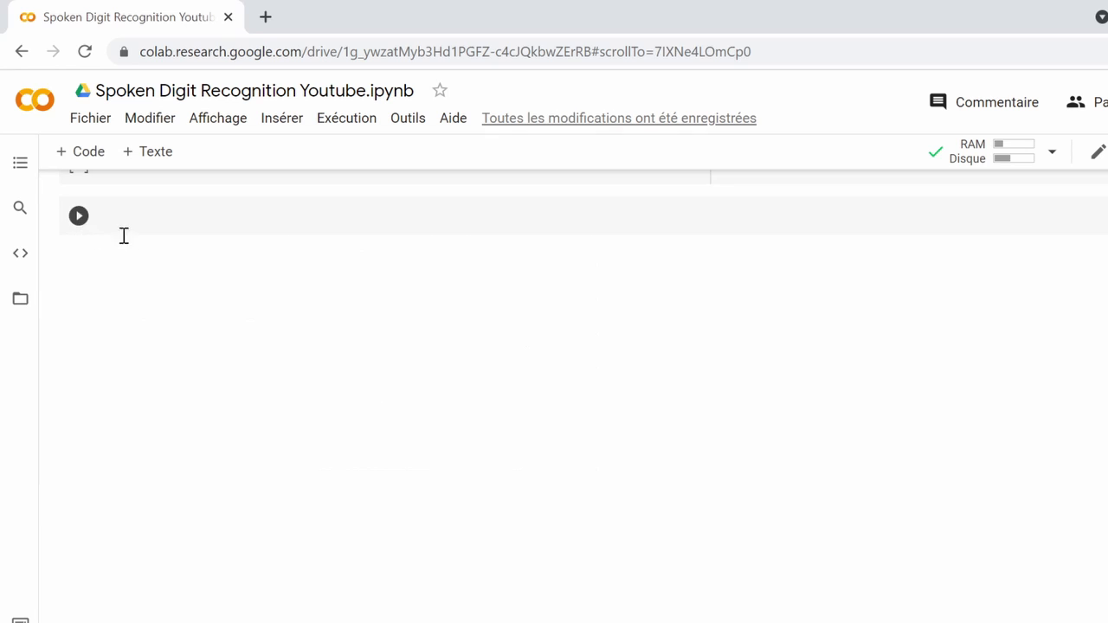
pyautogui.click(78, 214)
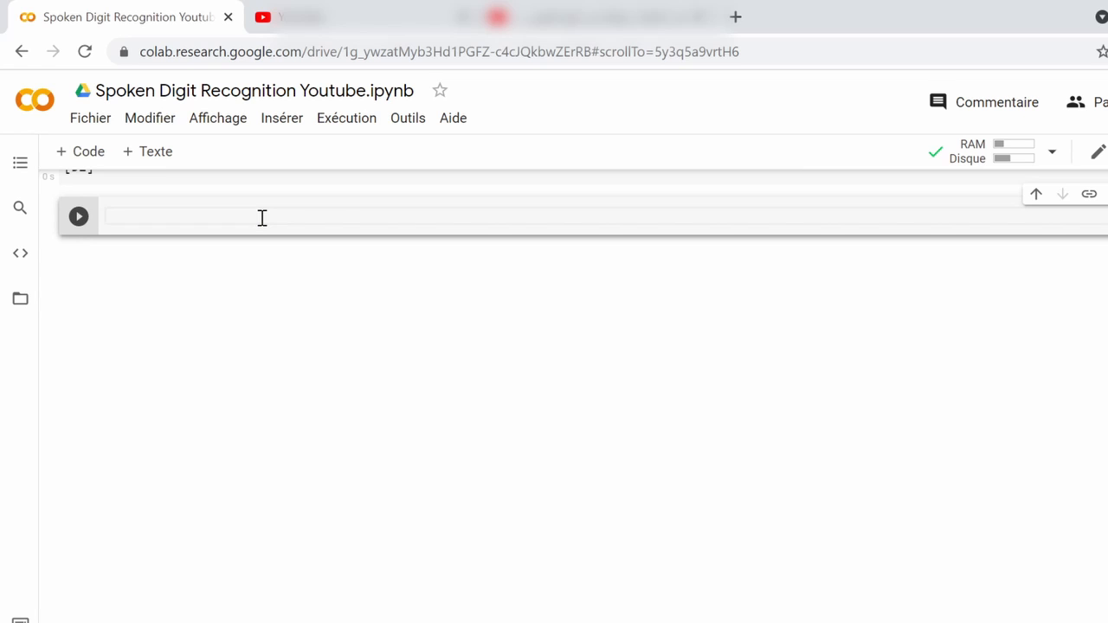
# - Evaluate model0 on X_test and y_test, getting about 0.24 loss and 0.96 accuracy
pyautogui.write('model0.evaluate(X_test, y_test)')
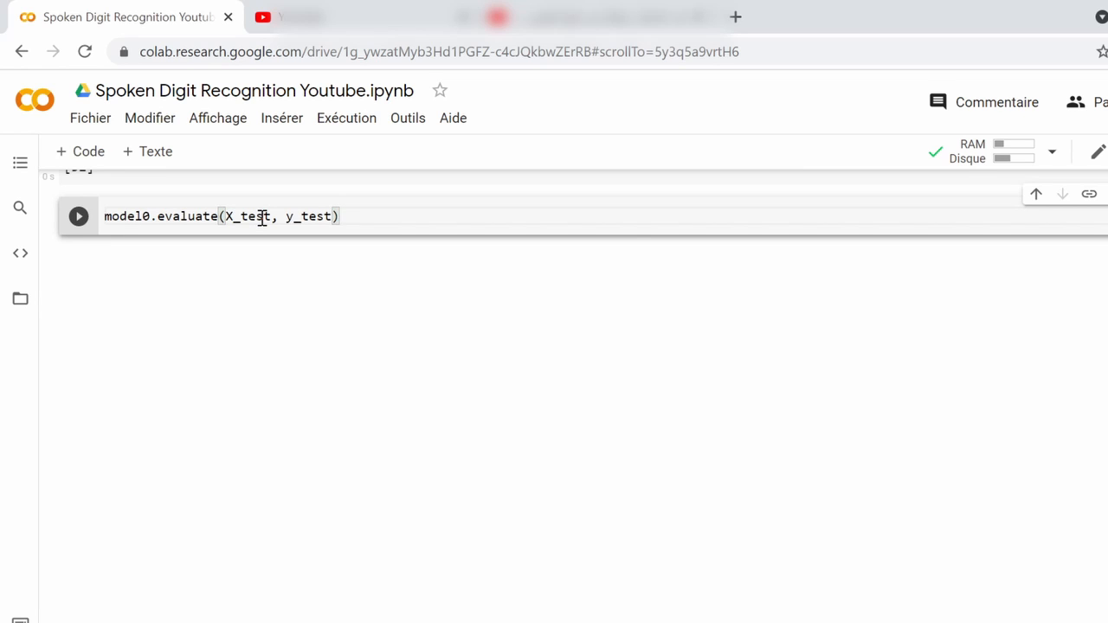
pyautogui.click(79, 217)
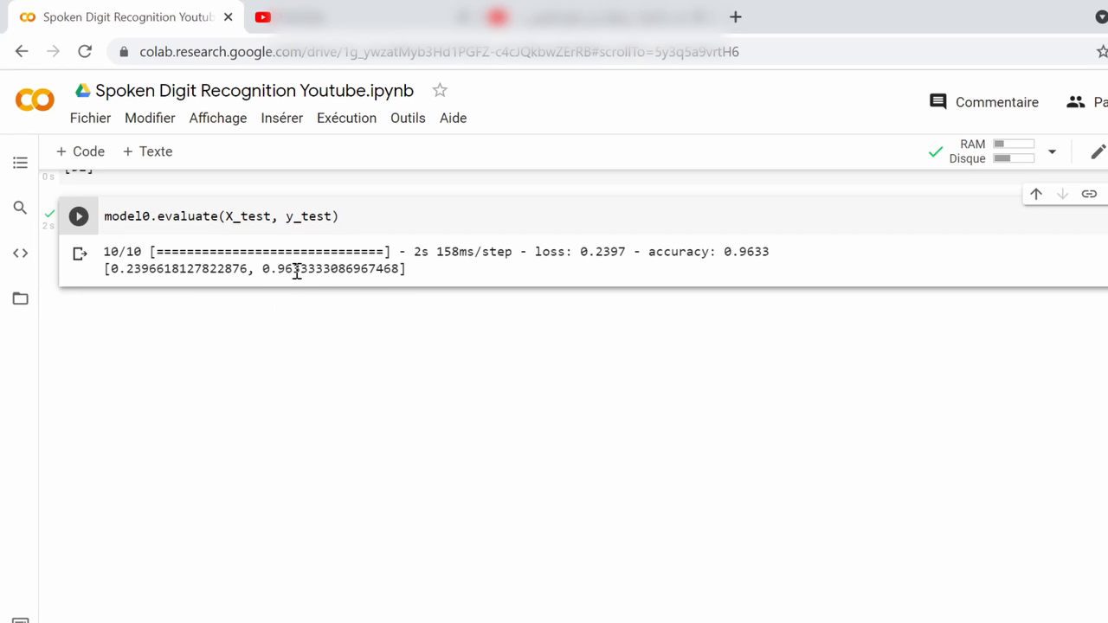
pyautogui.moveTo(720, 251)
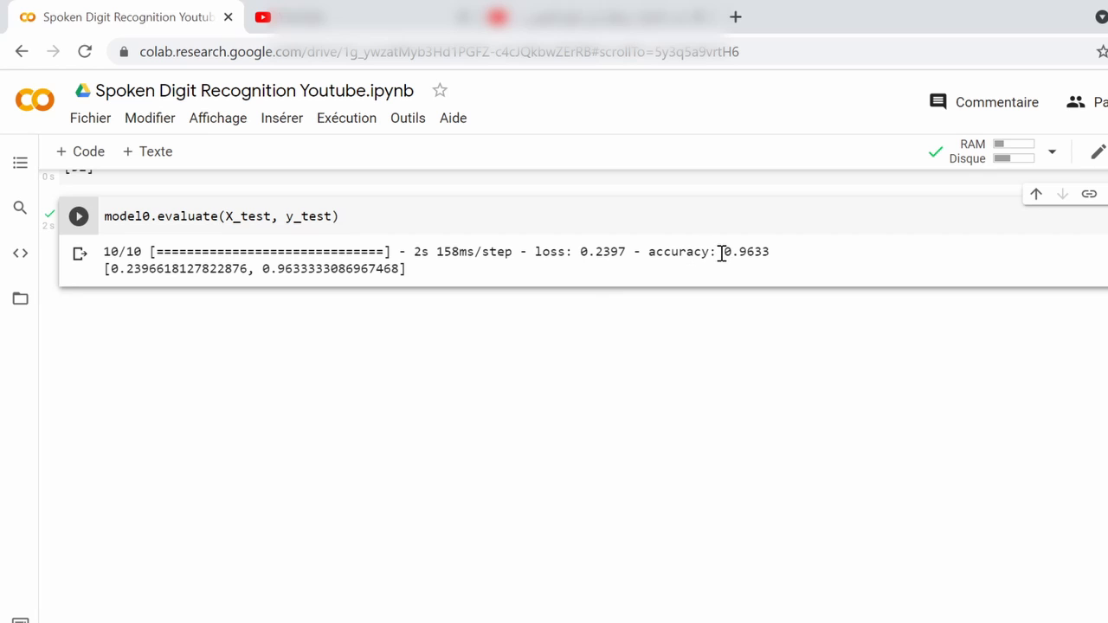
pyautogui.doubleClick(734, 253)
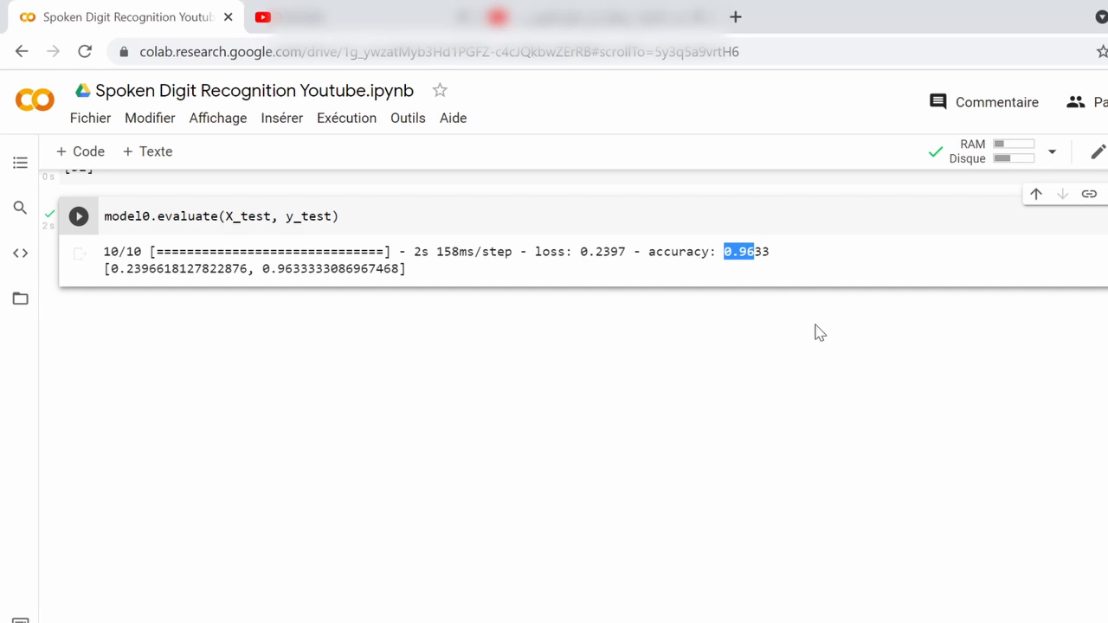
pyautogui.moveTo(816, 328)
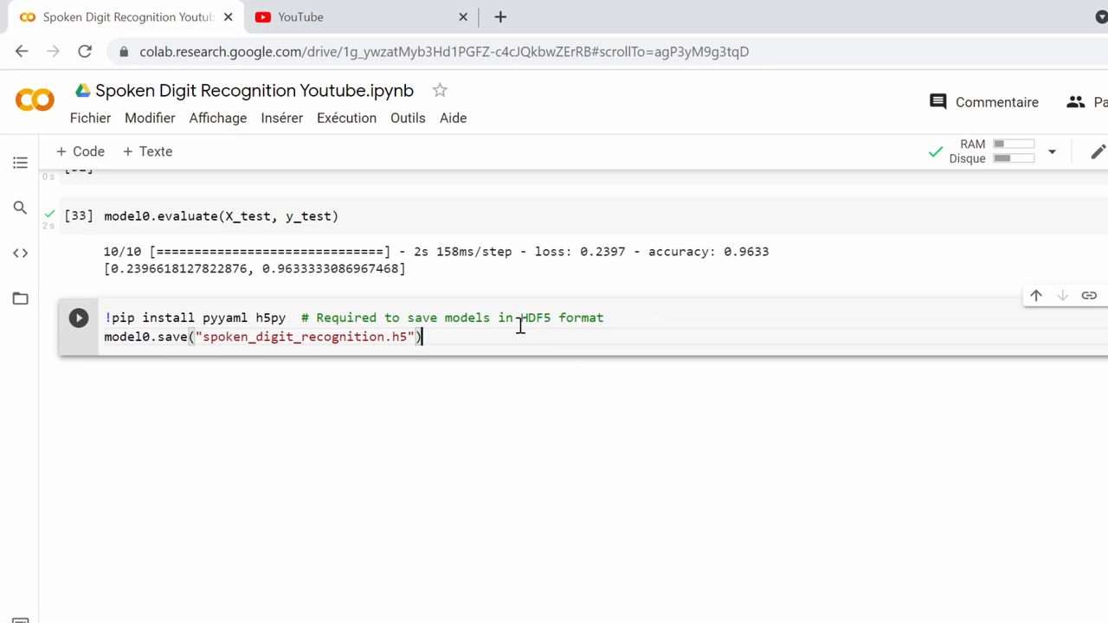
pyautogui.moveTo(78, 319)
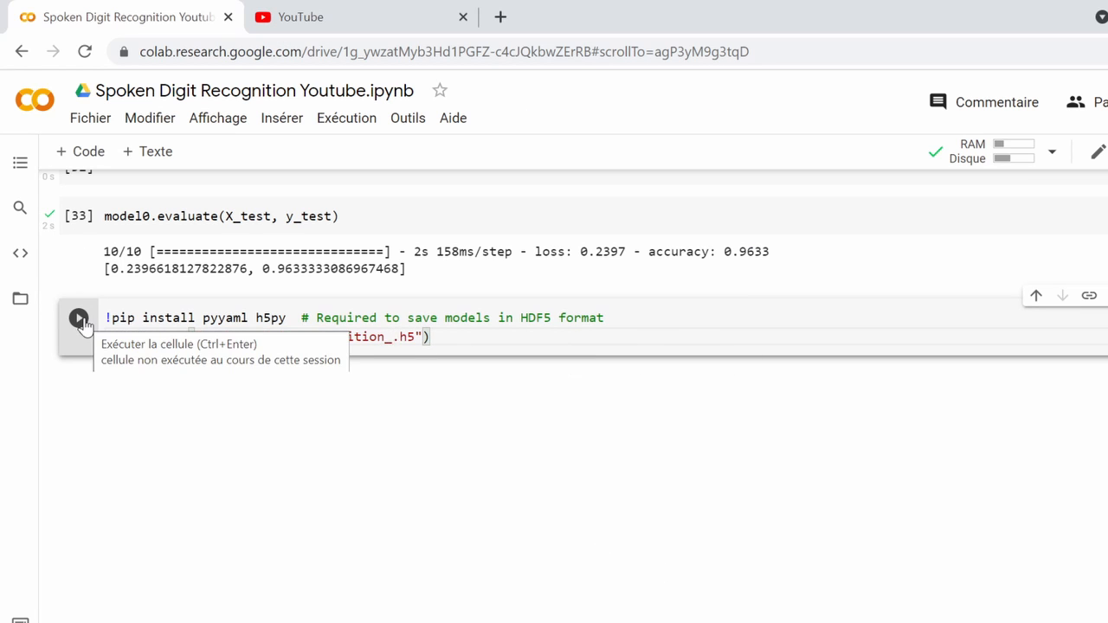
# - Run the cell that installs pyyaml and h5py and saves model0 to spoken_digit_recognition_.h5
pyautogui.click(77, 319)
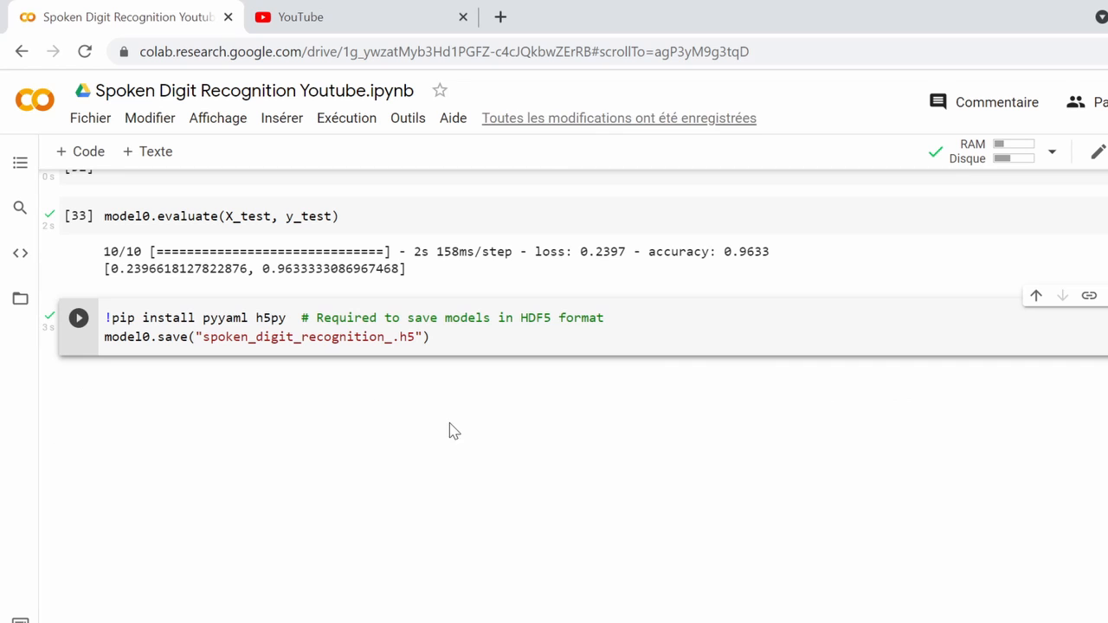
pyautogui.click(78, 318)
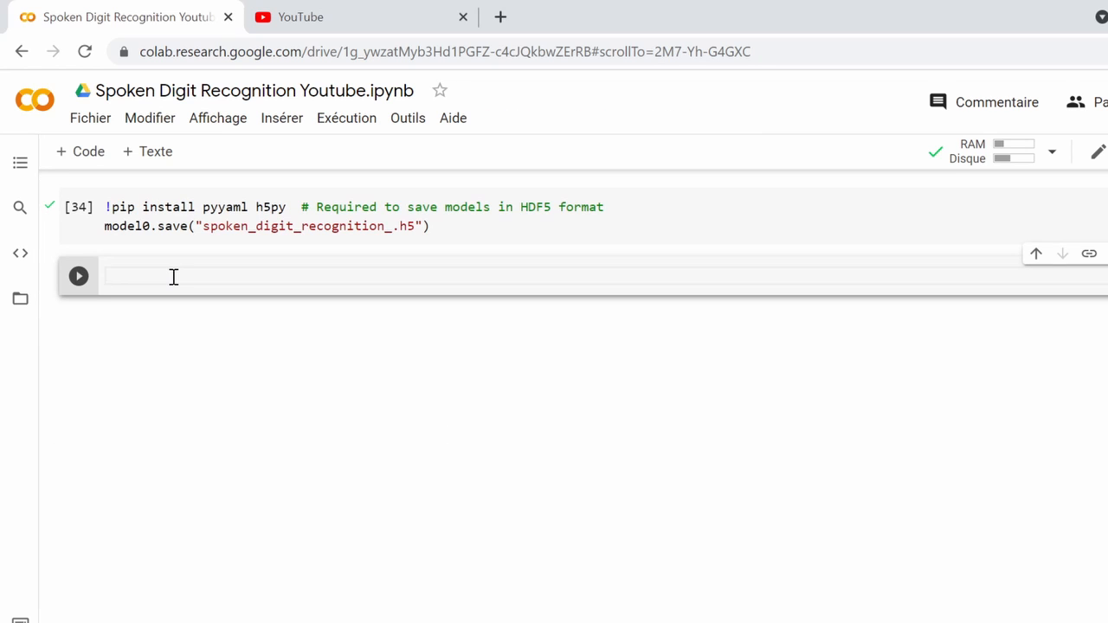
# - Run the prediction for test index 0 (ground truth 7, predicted 7), then change the index to 23
pyautogui.write('index = 0')
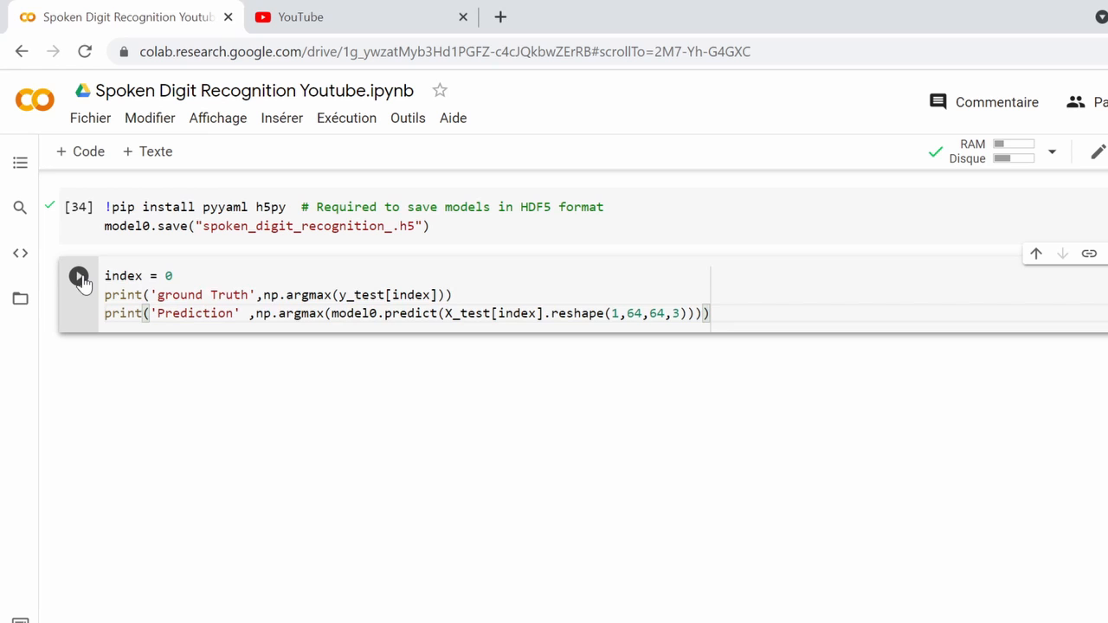
pyautogui.click(78, 277)
pyautogui.write('1')
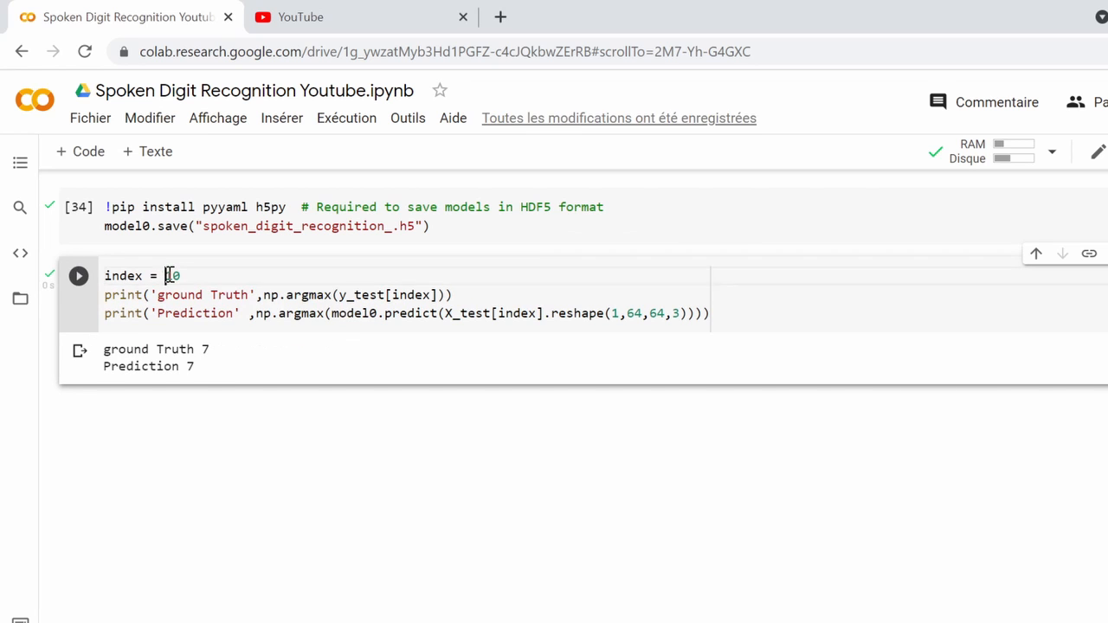
pyautogui.click(78, 275)
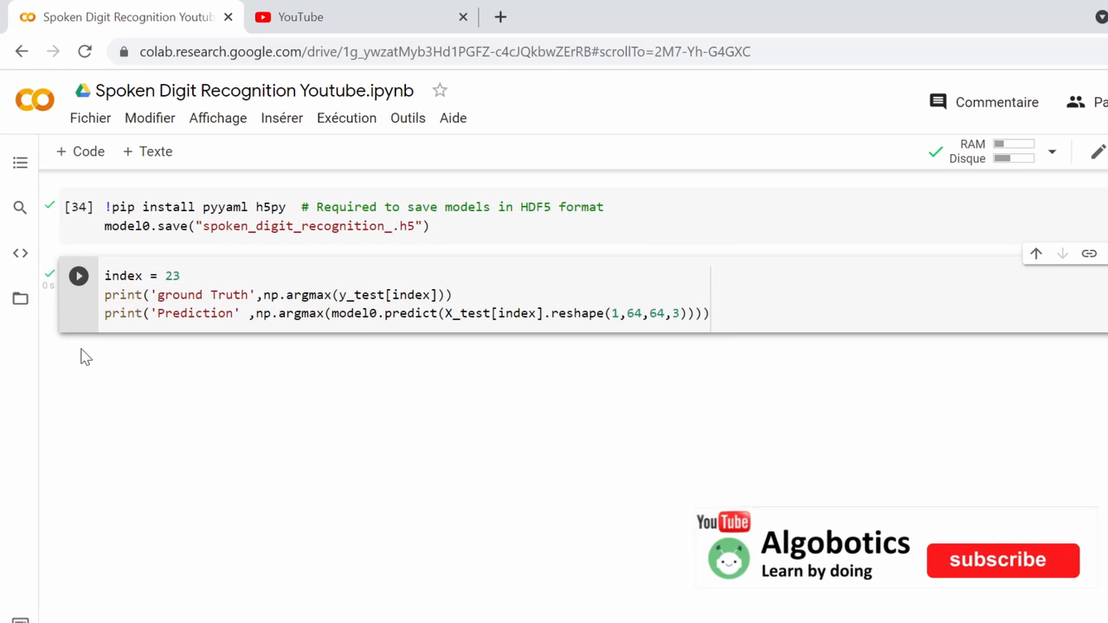
pyautogui.click(1000, 560)
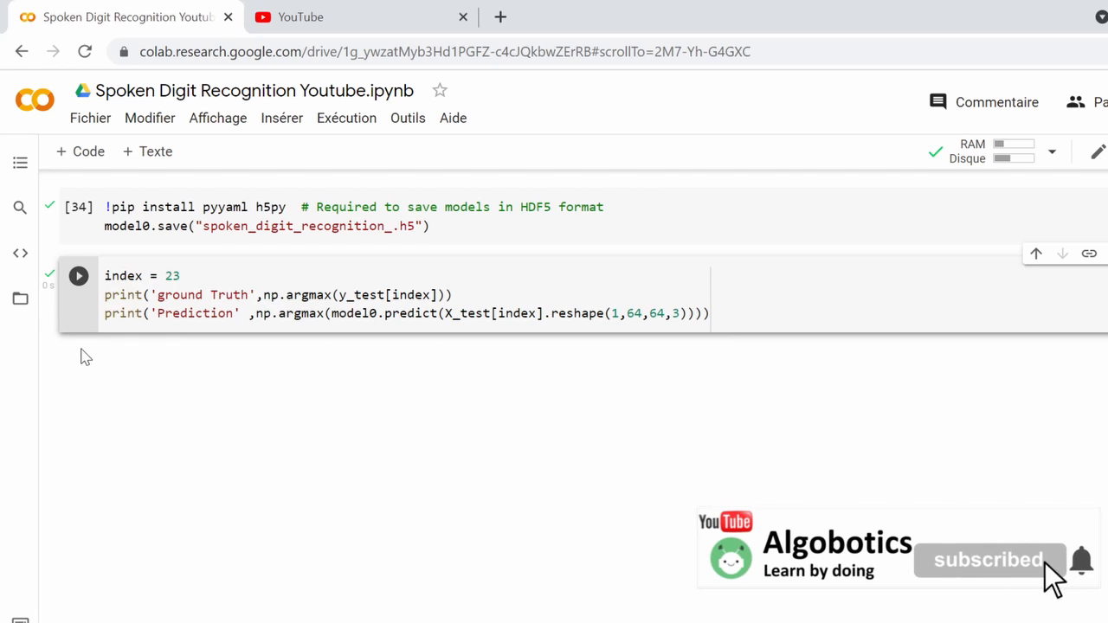